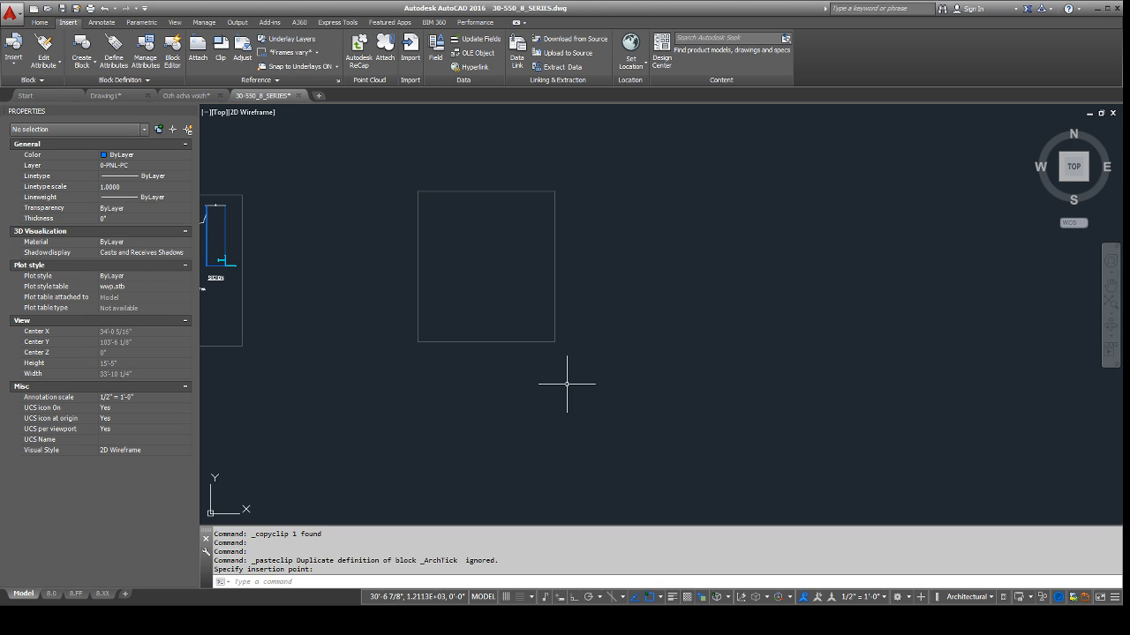
{"action": "mouse_move", "coordinate": [588, 366]}
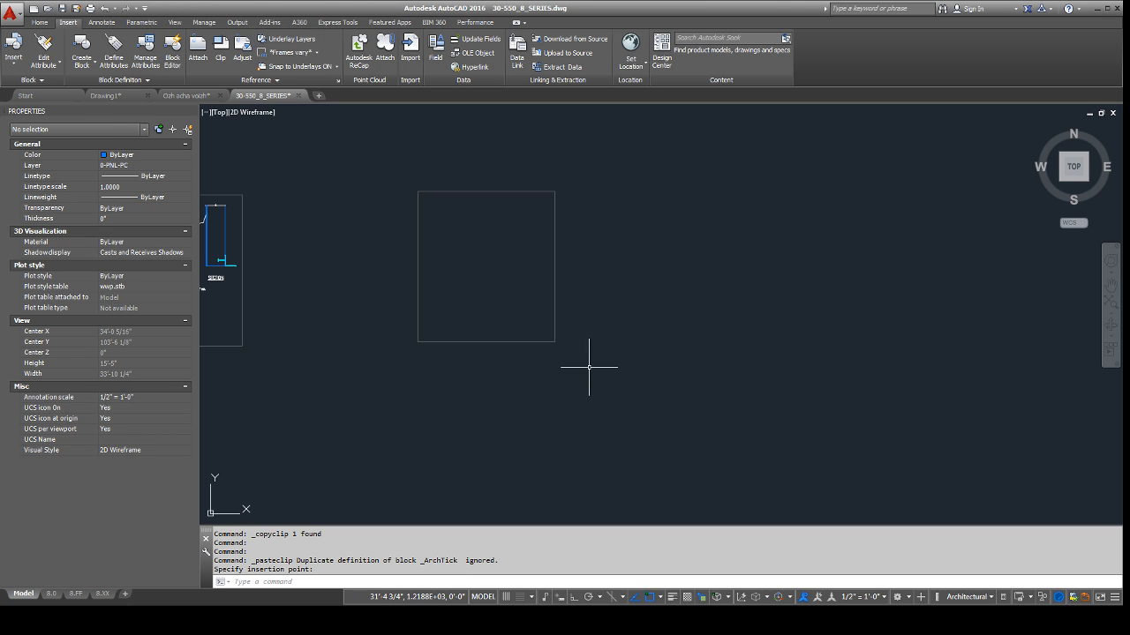
{"action": "mouse_move", "coordinate": [599, 316]}
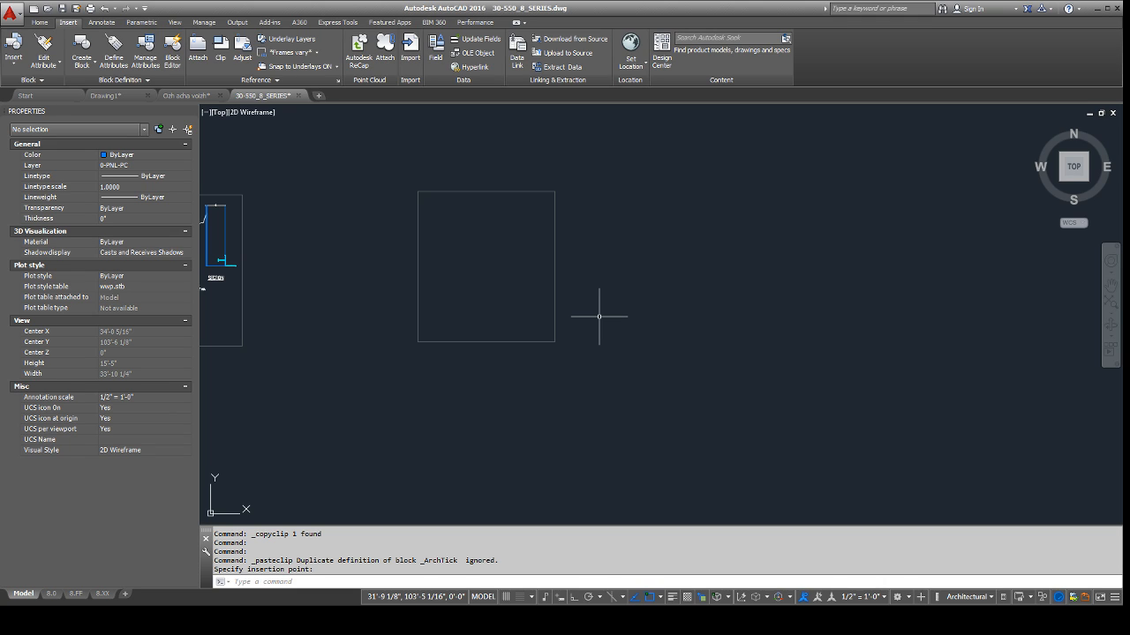
{"action": "mouse_move", "coordinate": [458, 222]}
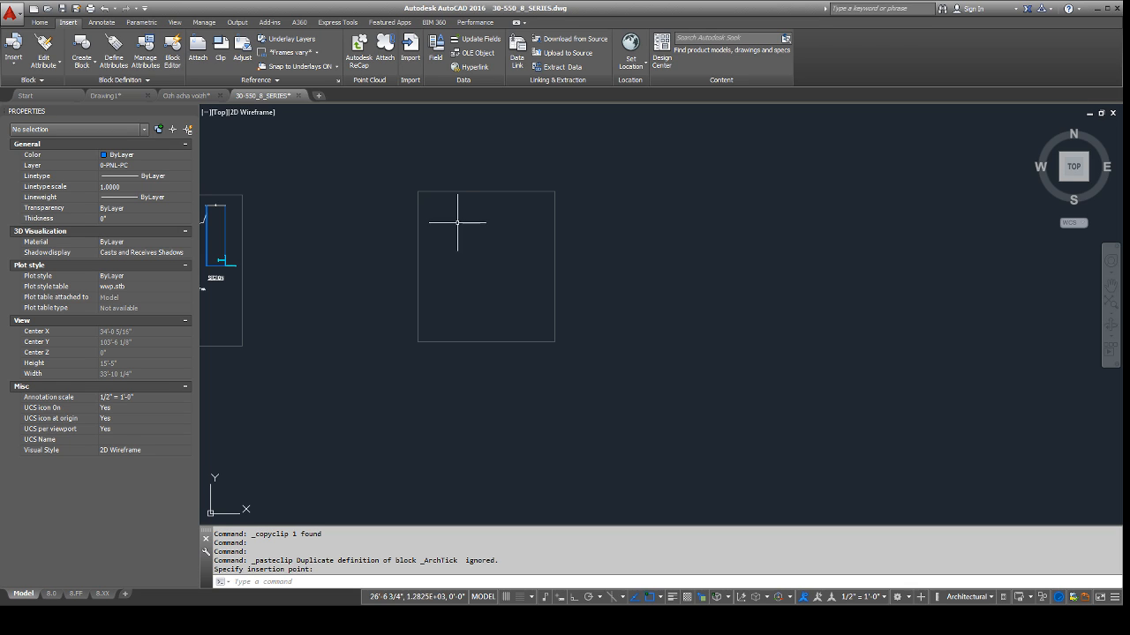
{"action": "mouse_move", "coordinate": [556, 311]}
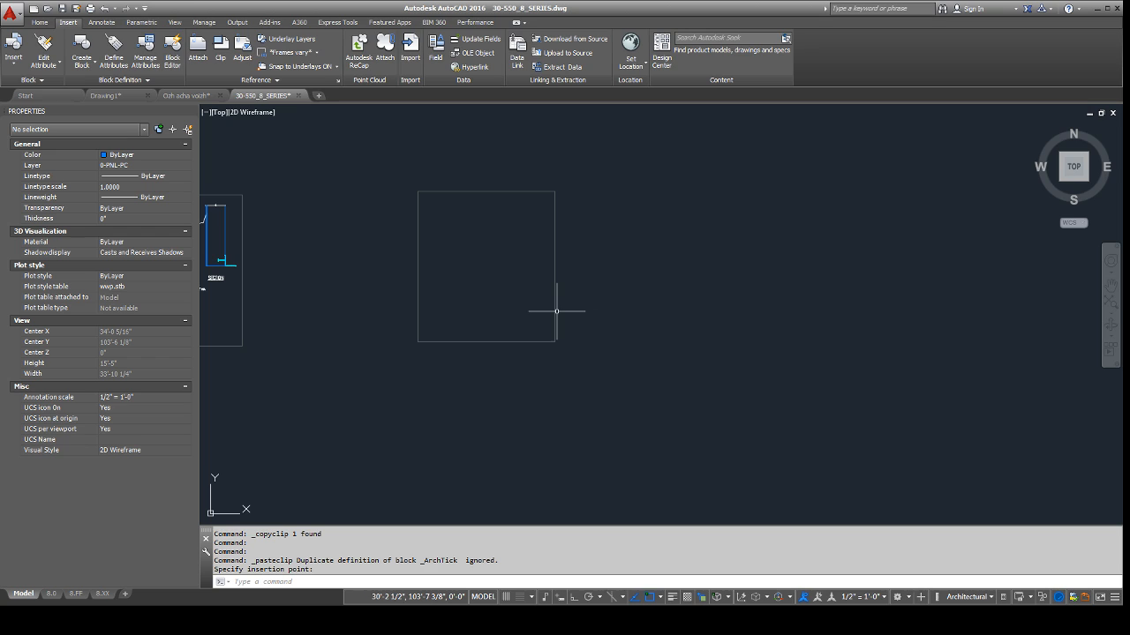
{"action": "mouse_move", "coordinate": [568, 291]}
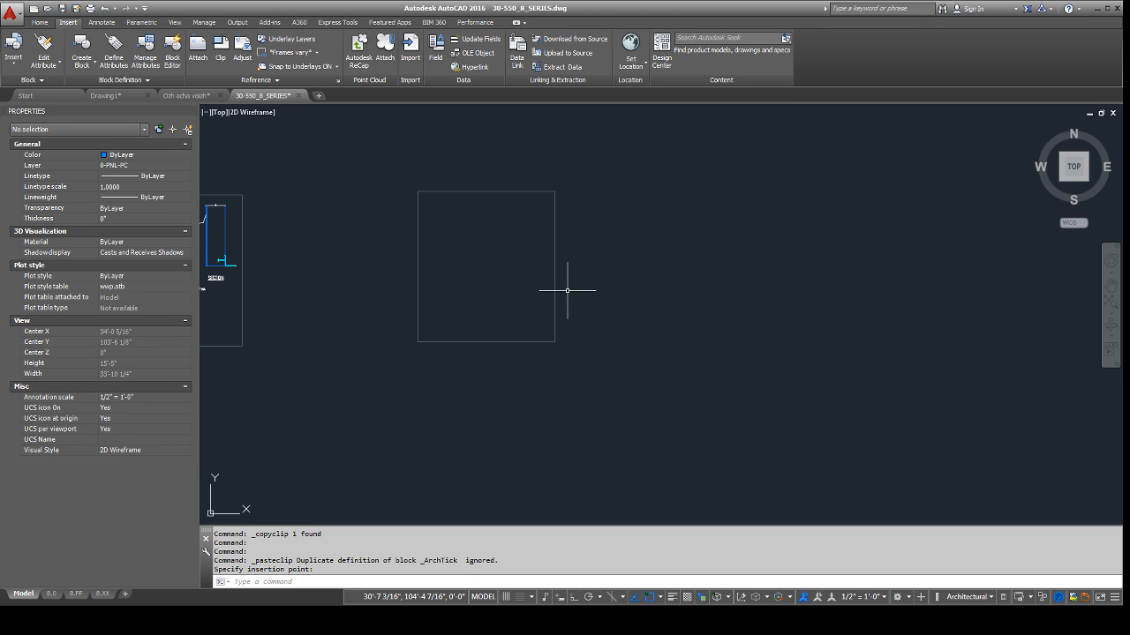
Cancel the stray command and start inserting a field into the AREA= label.
{"action": "type", "text": "arc"}
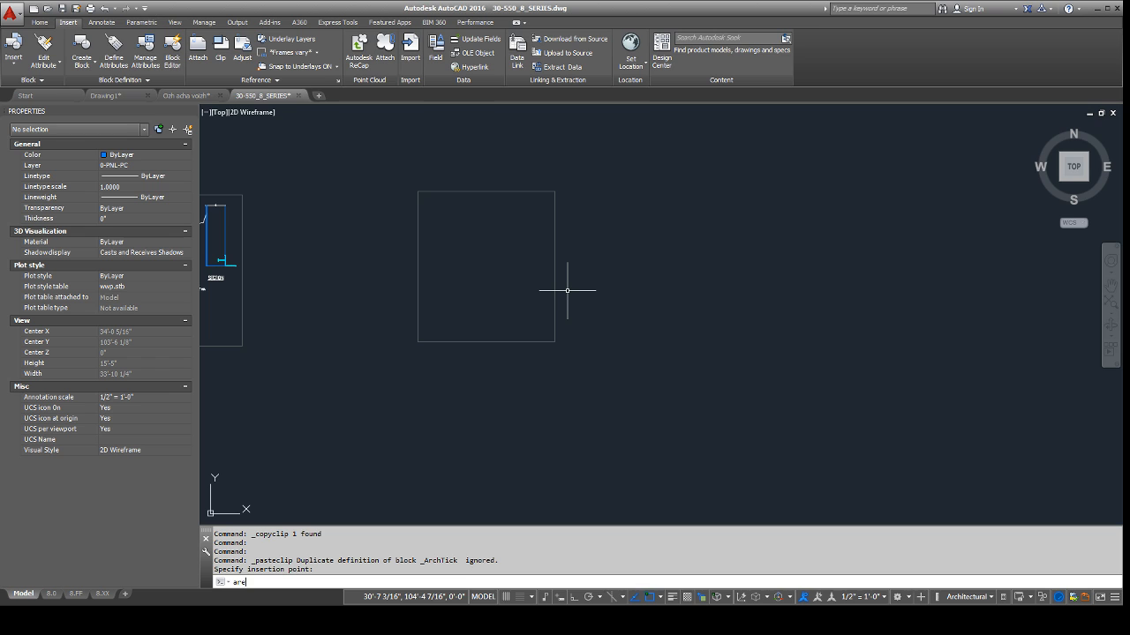
{"action": "key", "text": "Escape"}
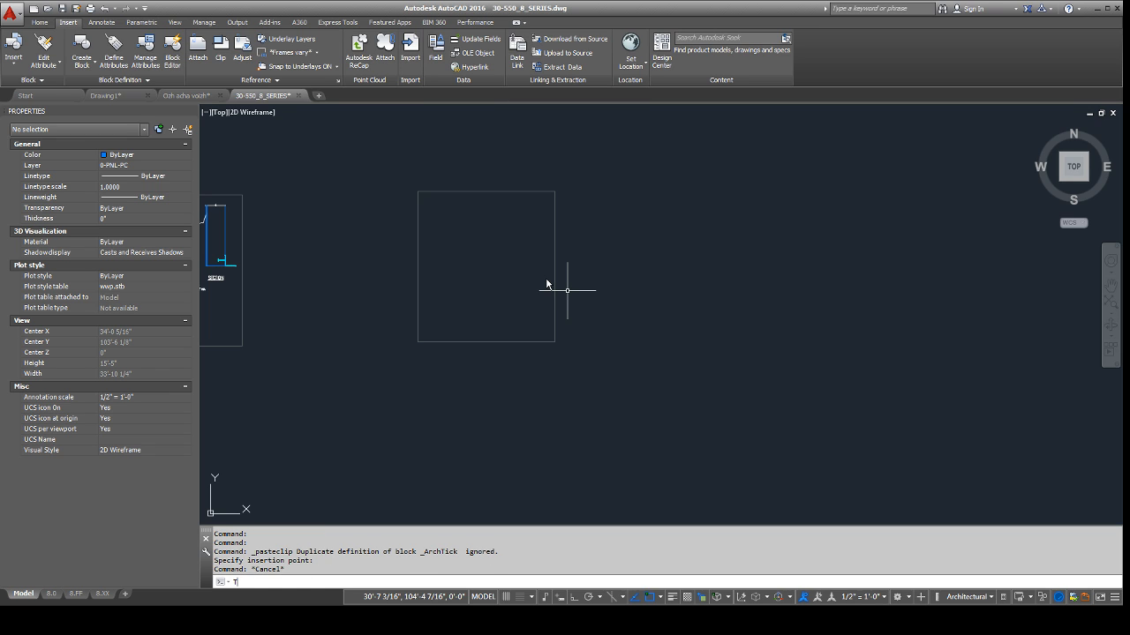
{"action": "left_click", "coordinate": [546, 284]}
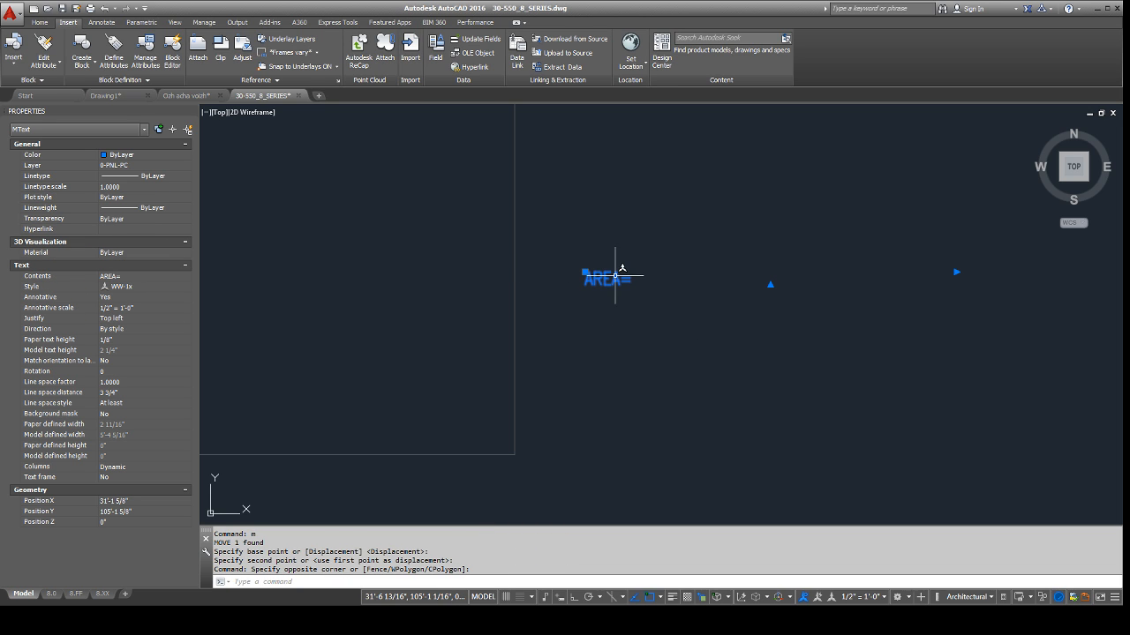
{"action": "right_click", "coordinate": [605, 278]}
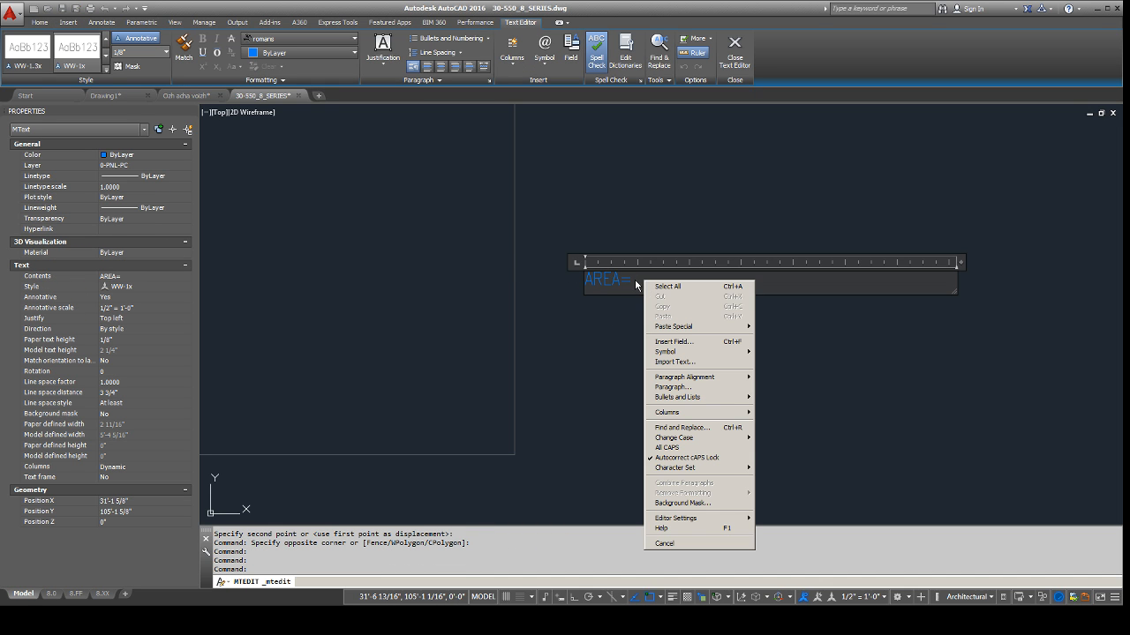
{"action": "left_click", "coordinate": [675, 341]}
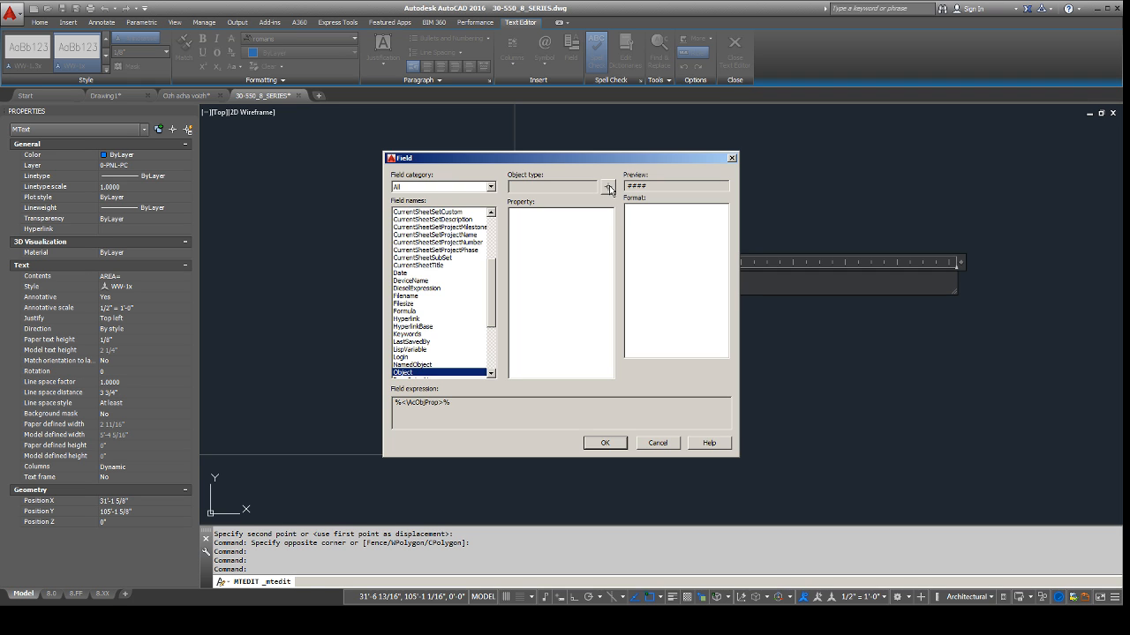
Insert the rectangle's Area as an Object field, architectural format, precision 0.00.
{"action": "left_click", "coordinate": [607, 186]}
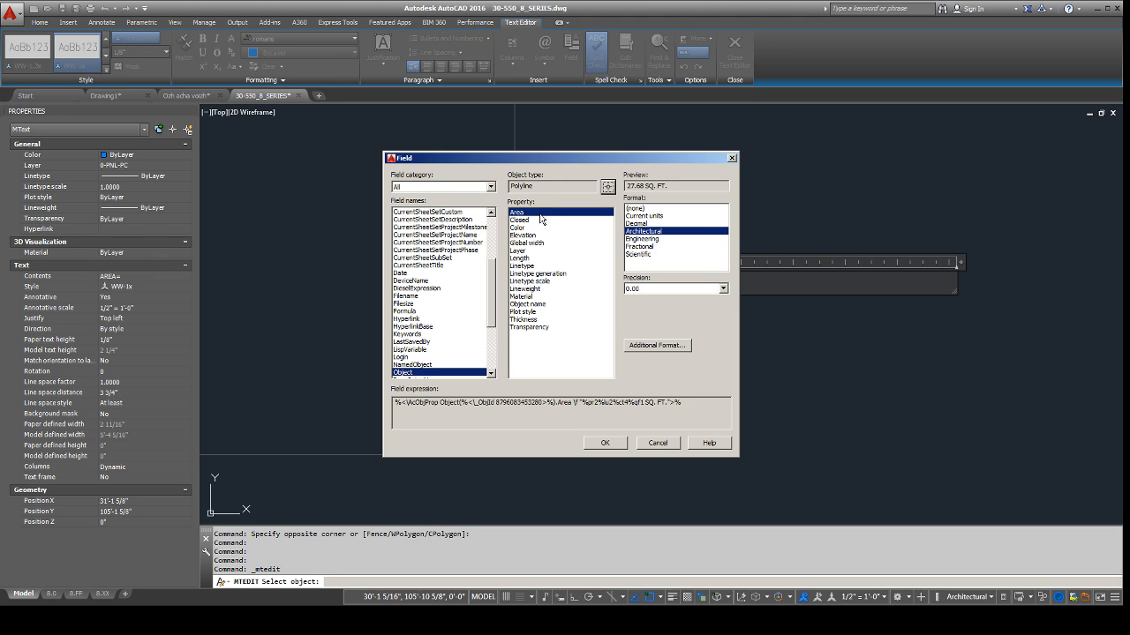
{"action": "left_click", "coordinate": [517, 251]}
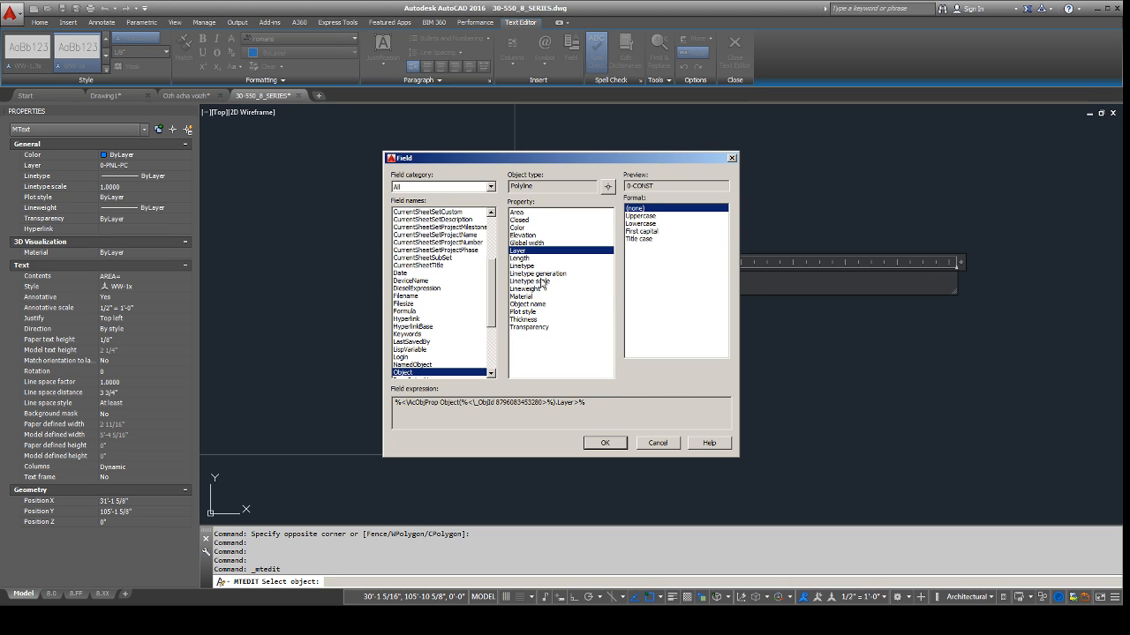
{"action": "left_click", "coordinate": [516, 211]}
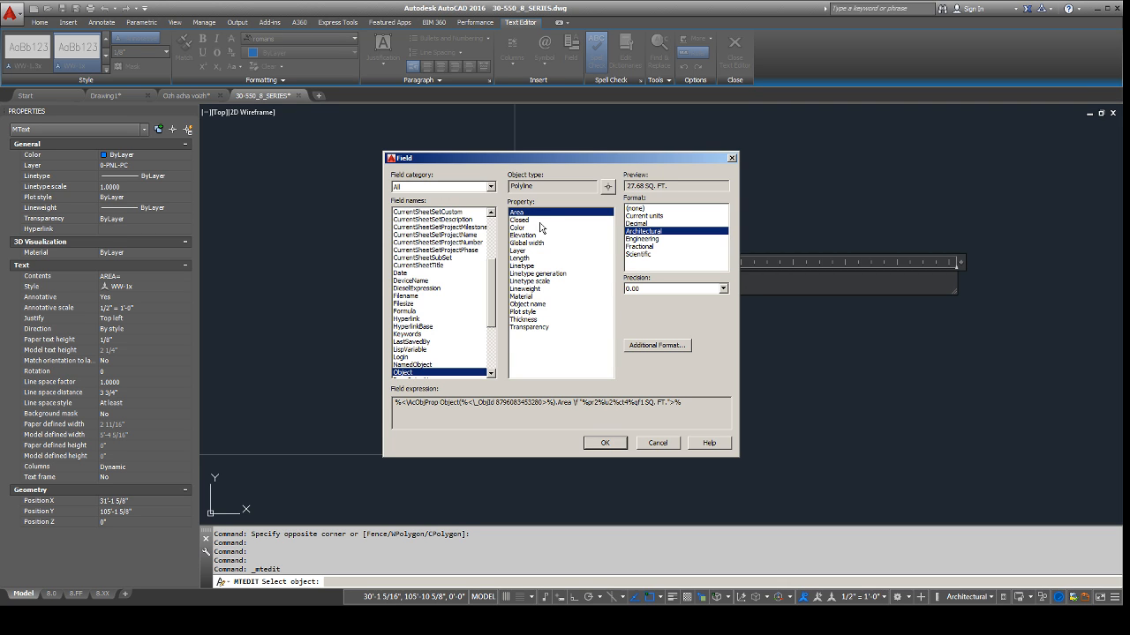
{"action": "mouse_move", "coordinate": [564, 229]}
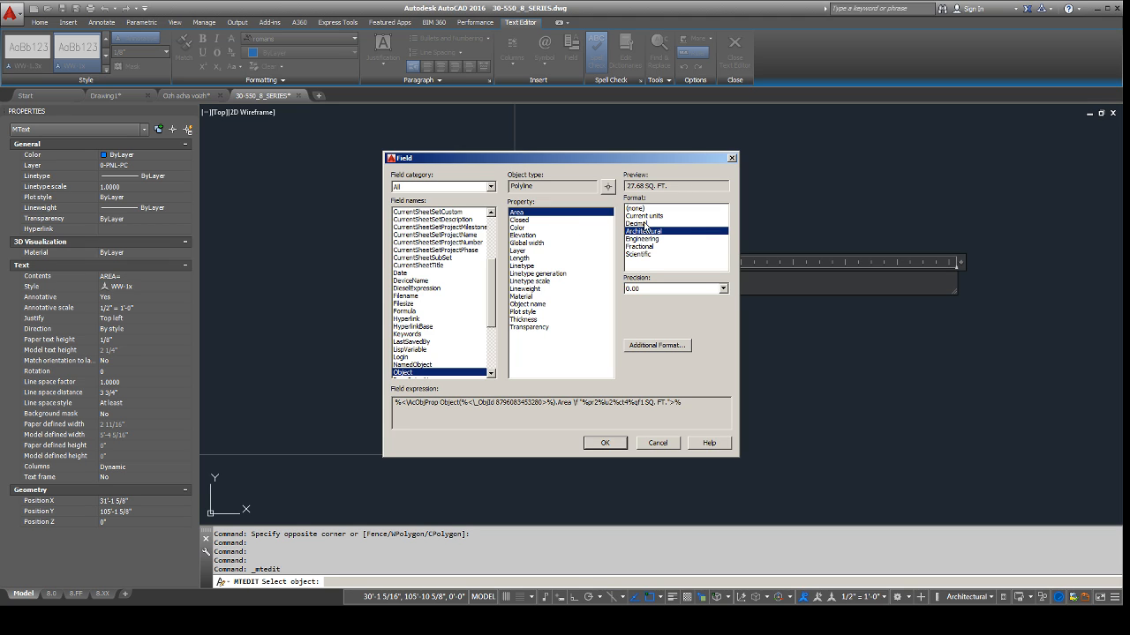
{"action": "left_click", "coordinate": [642, 238]}
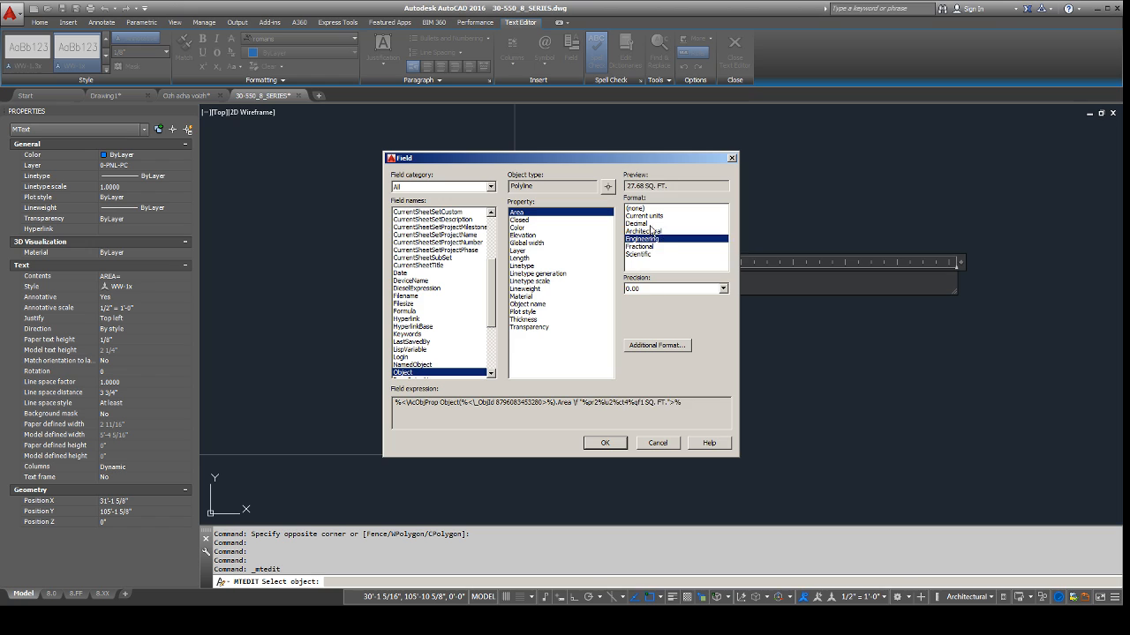
{"action": "left_click", "coordinate": [642, 231]}
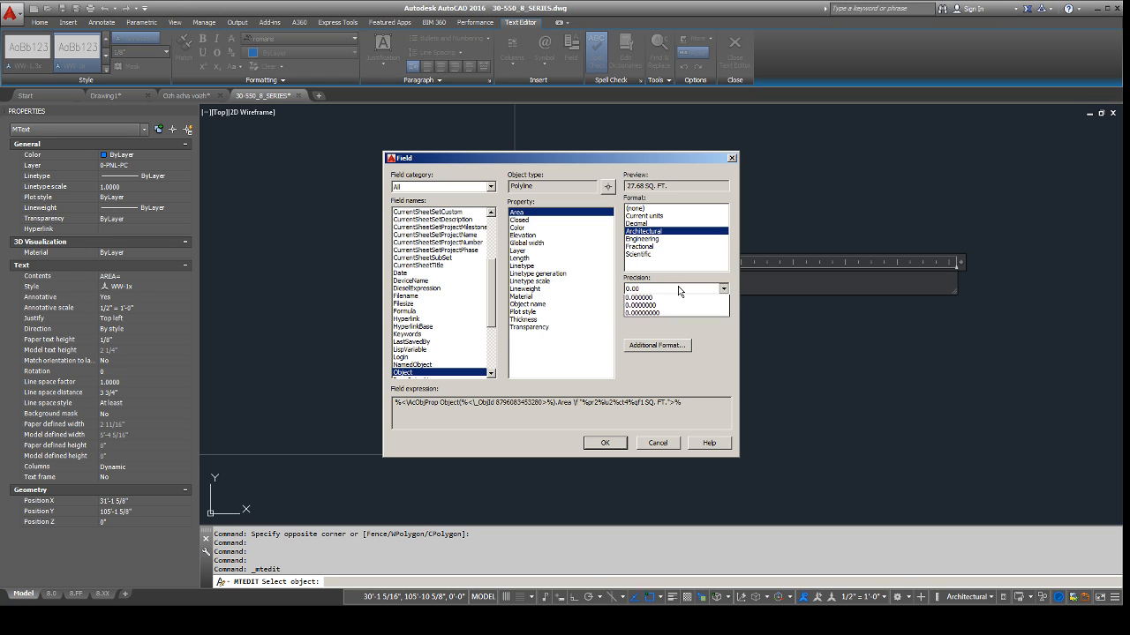
{"action": "left_click", "coordinate": [723, 289]}
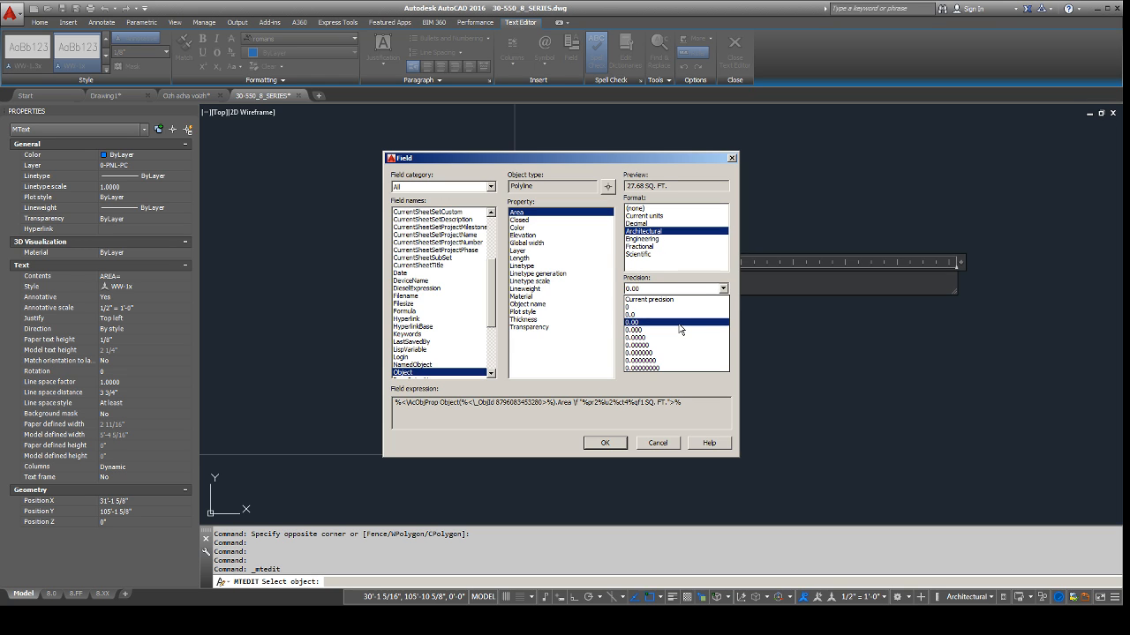
{"action": "left_click", "coordinate": [675, 289]}
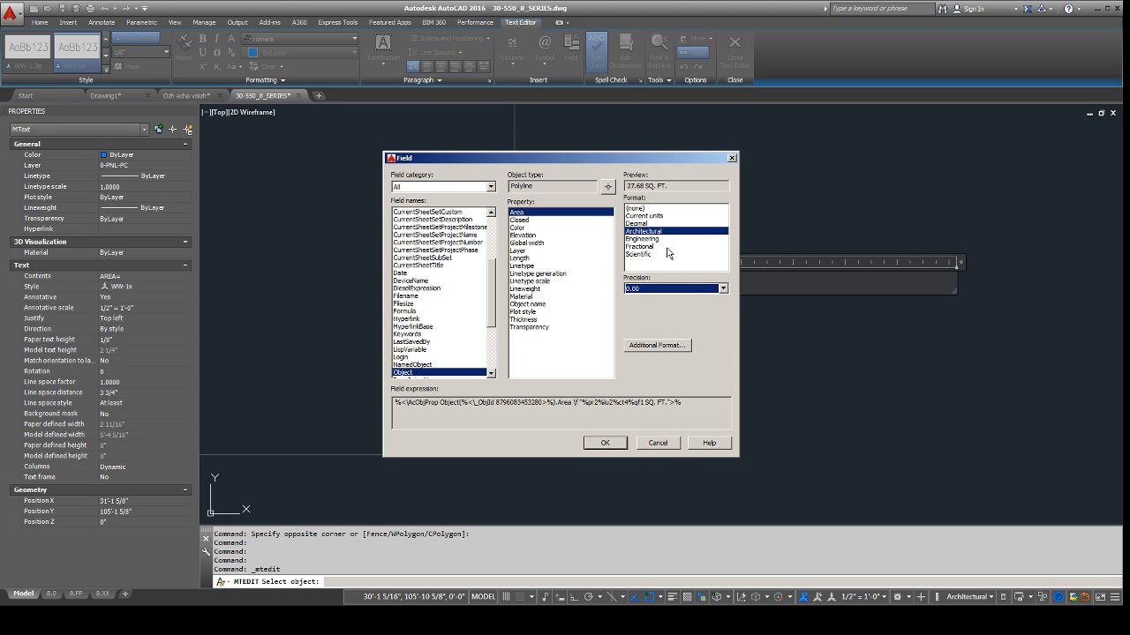
{"action": "left_click", "coordinate": [657, 345]}
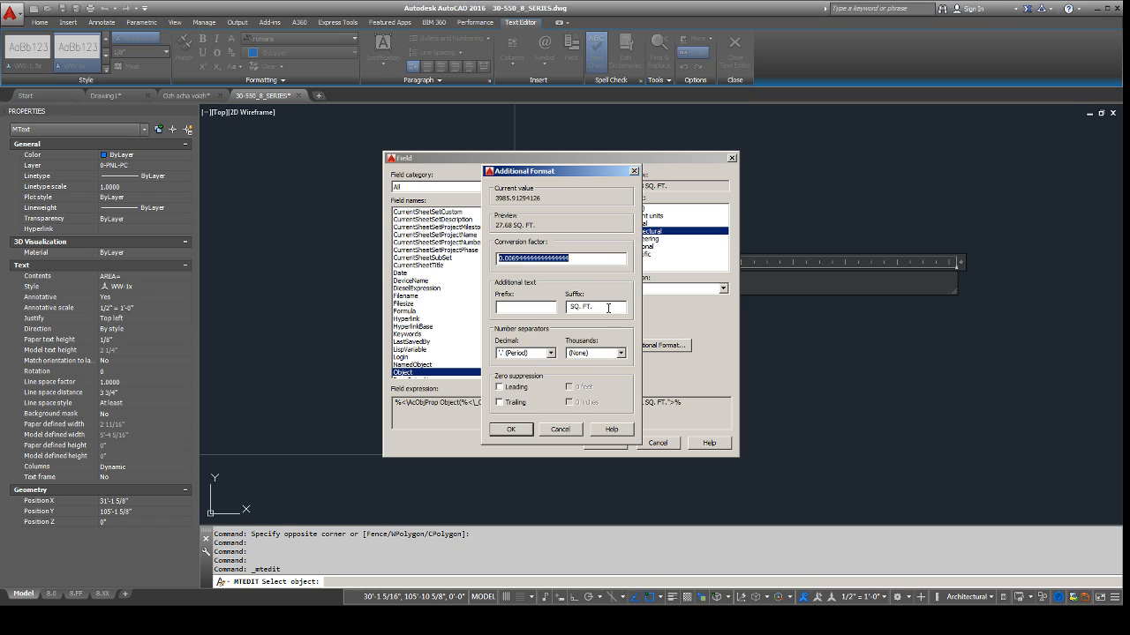
{"action": "mouse_move", "coordinate": [571, 428]}
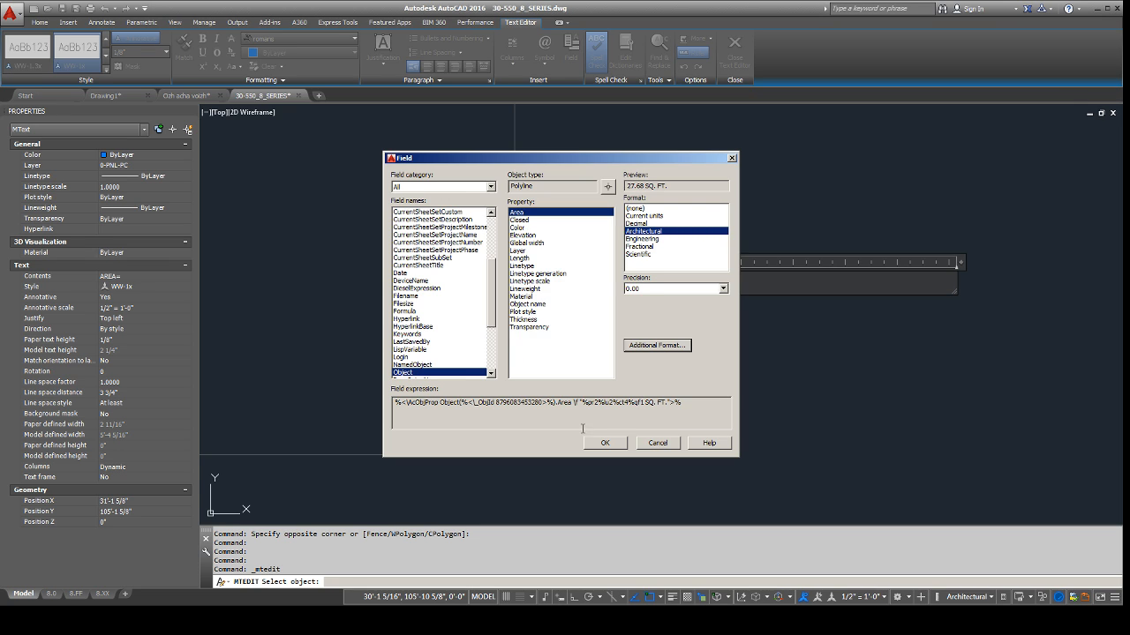
{"action": "left_click", "coordinate": [605, 442]}
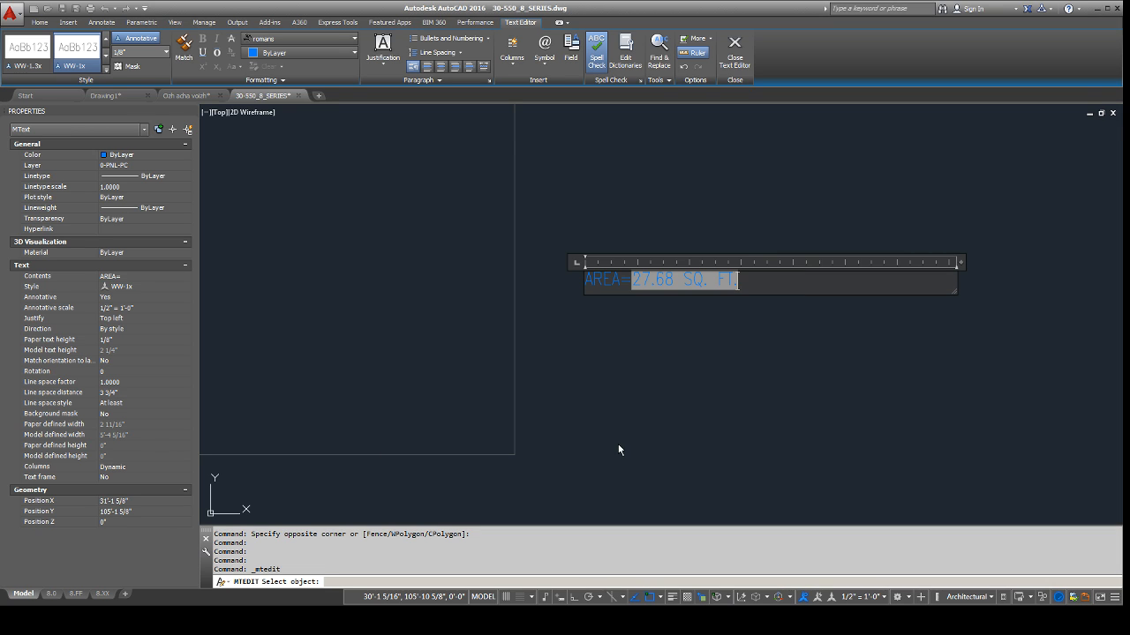
{"action": "mouse_move", "coordinate": [653, 334]}
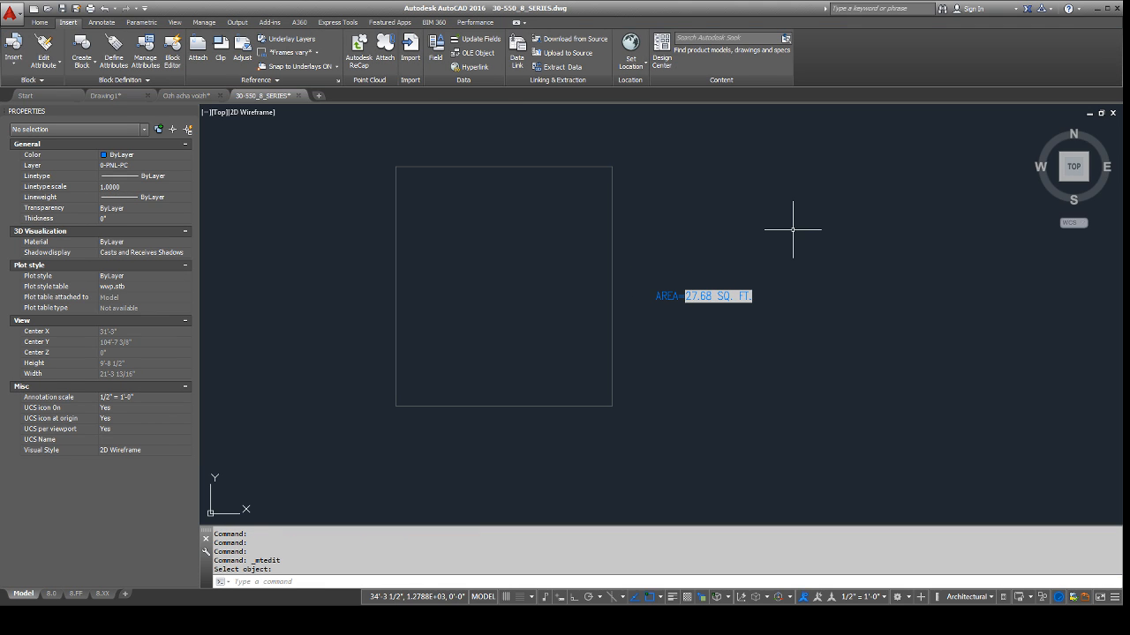
Grip-stretch the rectangle's corner and top edge, then regenerate so the area reads 16.37.
{"action": "left_click", "coordinate": [503, 168]}
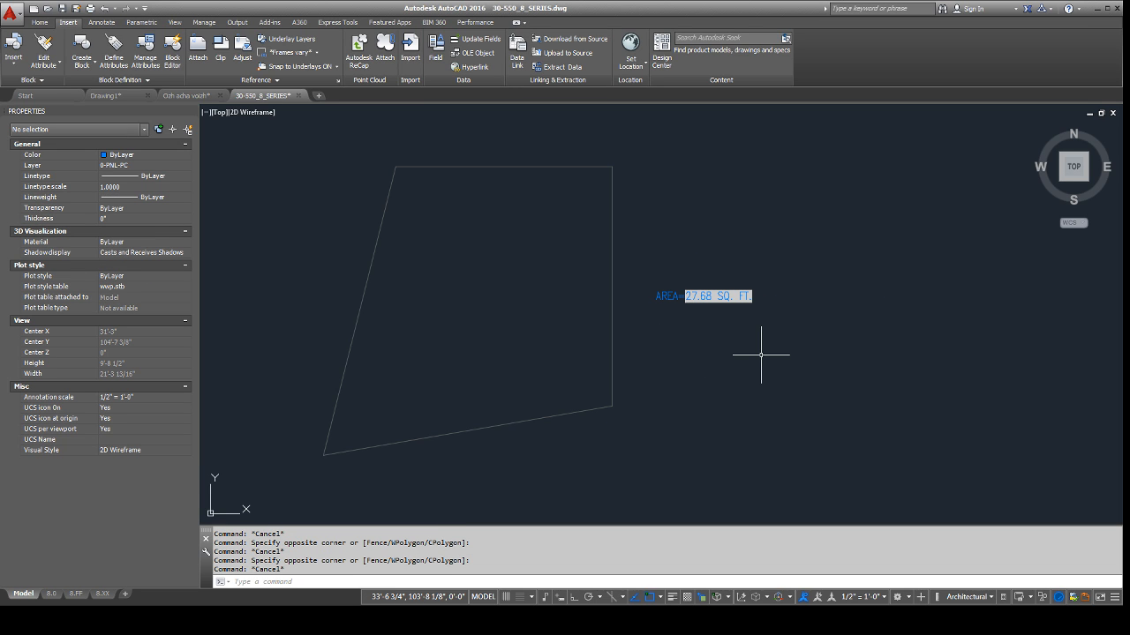
{"action": "type", "text": "RE"}
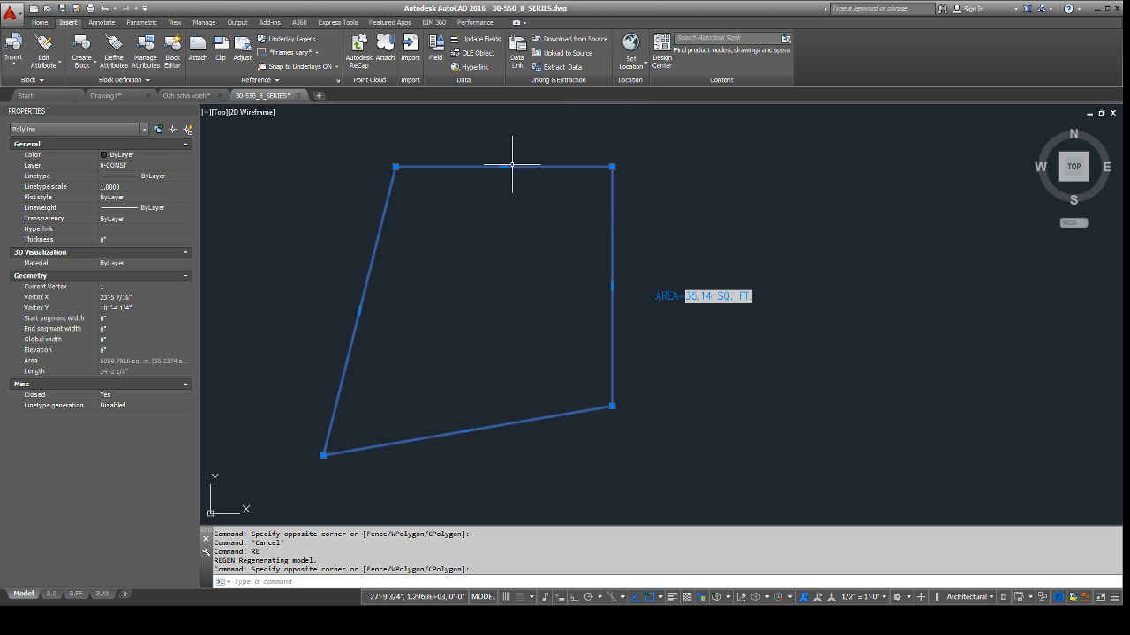
{"action": "left_click_drag", "start_coordinate": [512, 168], "coordinate": [640, 324]}
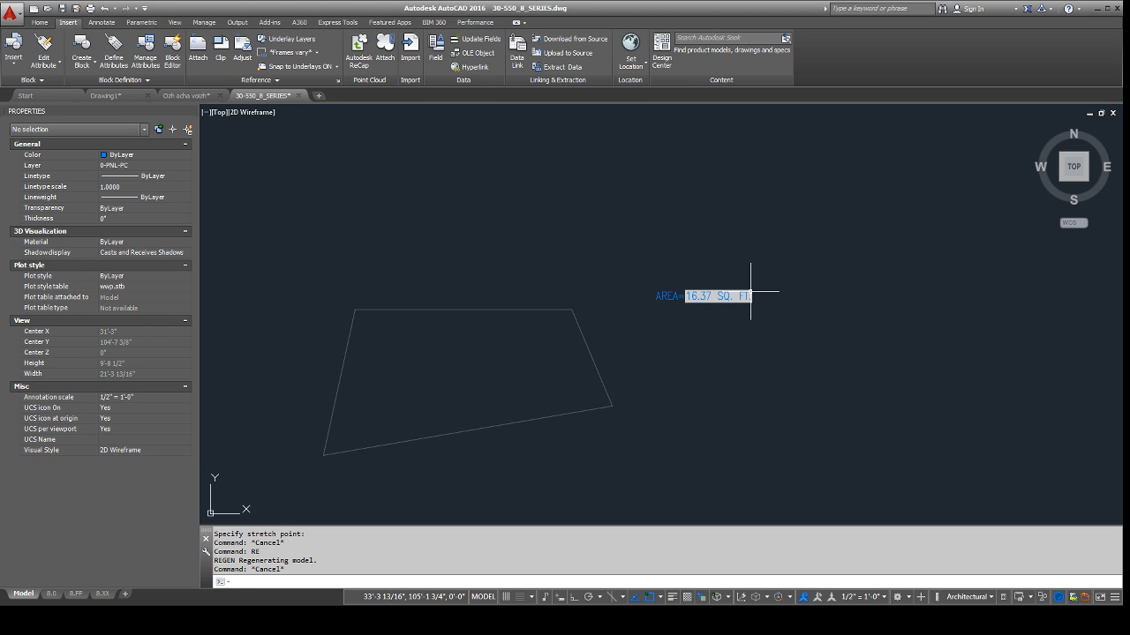
Add 'CUT OUT' to the AREA=16.37 SQ. FT. label.
{"action": "double_click", "coordinate": [718, 296]}
{"action": "type", "text": " C"}
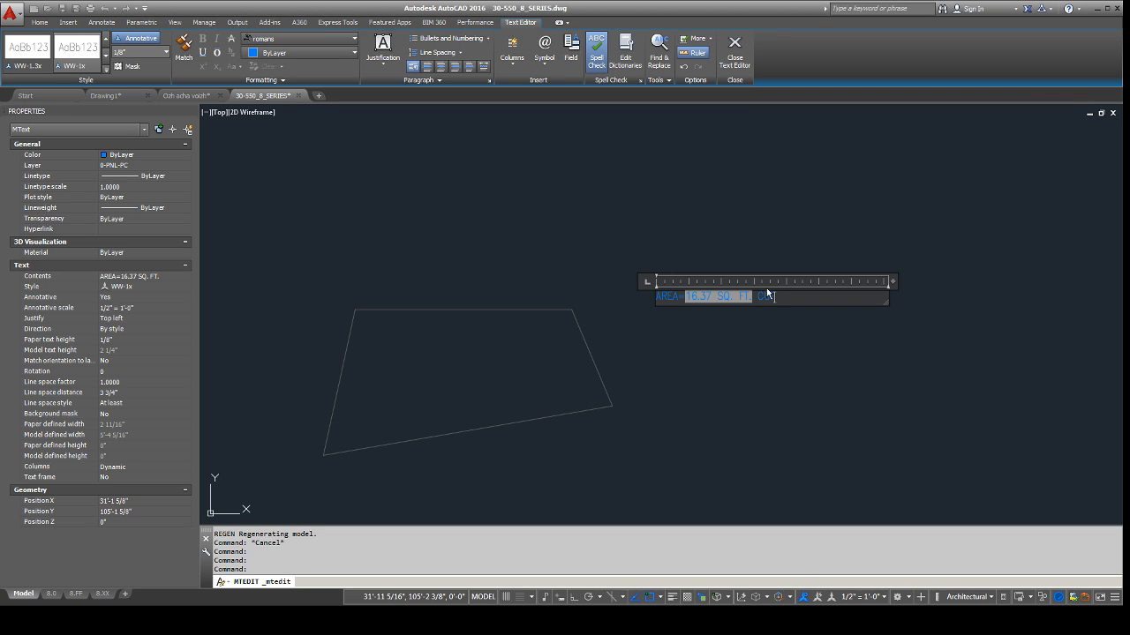
{"action": "type", "text": "OUT"}
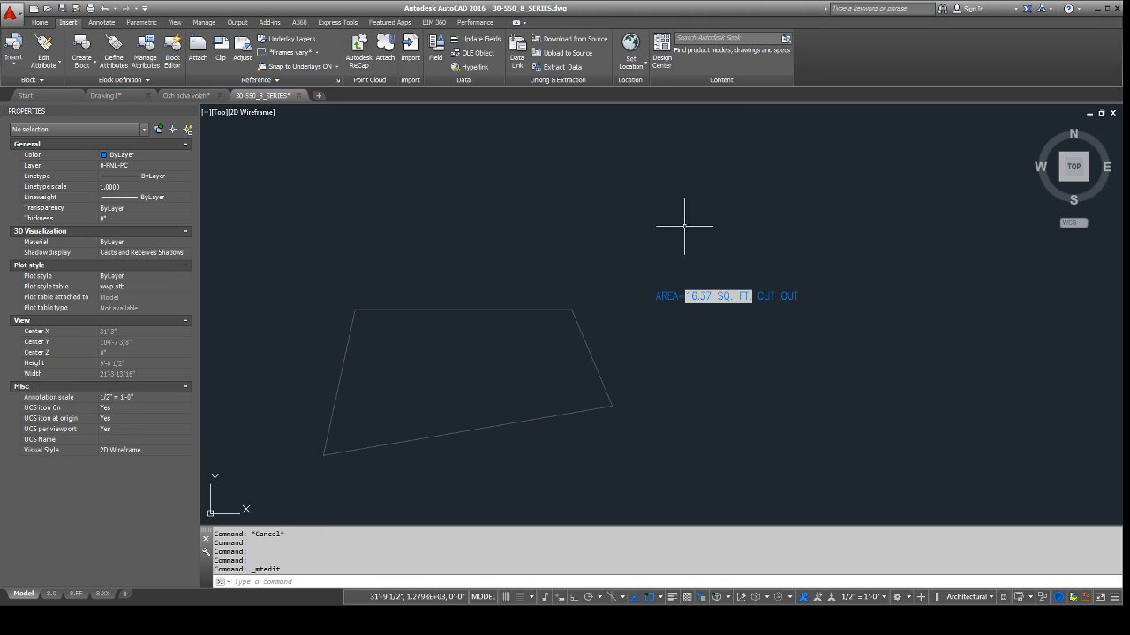
{"action": "mouse_move", "coordinate": [750, 320]}
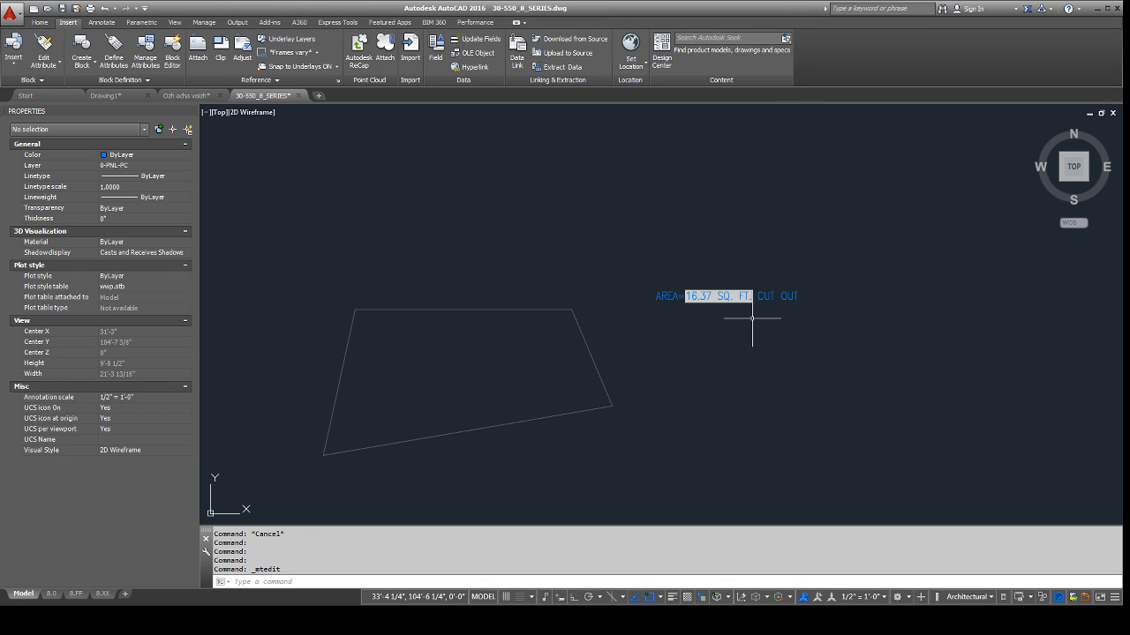
{"action": "mouse_move", "coordinate": [653, 320]}
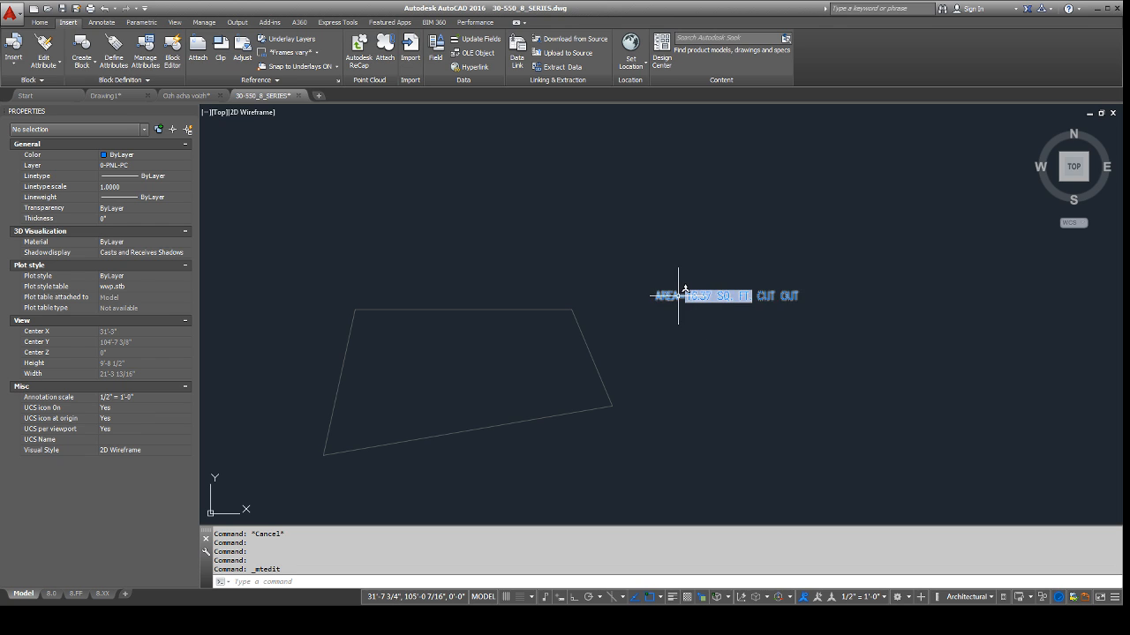
Open the Field dialog for the area value to review its settings.
{"action": "double_click", "coordinate": [720, 296]}
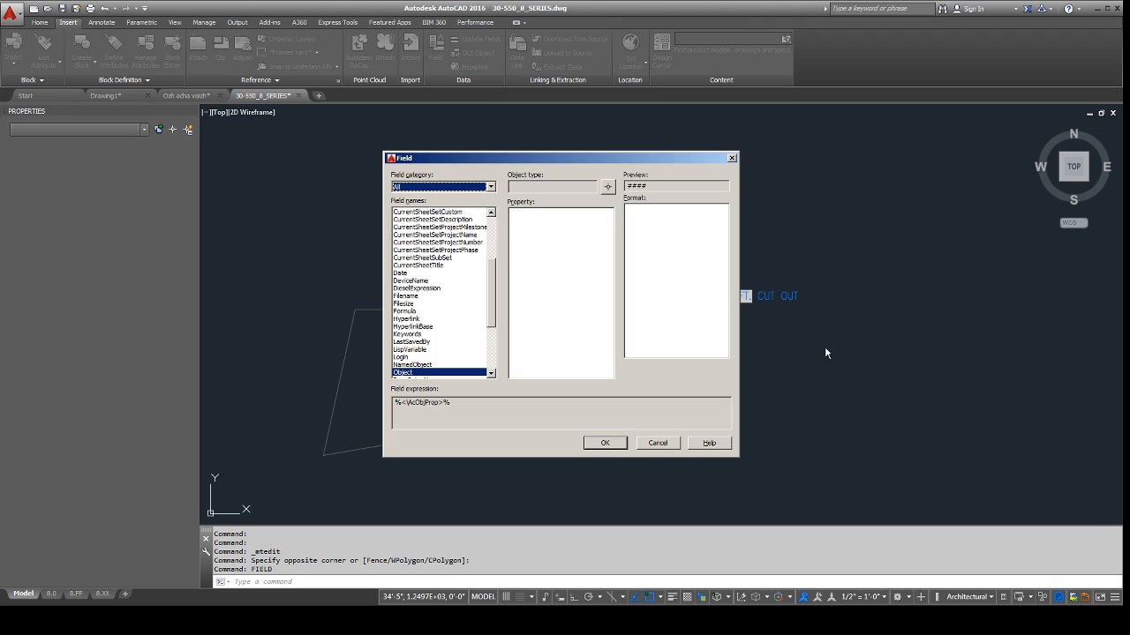
{"action": "mouse_move", "coordinate": [416, 242]}
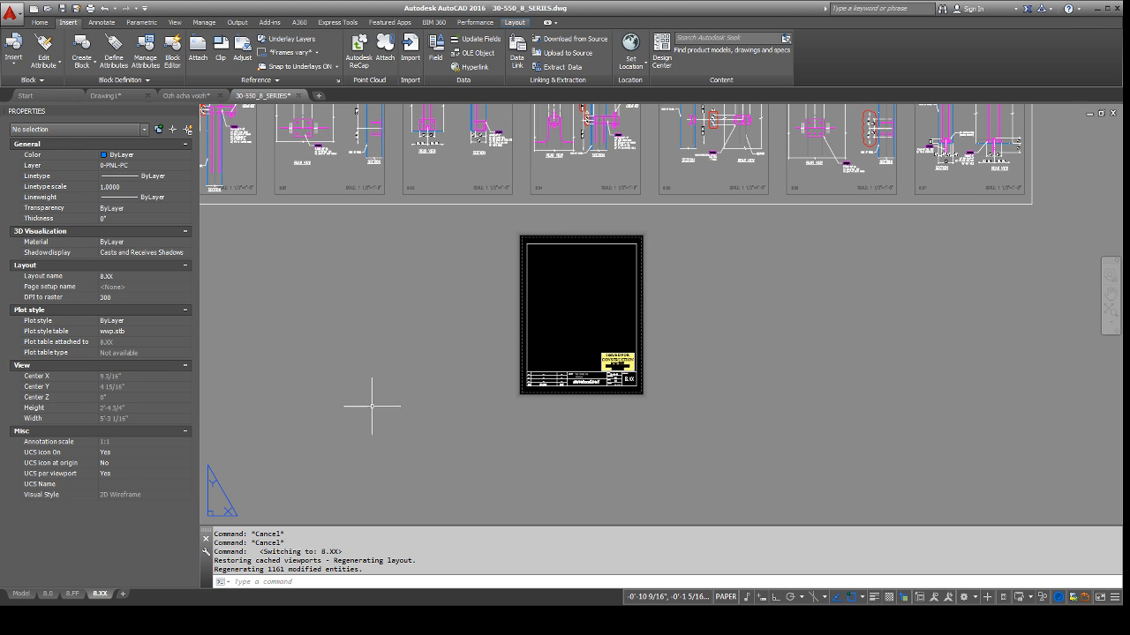
Copy the 8.XX layout to the end of the tabs, creating 8.XX (2) through (4), and open 8.XX (2).
{"action": "right_click", "coordinate": [100, 594]}
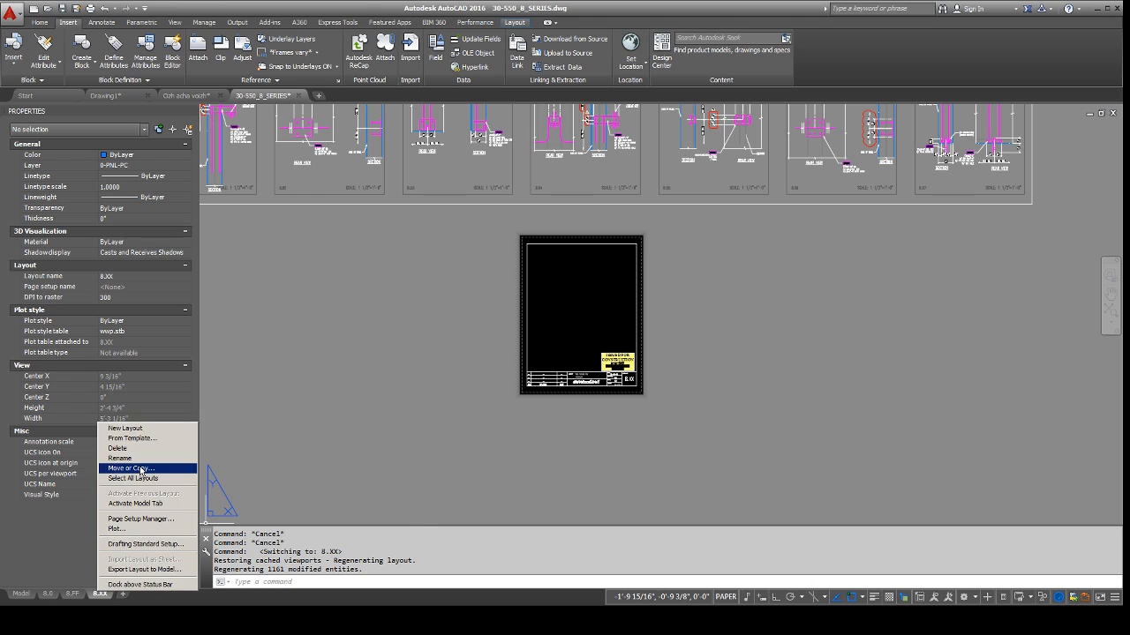
{"action": "left_click", "coordinate": [130, 467]}
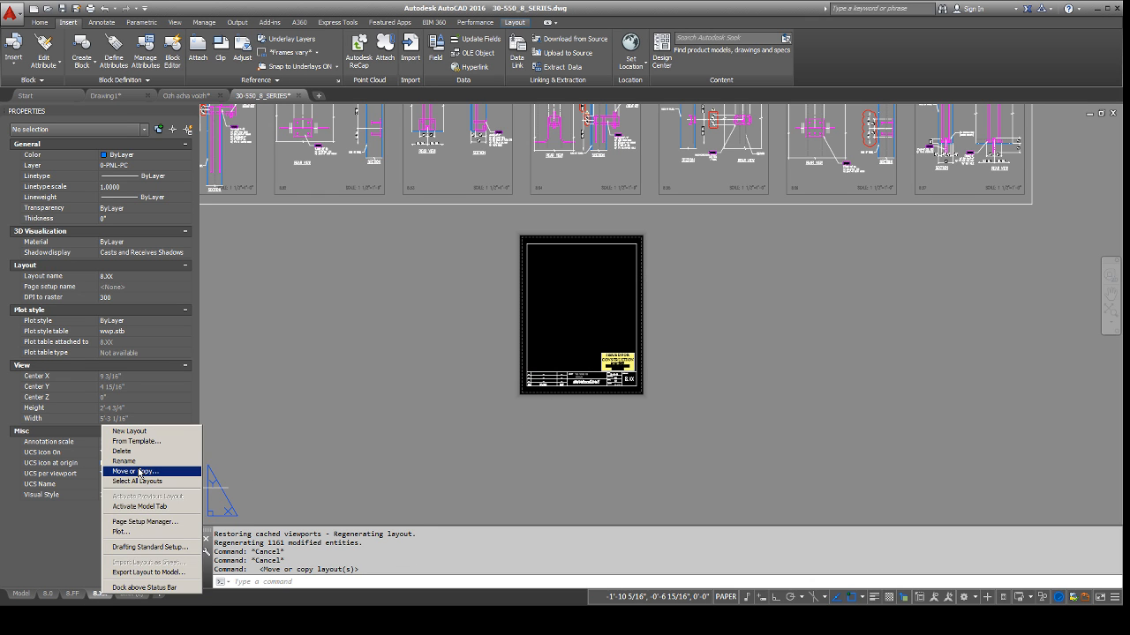
{"action": "left_click", "coordinate": [134, 470]}
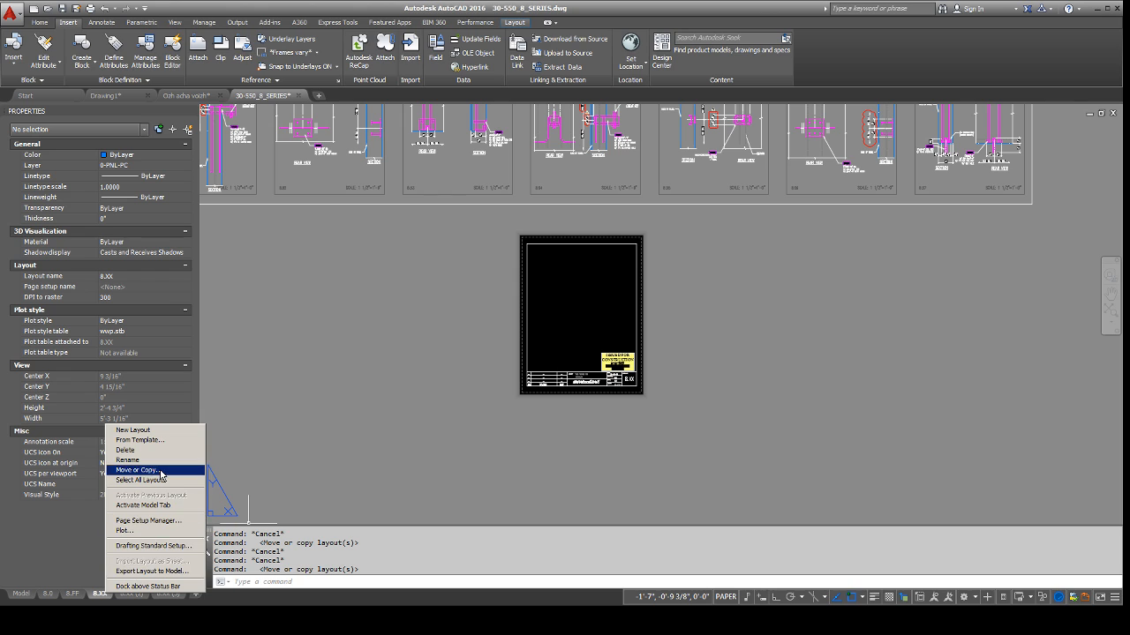
{"action": "left_click", "coordinate": [137, 470]}
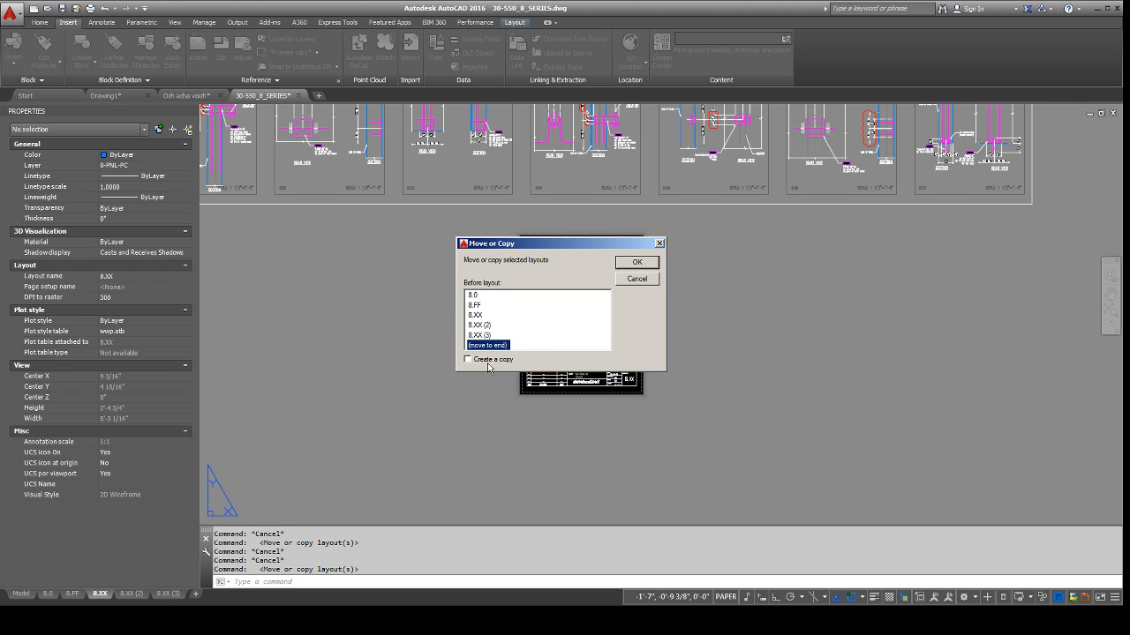
{"action": "left_click", "coordinate": [636, 262]}
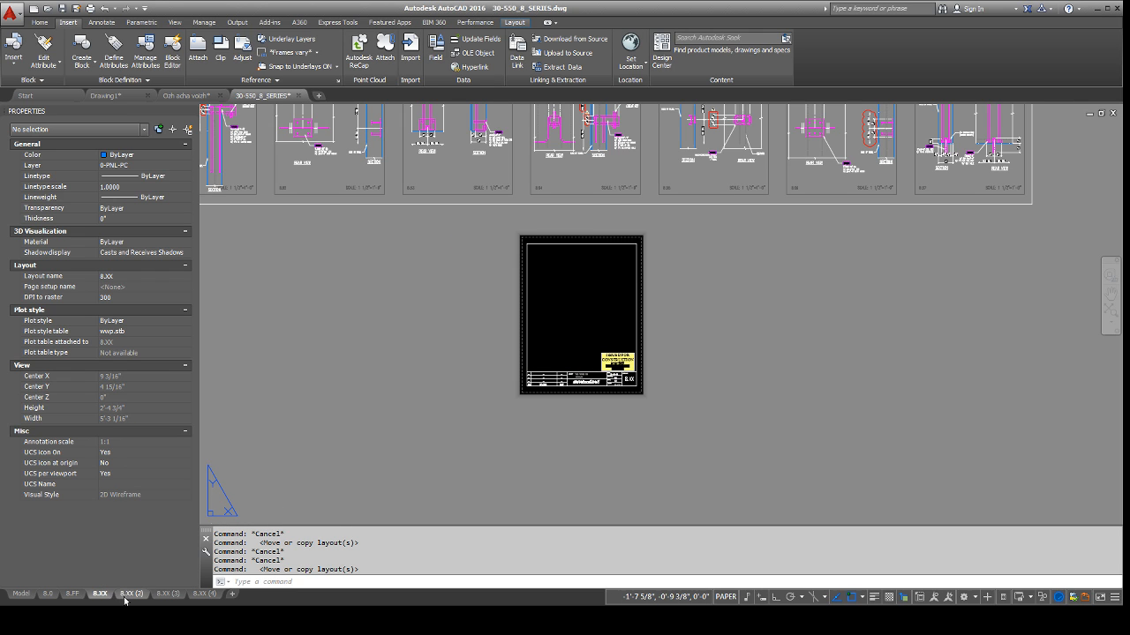
{"action": "left_click", "coordinate": [131, 593]}
{"action": "type", "text": "m"}
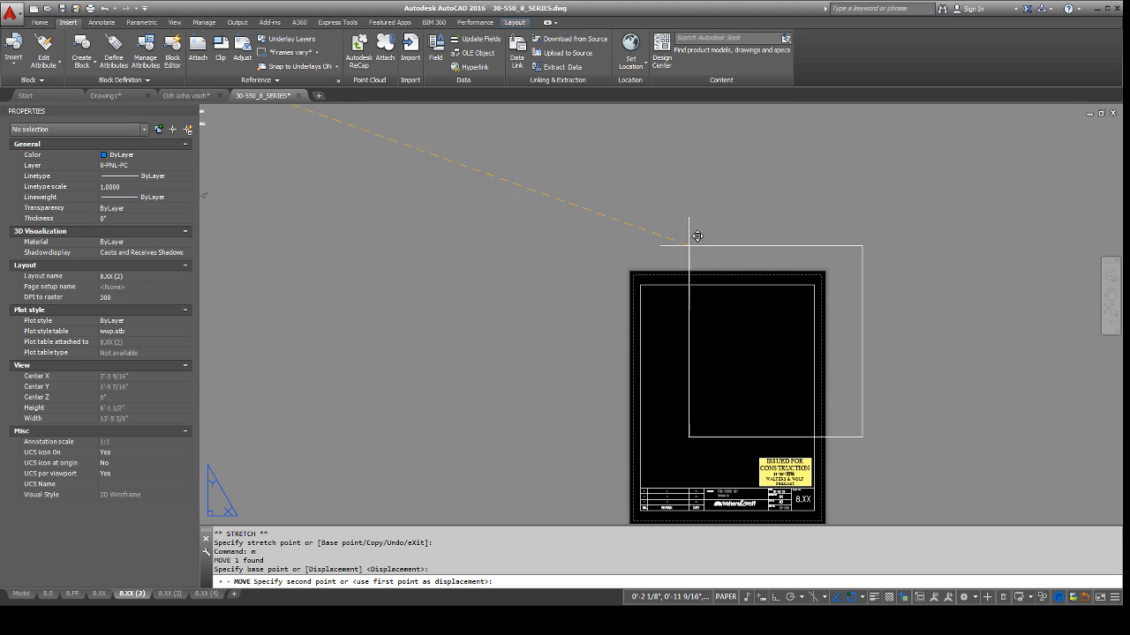
Pick a new position for the viewport on the 8.XX (2) sheet.
{"action": "left_click", "coordinate": [168, 593]}
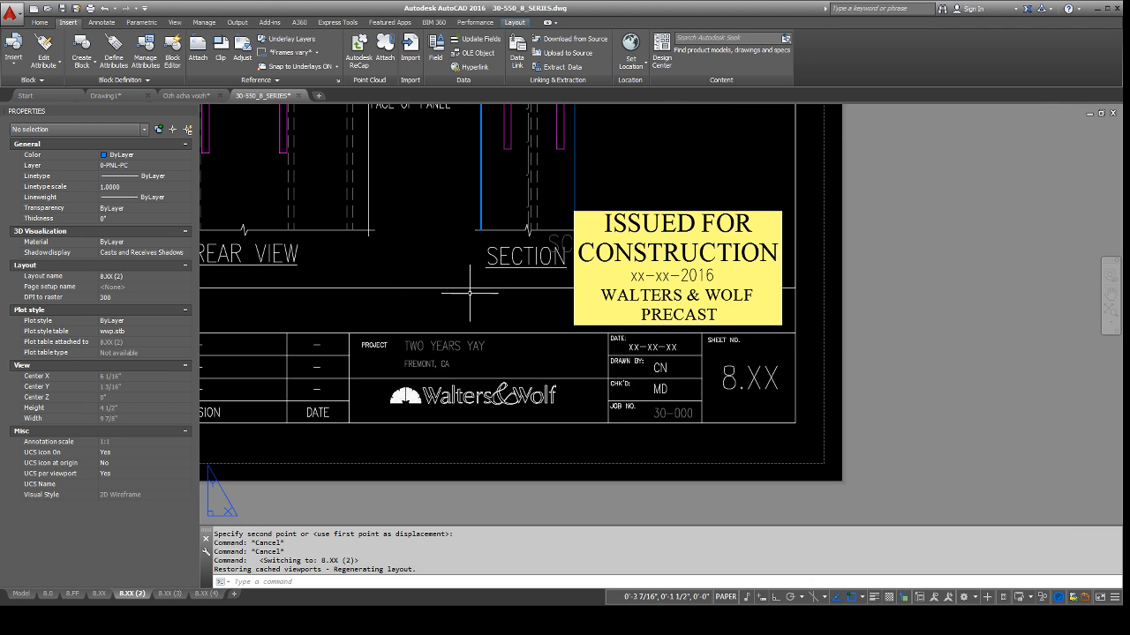
Set SHEET_NUM on the 8.XX (2), (3) and (4) title blocks to 8.51–8.53.
{"action": "left_click", "coordinate": [746, 371]}
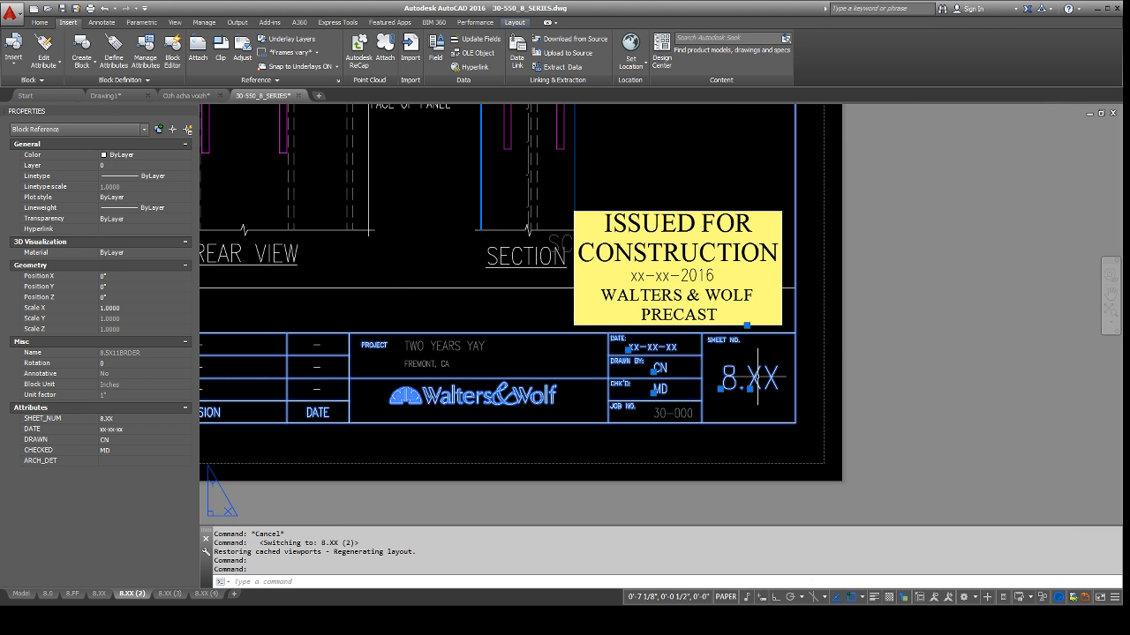
{"action": "double_click", "coordinate": [745, 378]}
{"action": "type", "text": "51"}
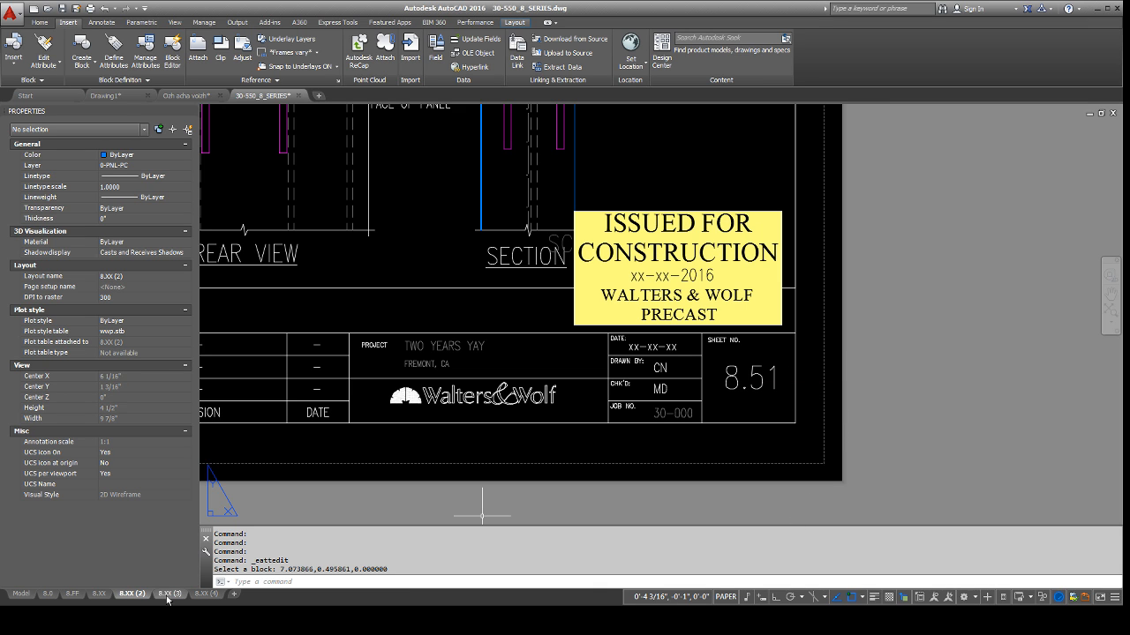
{"action": "left_click", "coordinate": [167, 593]}
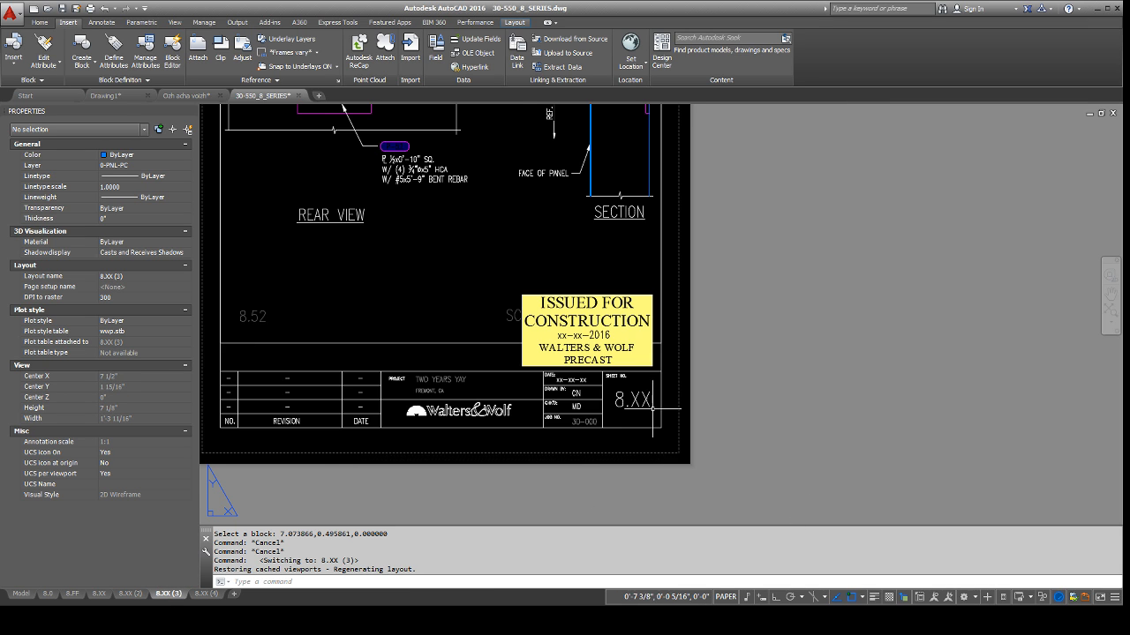
{"action": "double_click", "coordinate": [633, 397]}
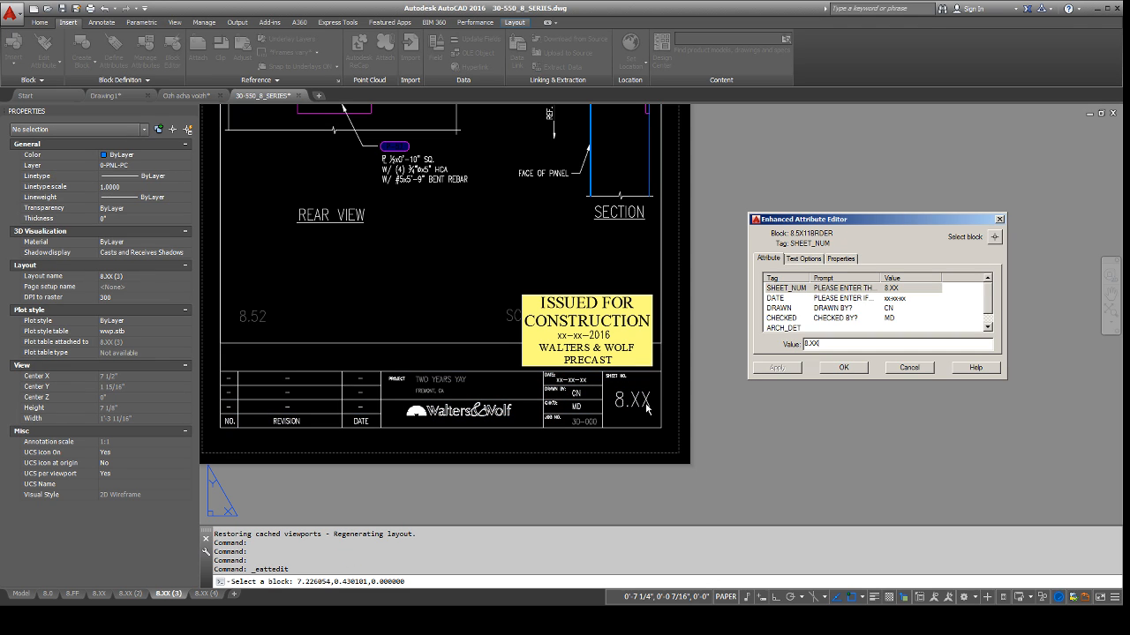
{"action": "left_click", "coordinate": [843, 368]}
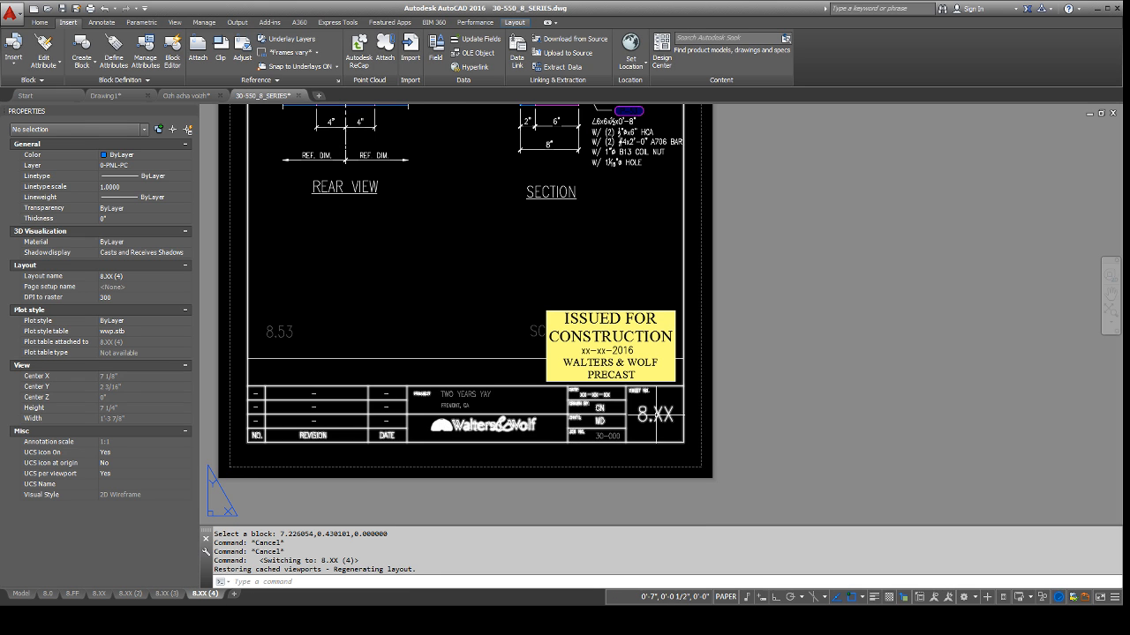
{"action": "double_click", "coordinate": [655, 416]}
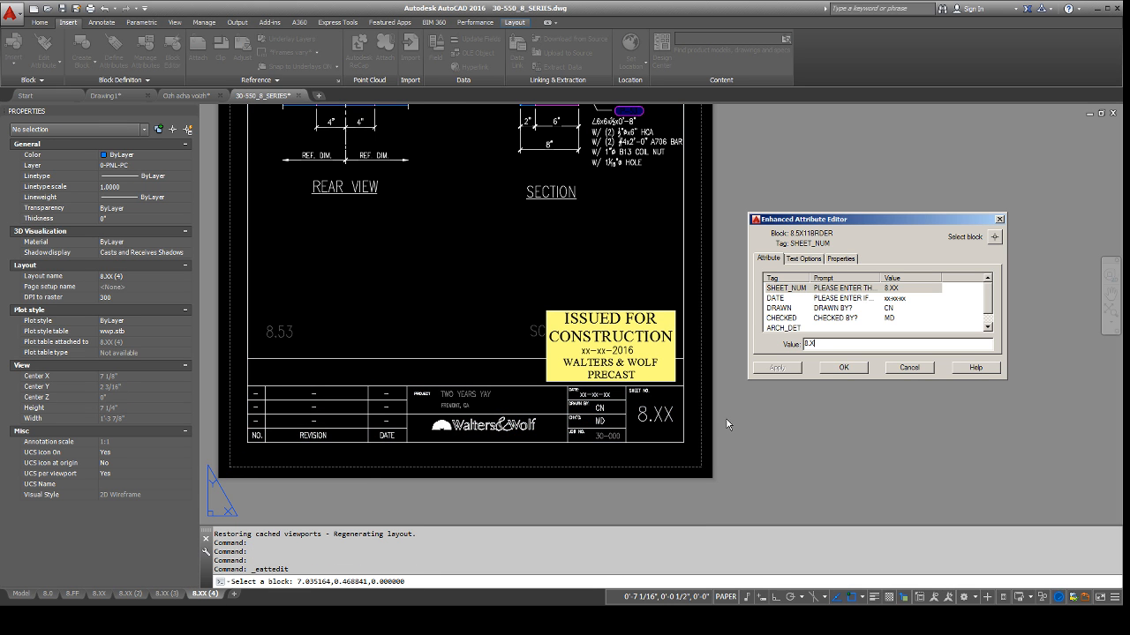
{"action": "left_click", "coordinate": [842, 367]}
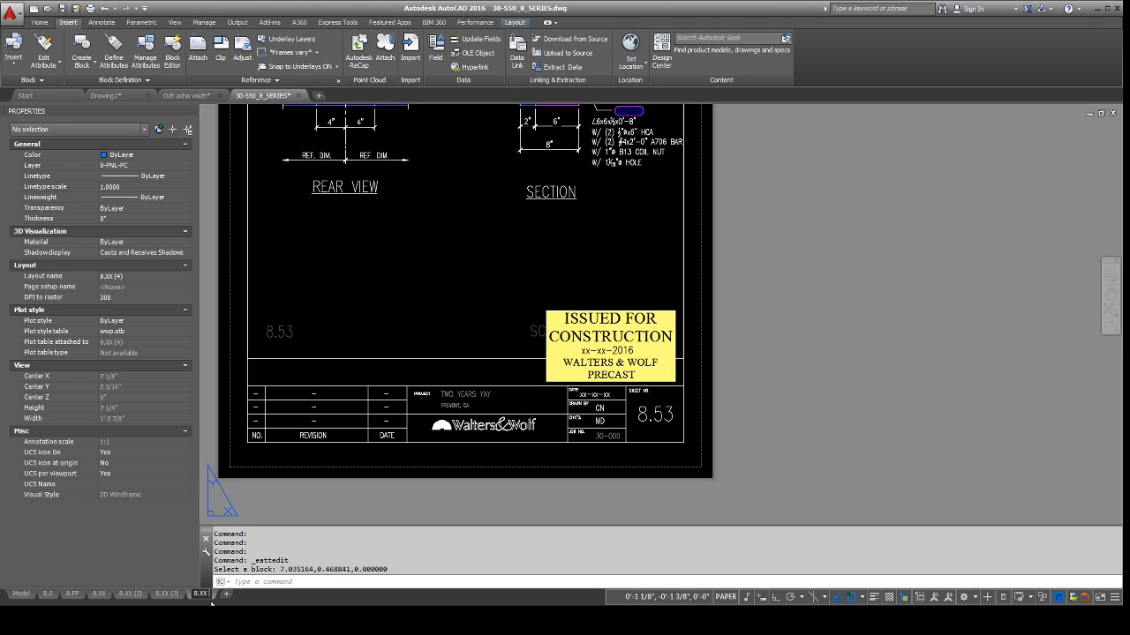
Rename the copied layouts to 8.53, 8.52 and 8.51, then open the 8.FF layout.
{"action": "left_click", "coordinate": [610, 344]}
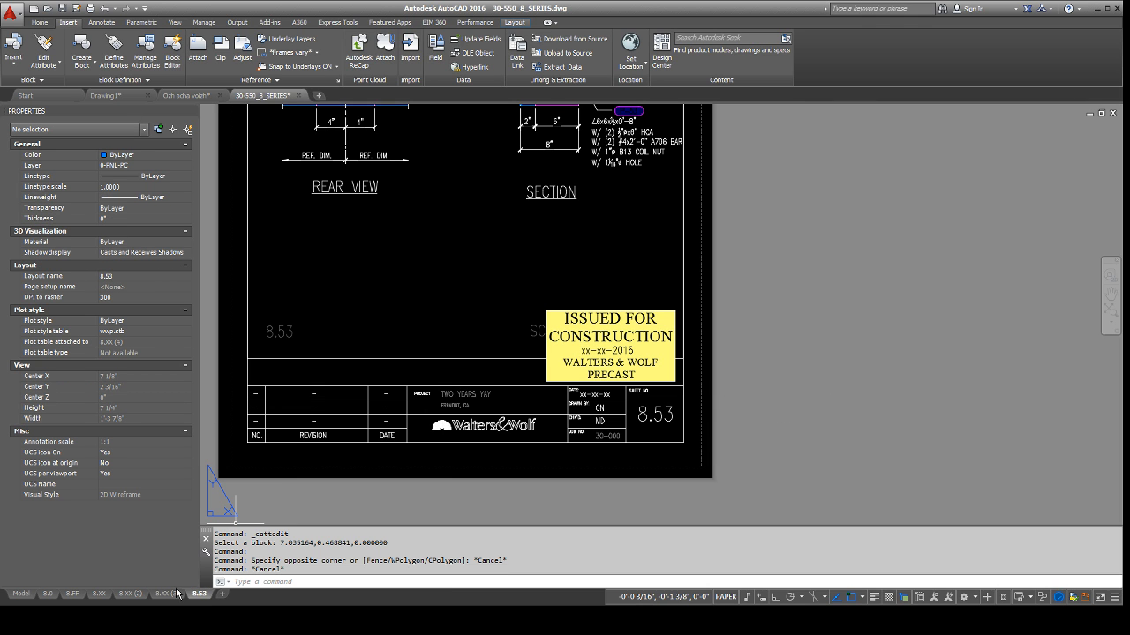
{"action": "left_click", "coordinate": [165, 593]}
{"action": "type", "text": "8.5"}
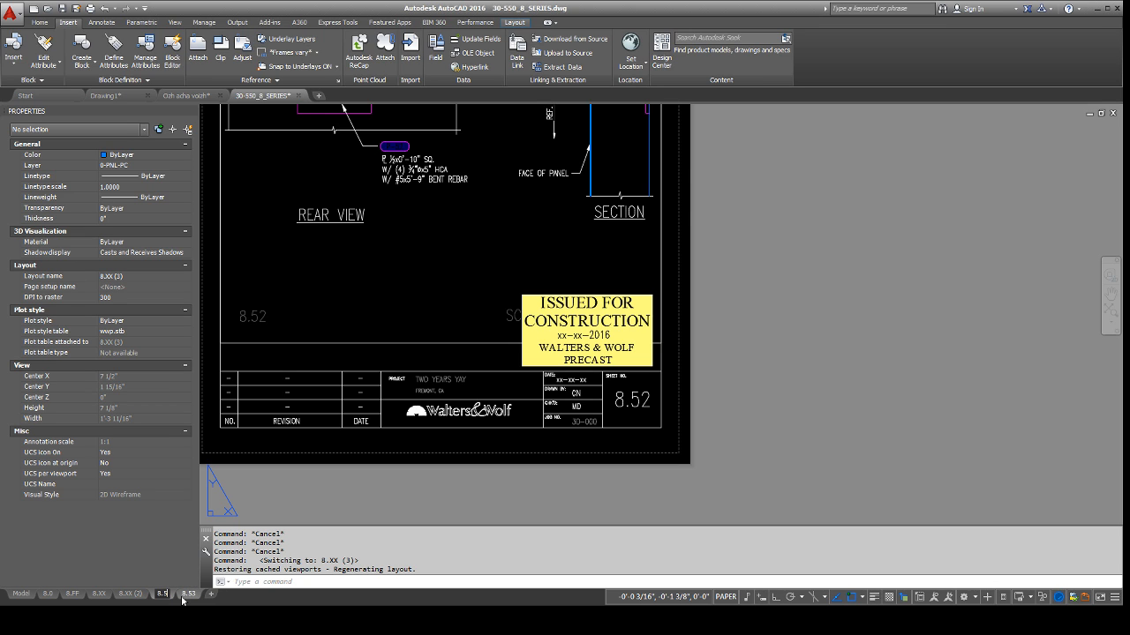
{"action": "left_click", "coordinate": [162, 594]}
{"action": "type", "text": "2"}
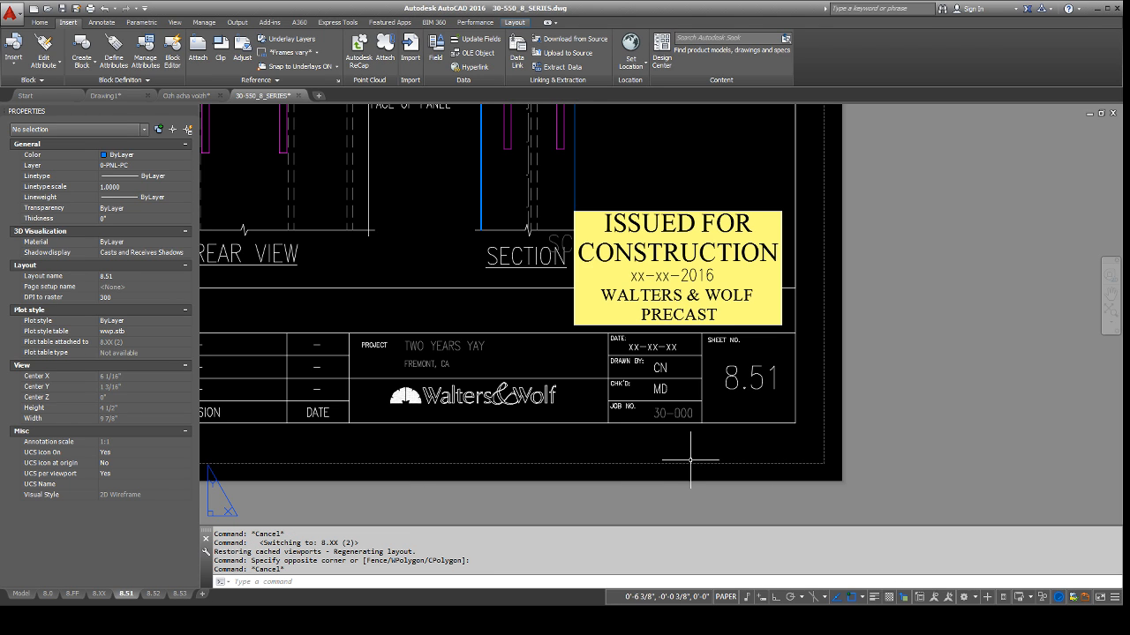
{"action": "mouse_move", "coordinate": [757, 377]}
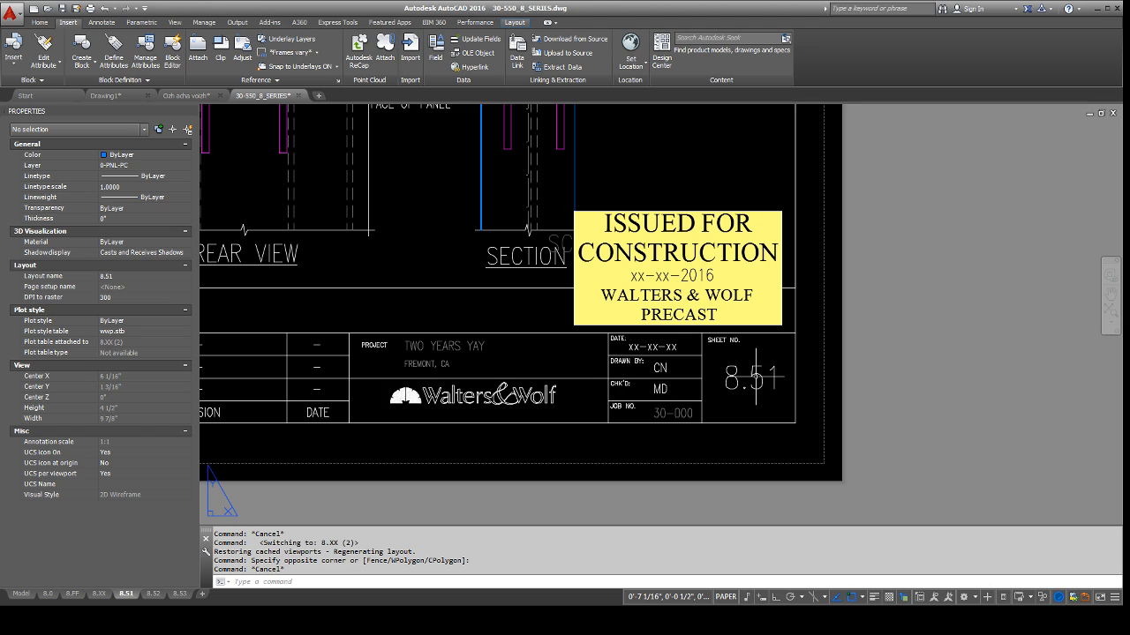
{"action": "mouse_move", "coordinate": [688, 520]}
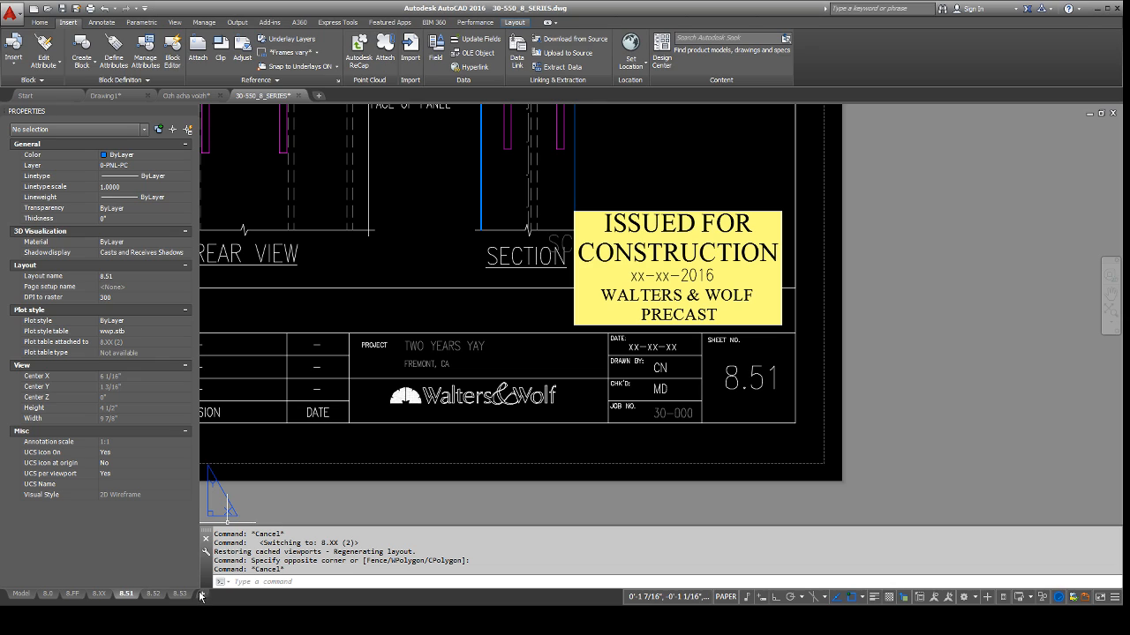
{"action": "mouse_move", "coordinate": [809, 459]}
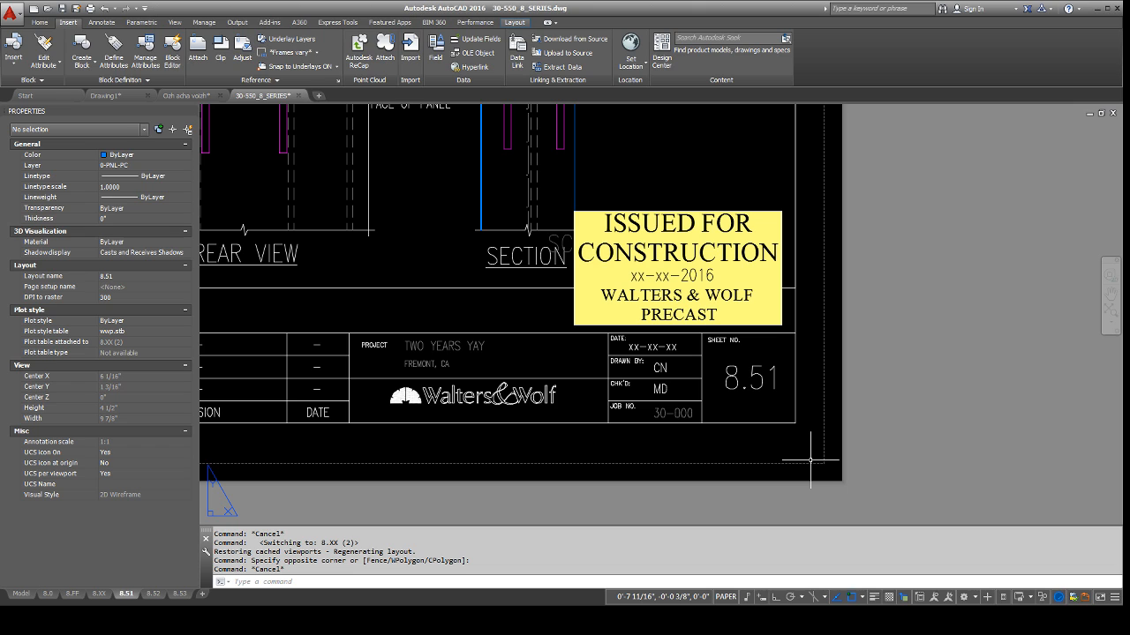
{"action": "mouse_move", "coordinate": [695, 375]}
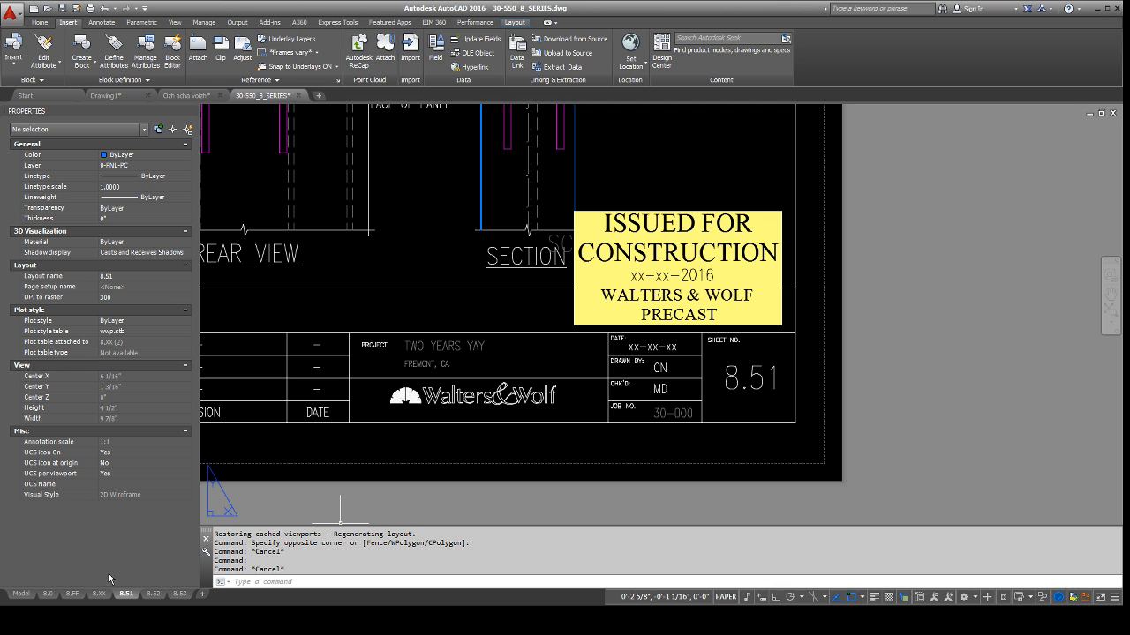
{"action": "left_click", "coordinate": [72, 593]}
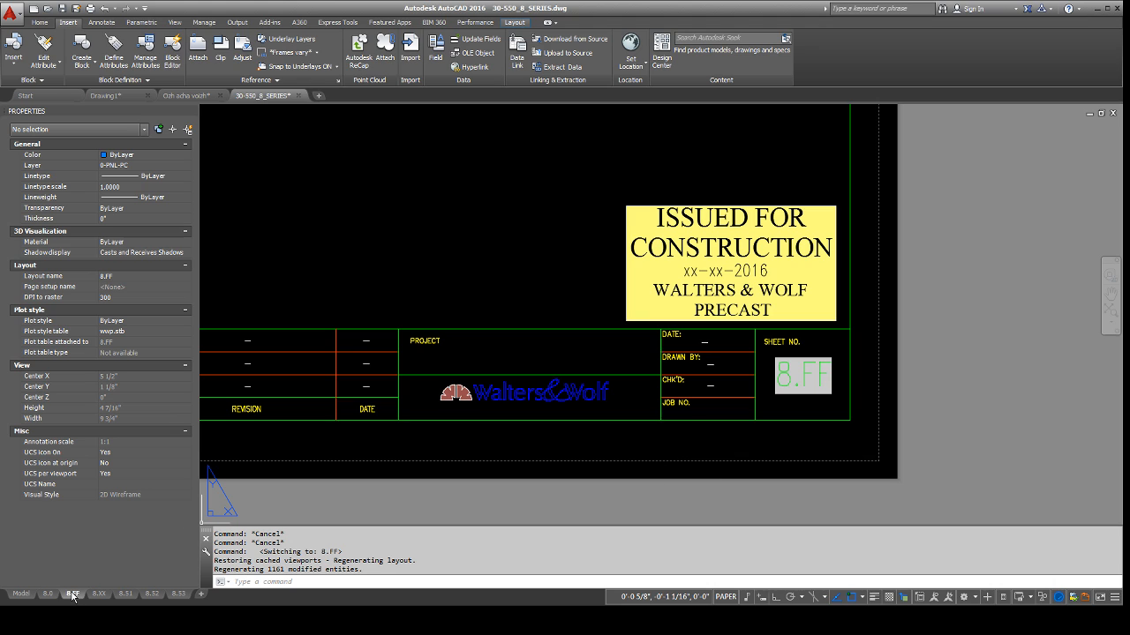
Copy the 8.FF layout to the end of the tabs, making 8.FF (2) through (4), and open a copy.
{"action": "right_click", "coordinate": [72, 594]}
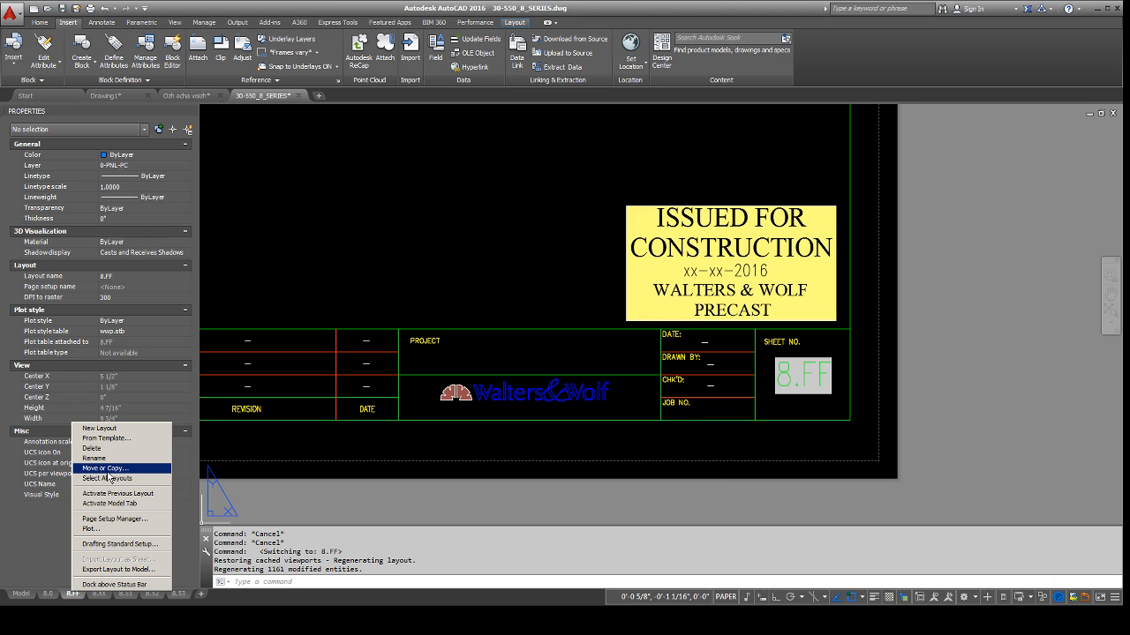
{"action": "left_click", "coordinate": [105, 468]}
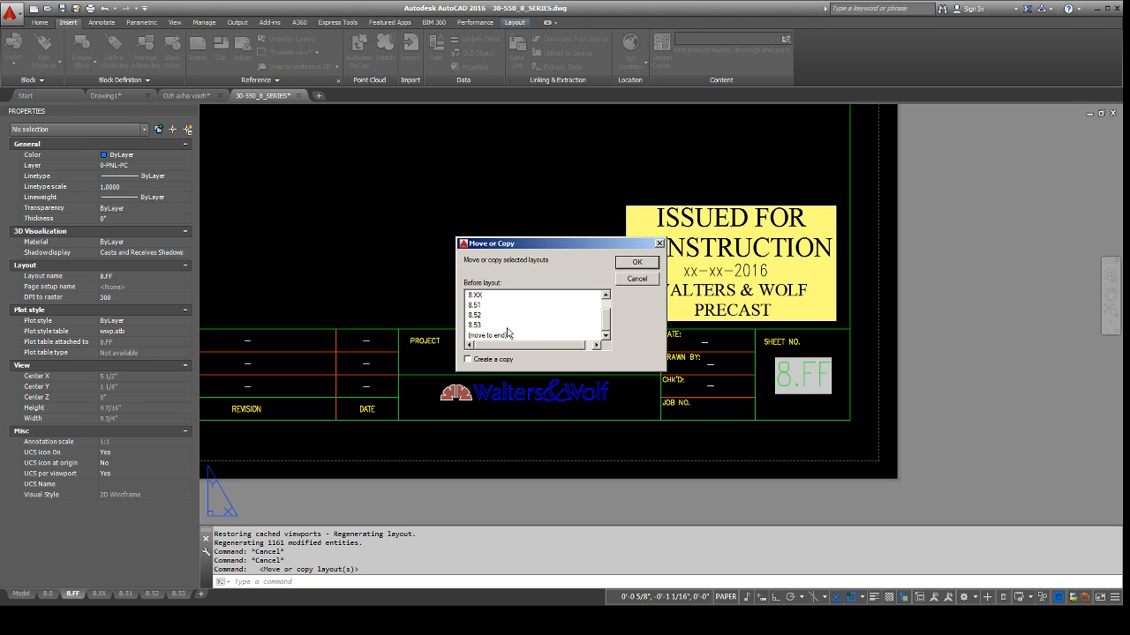
{"action": "left_click", "coordinate": [637, 262]}
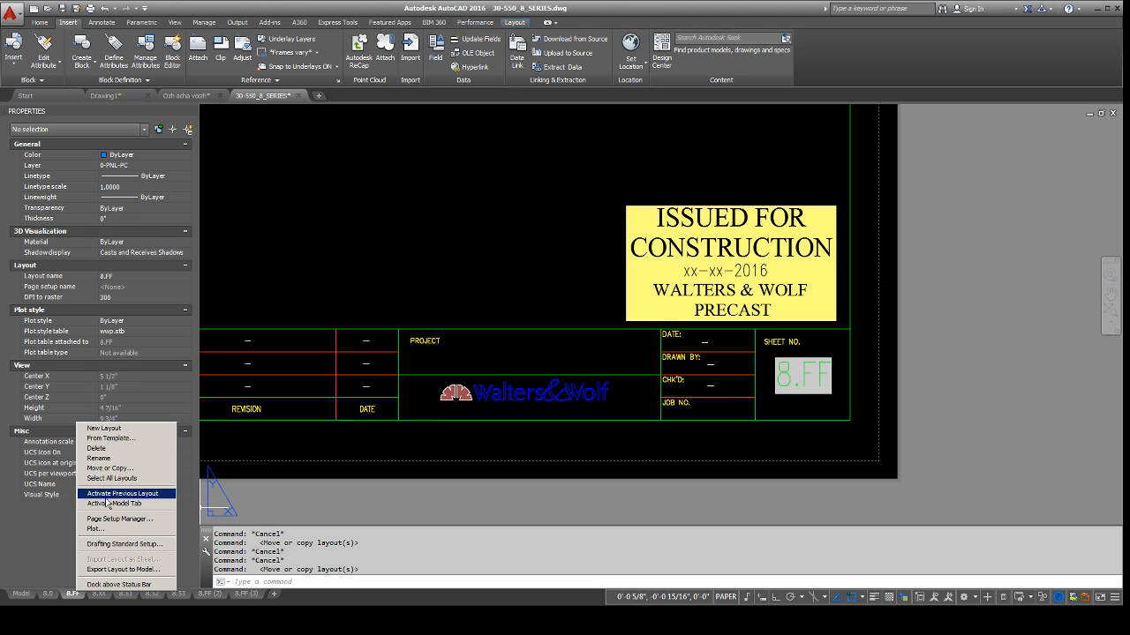
{"action": "left_click", "coordinate": [110, 468]}
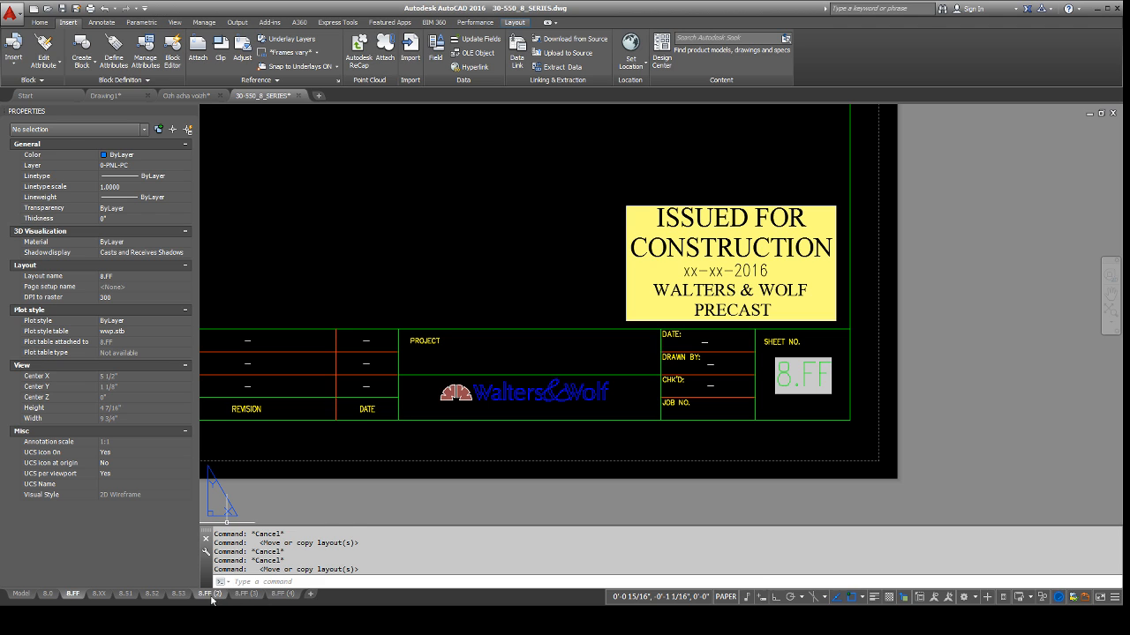
{"action": "left_click", "coordinate": [210, 594]}
{"action": "type", "text": "8."}
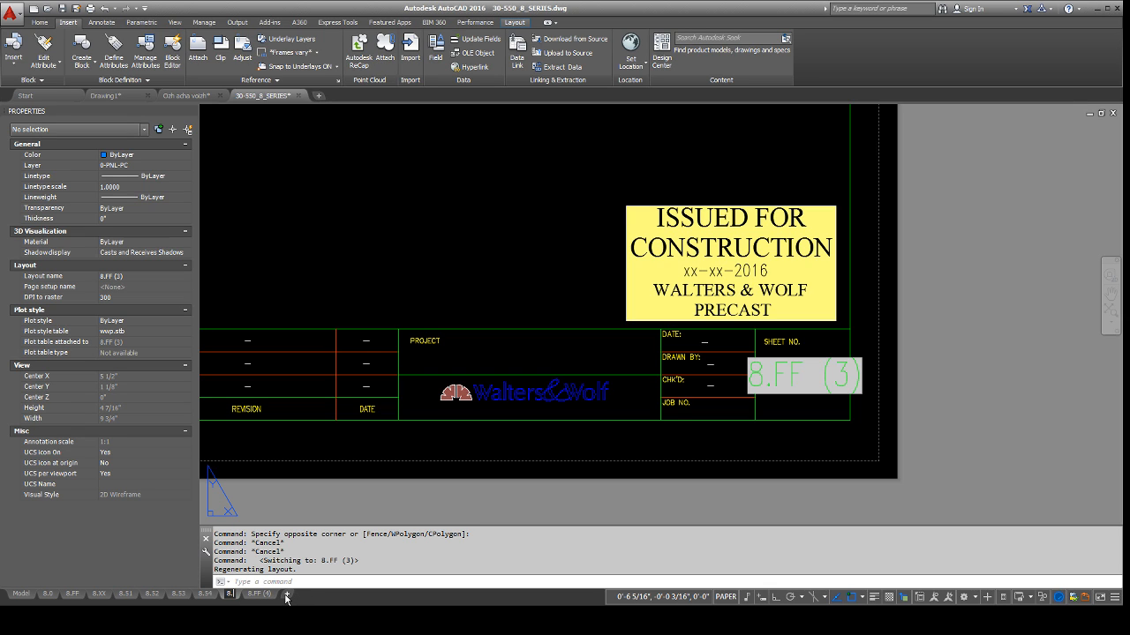
Rename the remaining copies 8.55 and 8.56, then check sheet numbers on 8.55, 8.56, 8.51 and 8.54.
{"action": "left_click", "coordinate": [232, 594]}
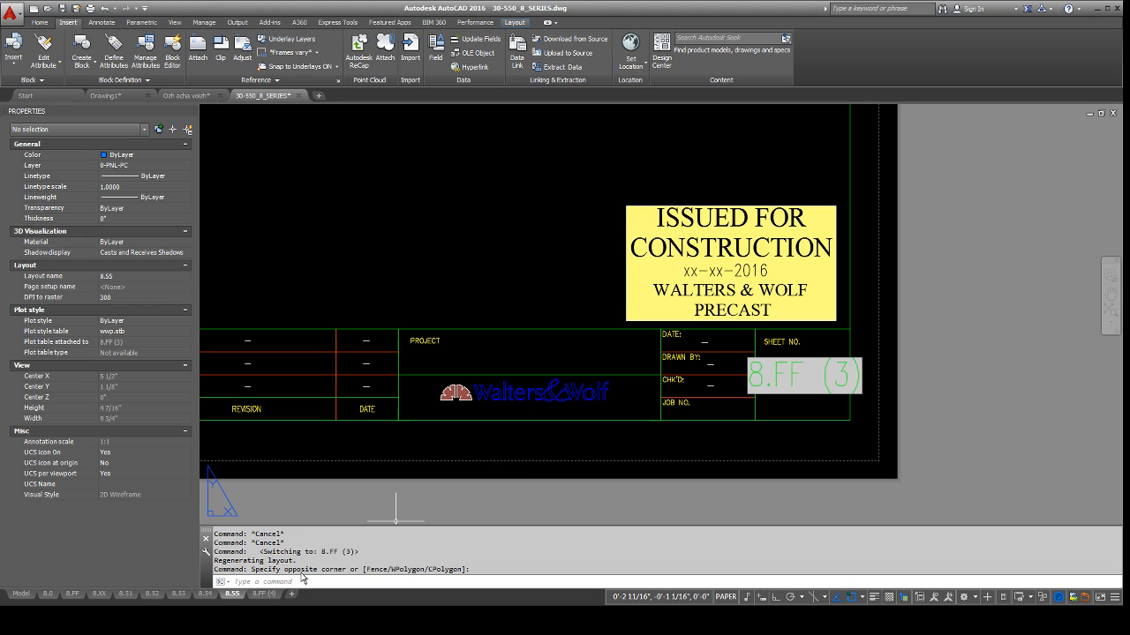
{"action": "left_click", "coordinate": [263, 593]}
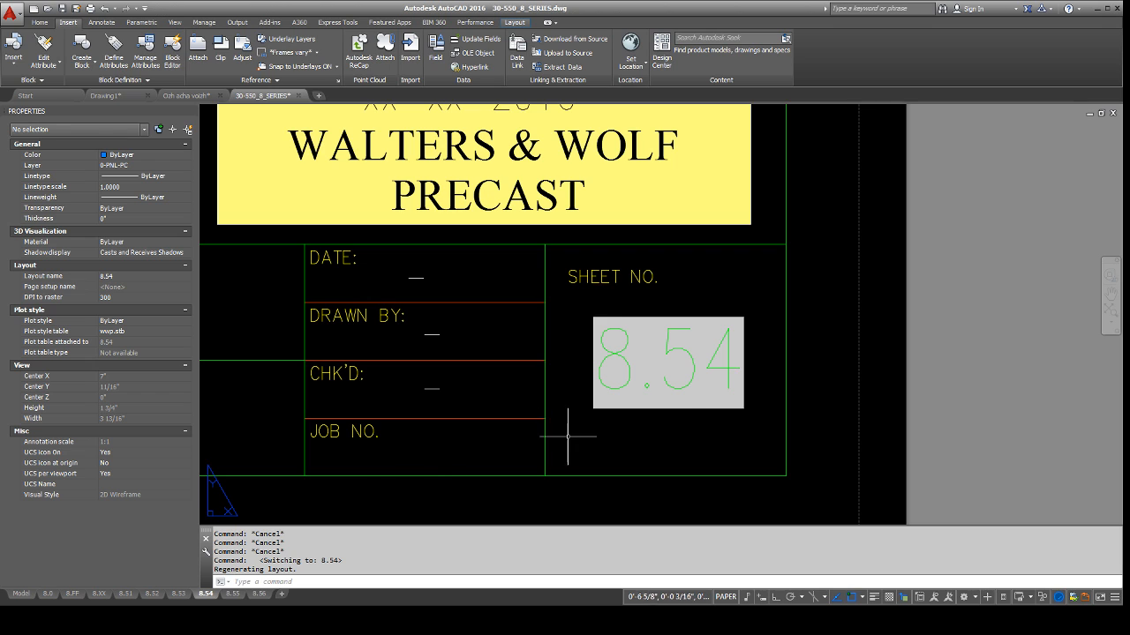
{"action": "left_click", "coordinate": [231, 593]}
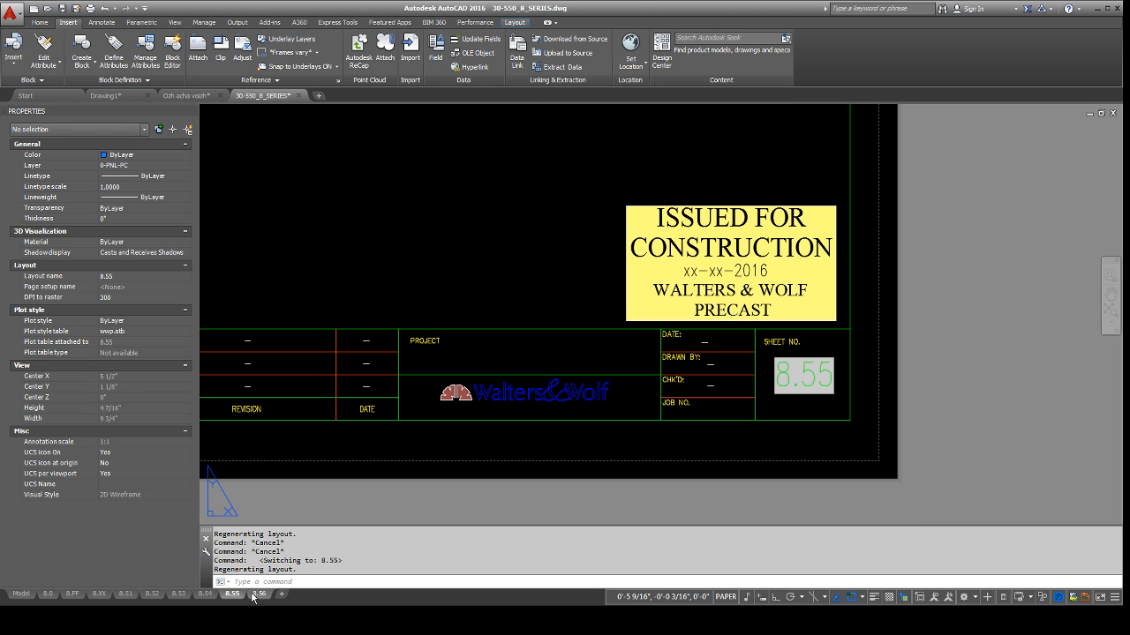
{"action": "left_click", "coordinate": [253, 593]}
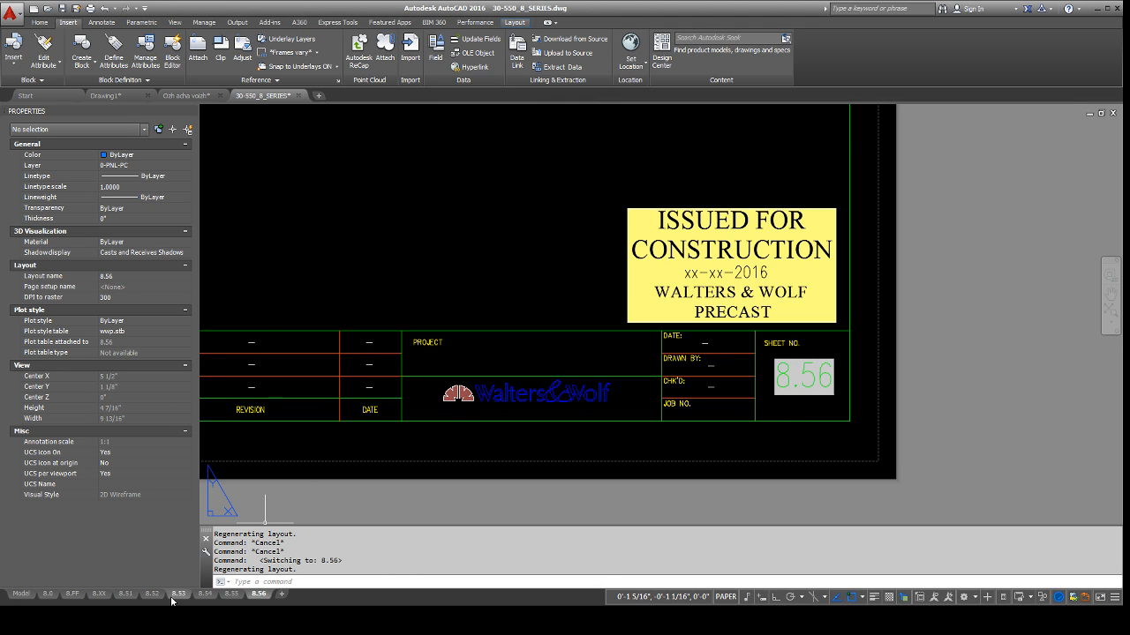
{"action": "left_click", "coordinate": [126, 593]}
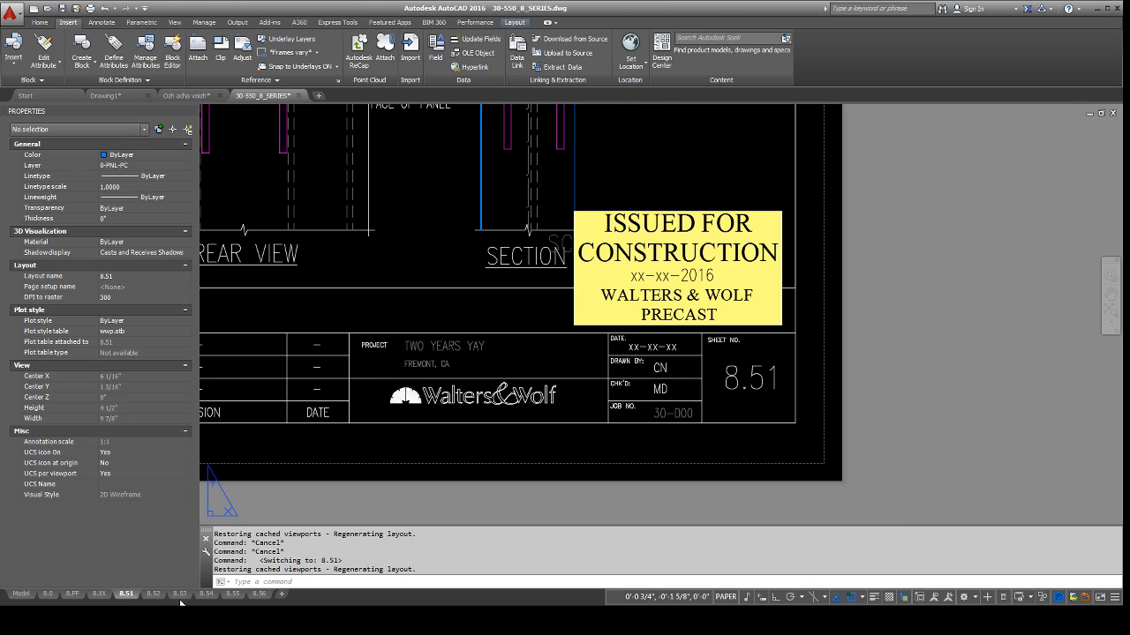
{"action": "left_click", "coordinate": [206, 594]}
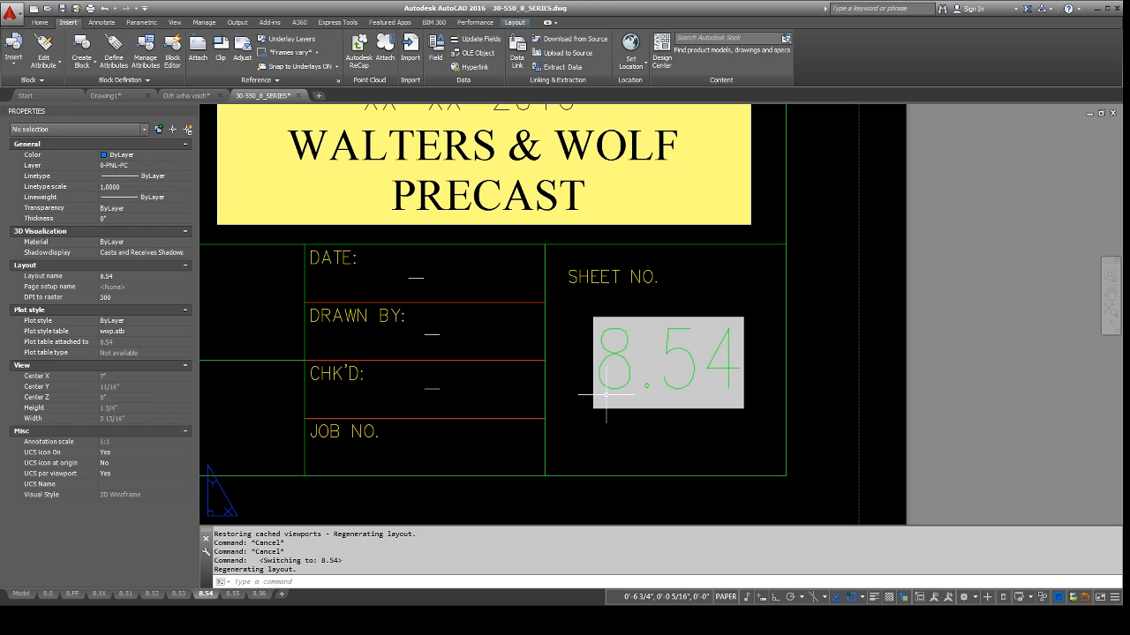
{"action": "mouse_move", "coordinate": [781, 363]}
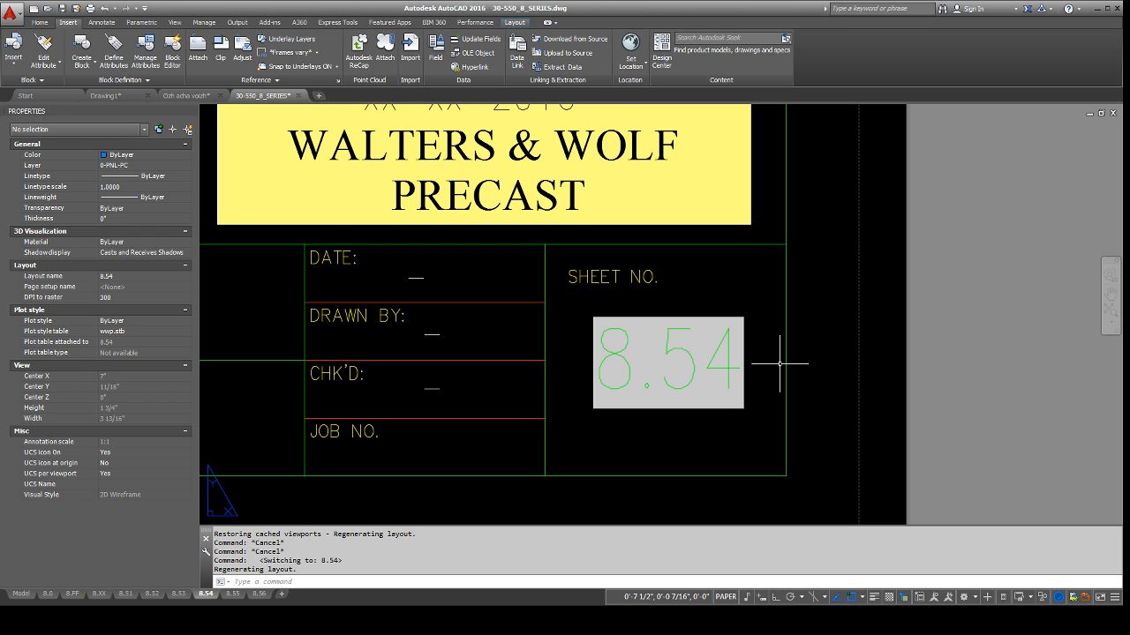
{"action": "mouse_move", "coordinate": [713, 289]}
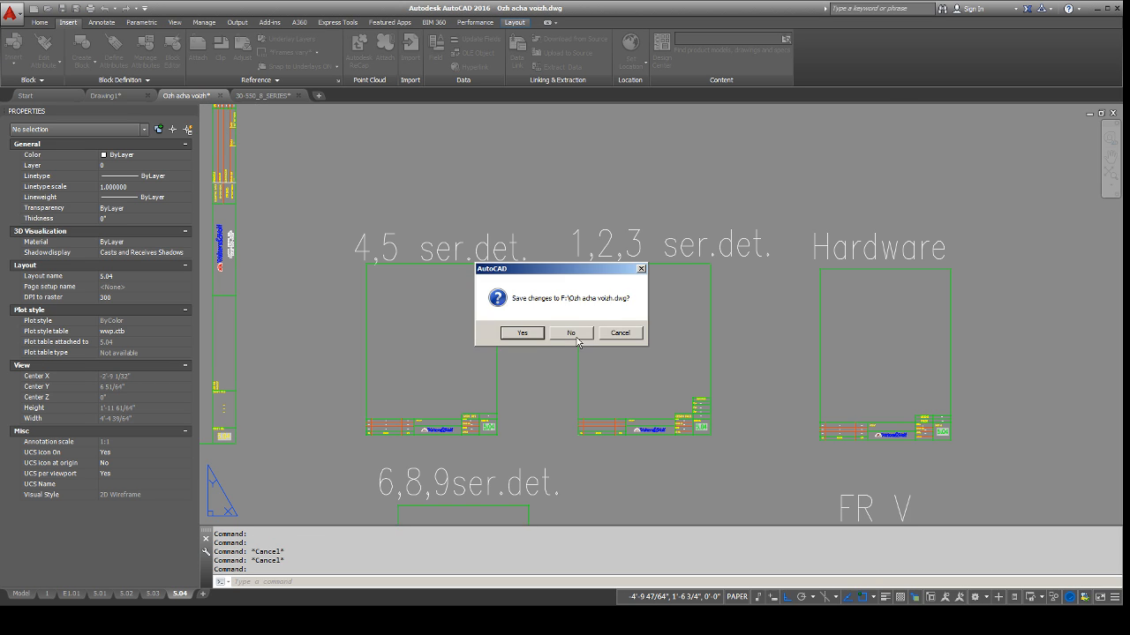
Close without saving, reopen Ozh acha voizh.dwg from F:, and edit the title block attributes.
{"action": "left_click", "coordinate": [570, 332]}
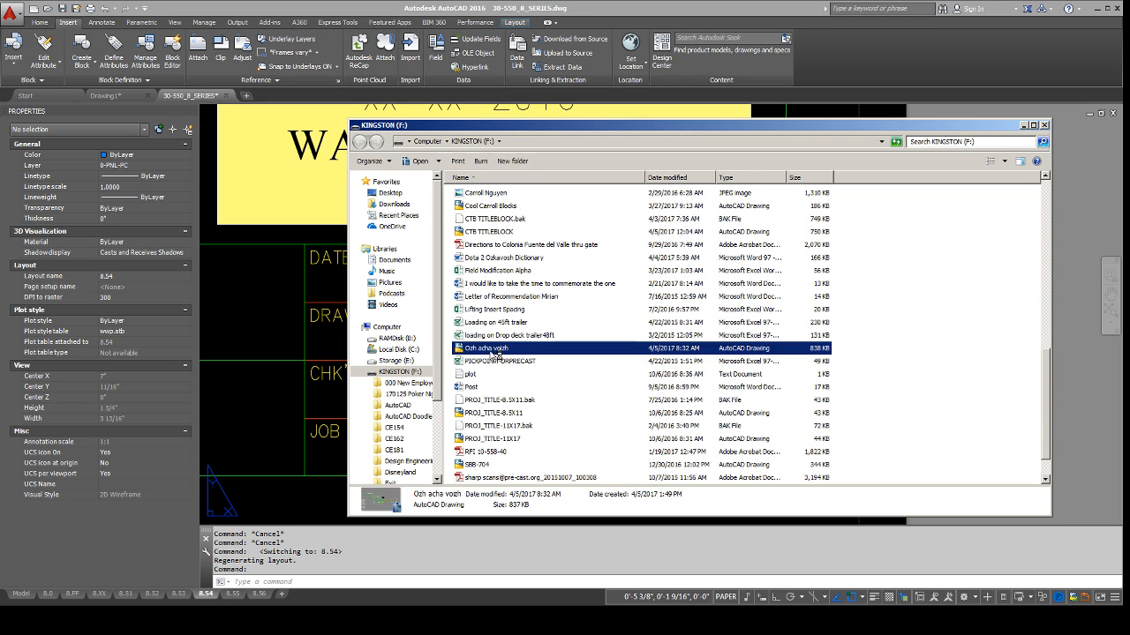
{"action": "double_click", "coordinate": [485, 348]}
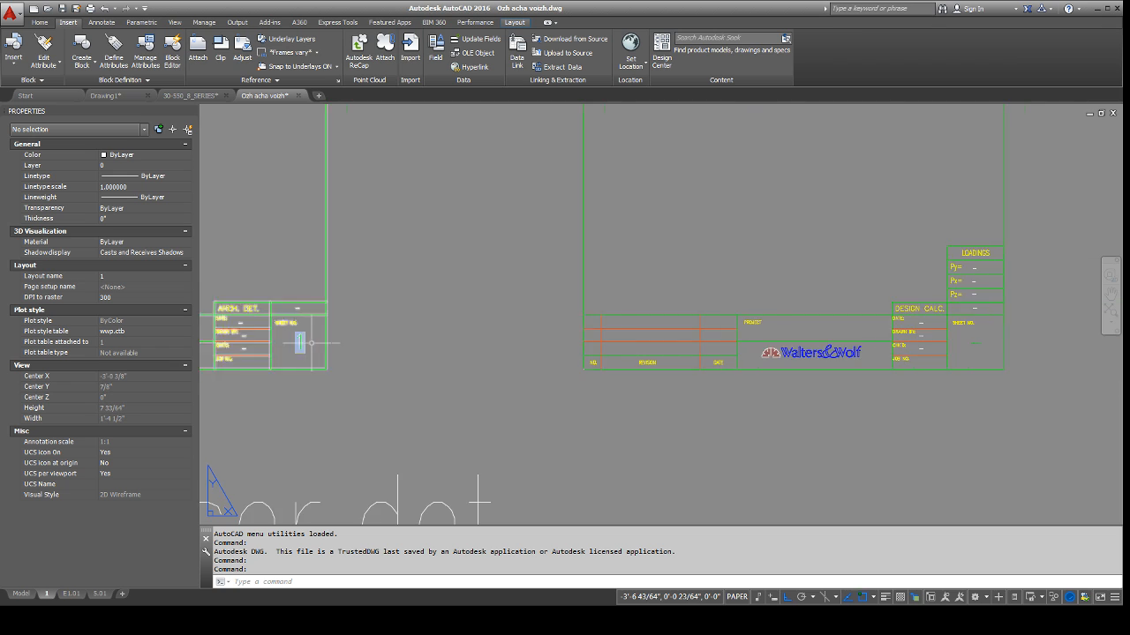
{"action": "scroll", "scroll_direction": "down", "scroll_amount": 3}
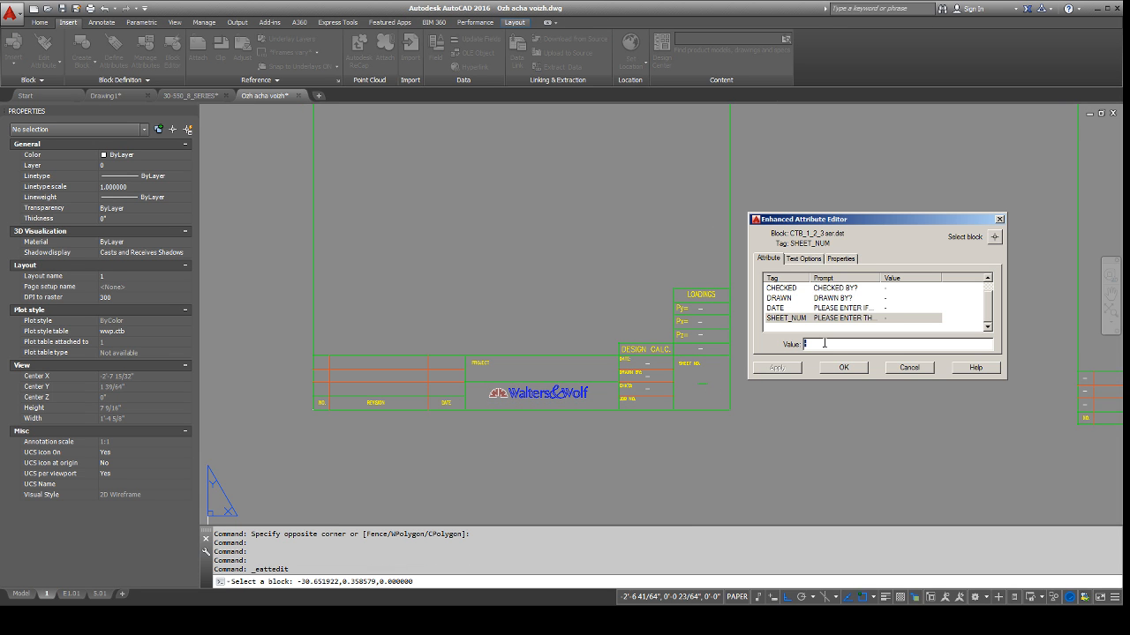
Cancel attribute editing and open the CTB_1_2_3 ser.det block in the Block Editor.
{"action": "right_click", "coordinate": [812, 343]}
{"action": "type", "text": "BE"}
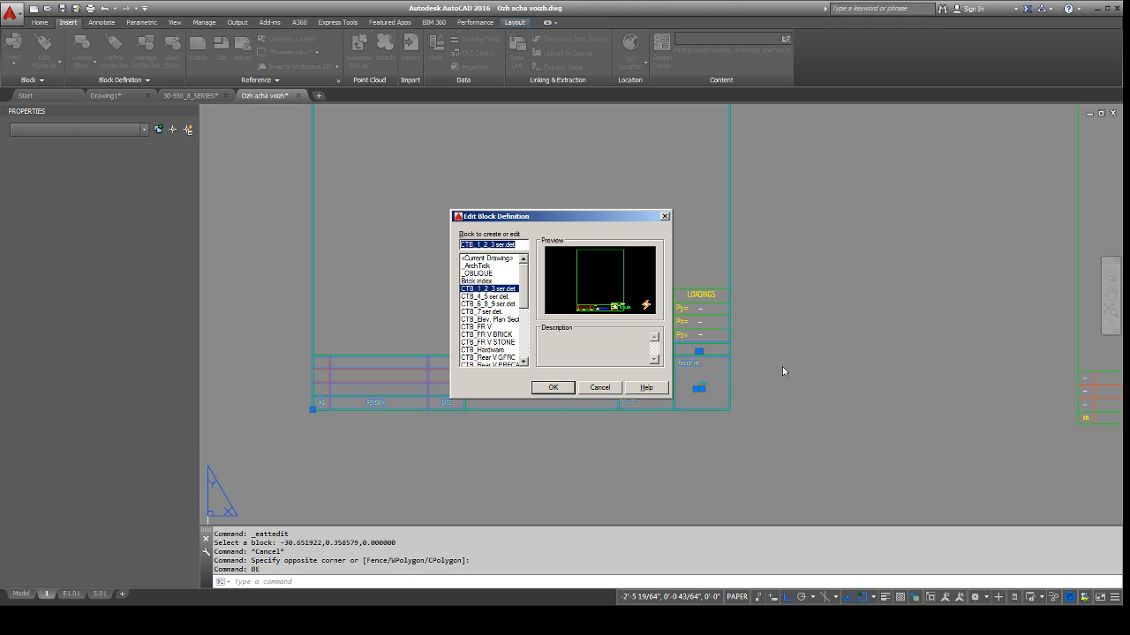
{"action": "left_click", "coordinate": [553, 388]}
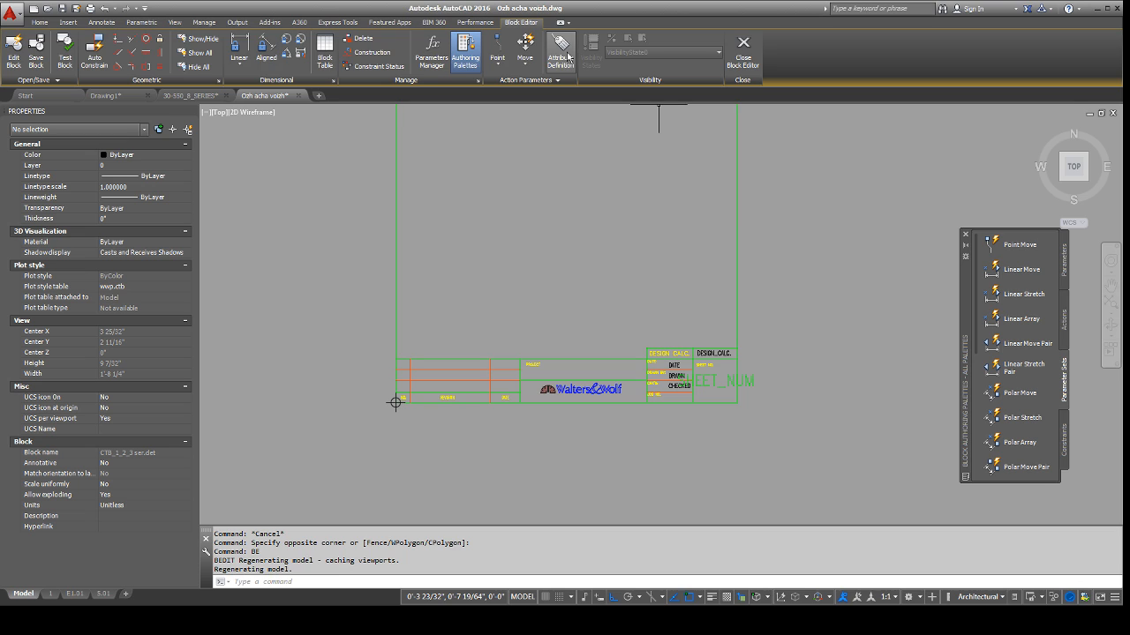
Define attribute SHEET_NUM1 with an uppercase SystemVariable ctab field as its default.
{"action": "left_click", "coordinate": [559, 51]}
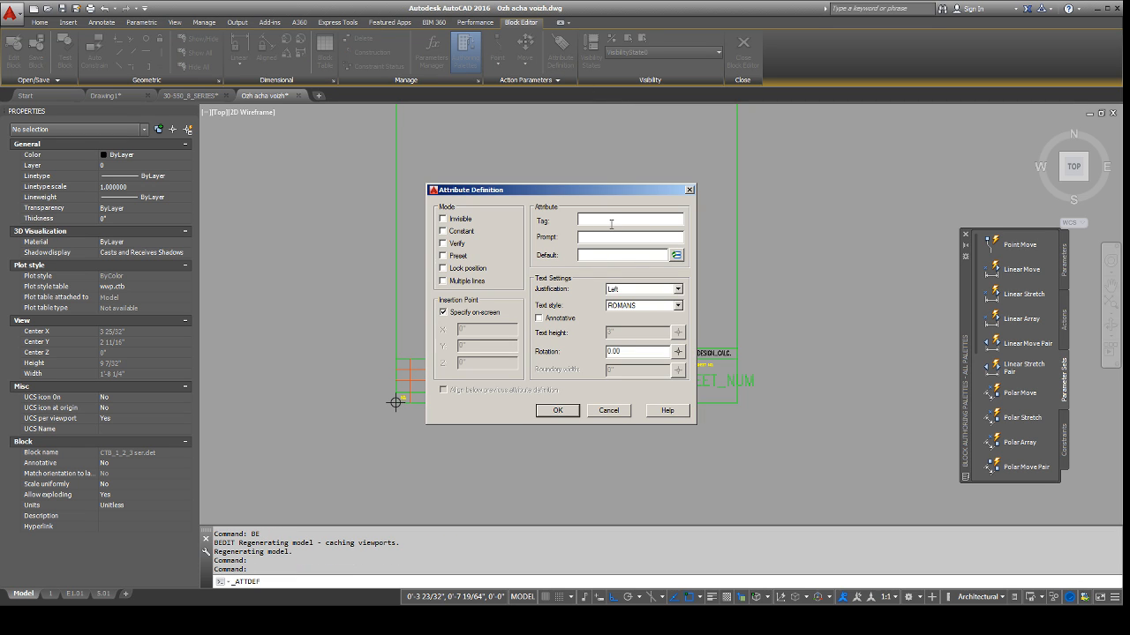
{"action": "type", "text": "SHEET"}
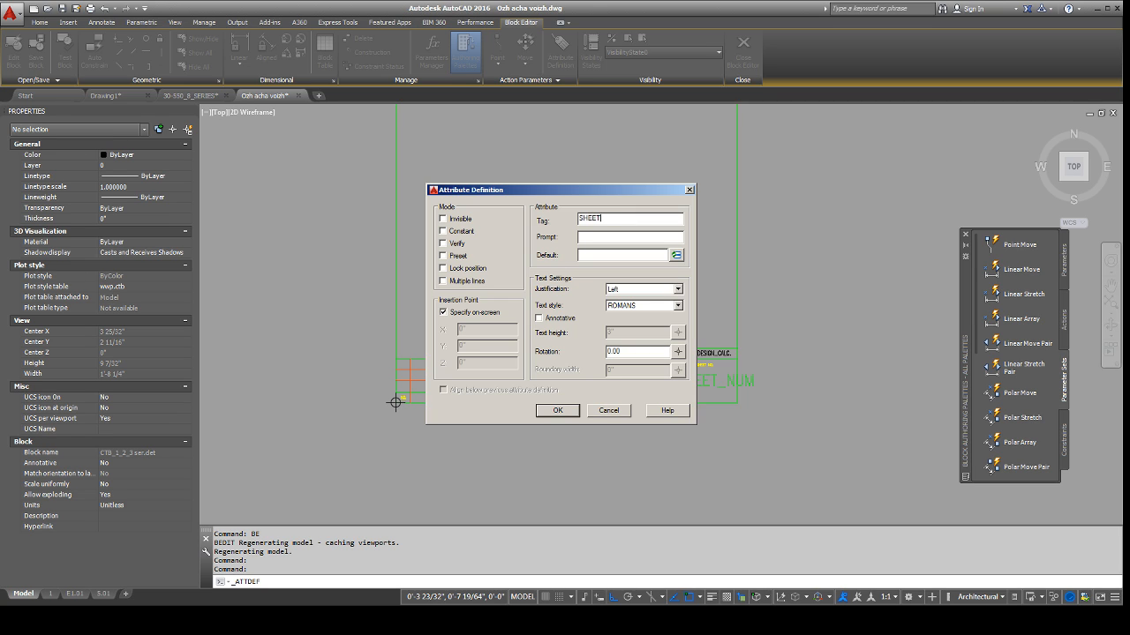
{"action": "type", "text": "_NUM1"}
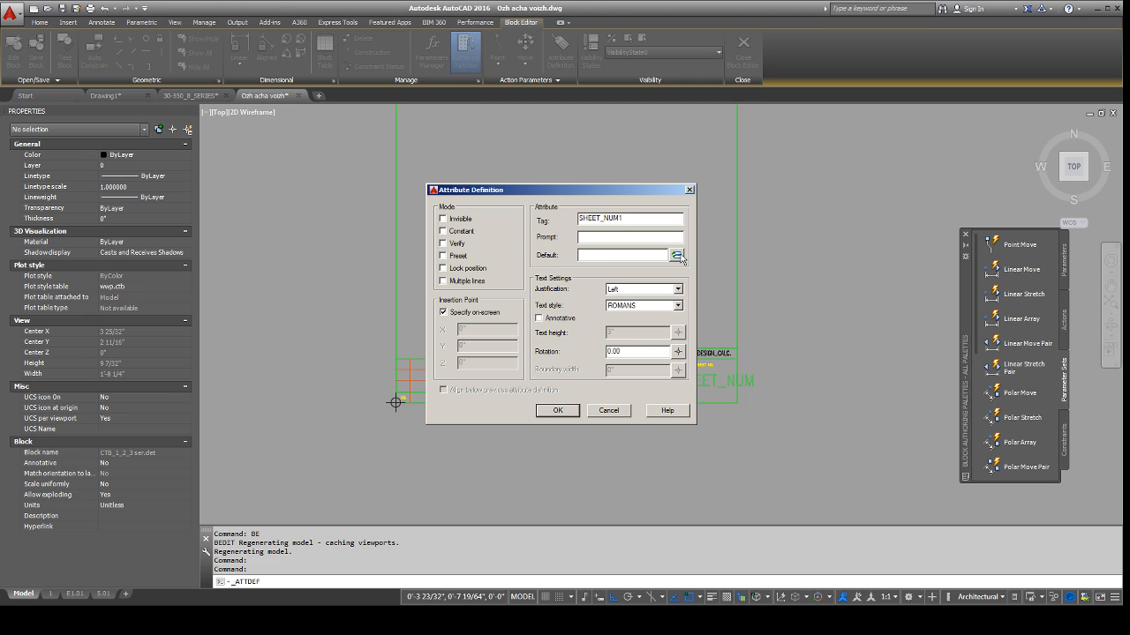
{"action": "left_click", "coordinate": [678, 255]}
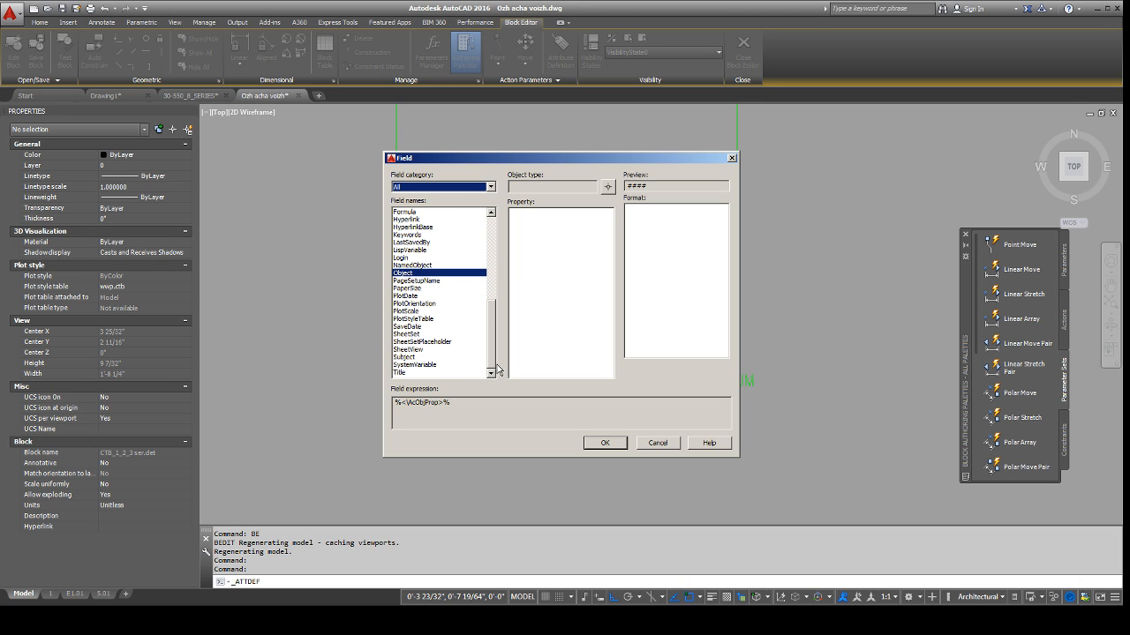
{"action": "left_click", "coordinate": [414, 364]}
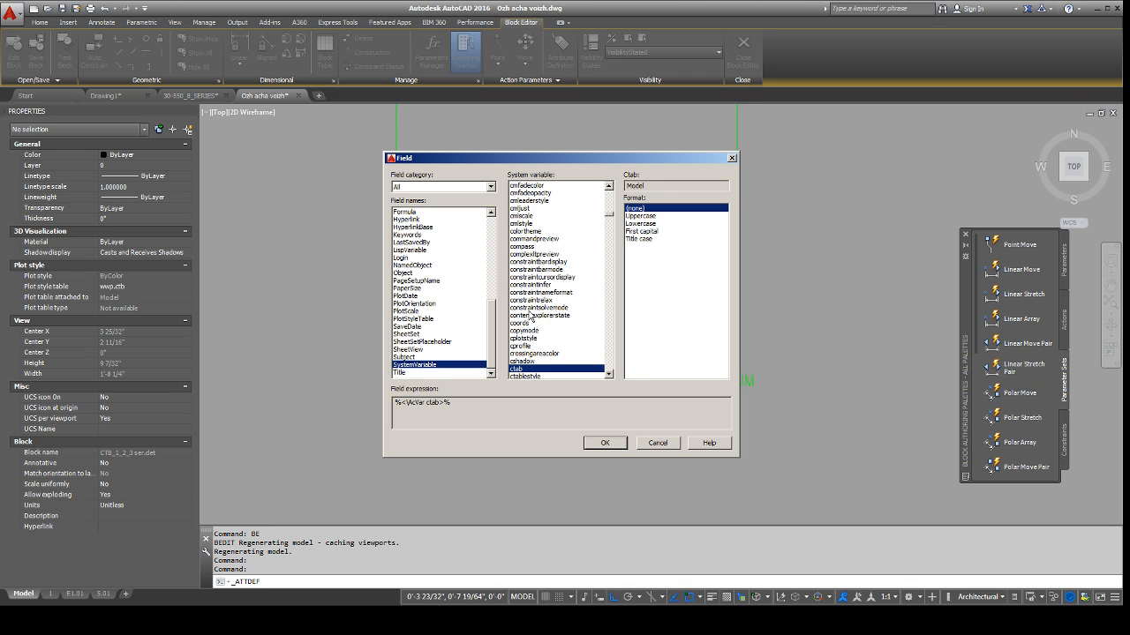
{"action": "left_click", "coordinate": [526, 368]}
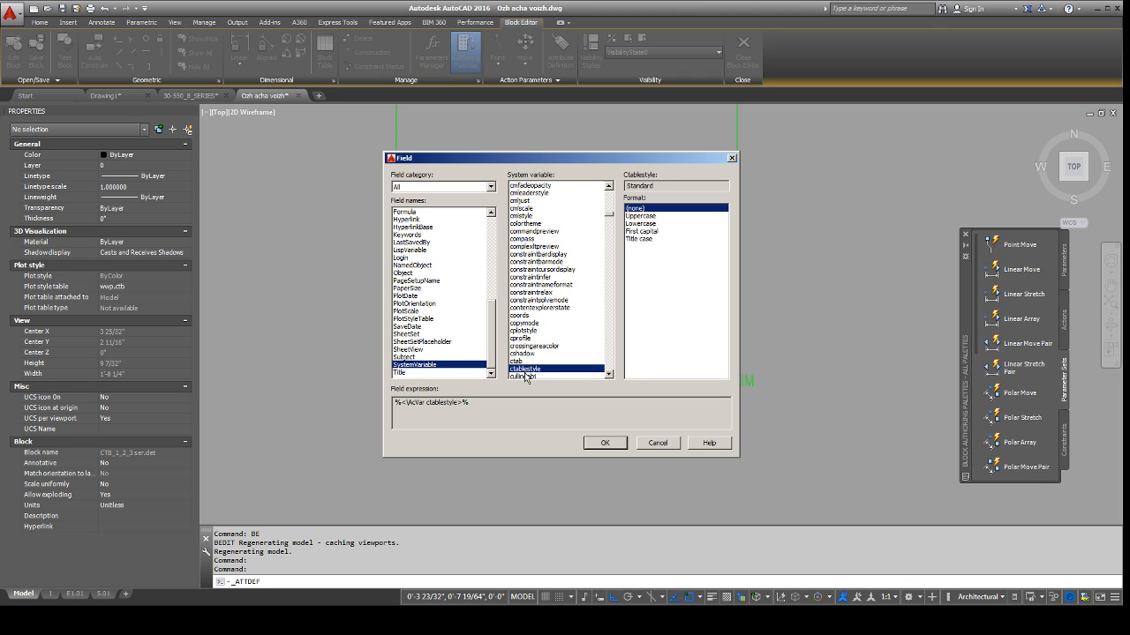
{"action": "left_click", "coordinate": [517, 361]}
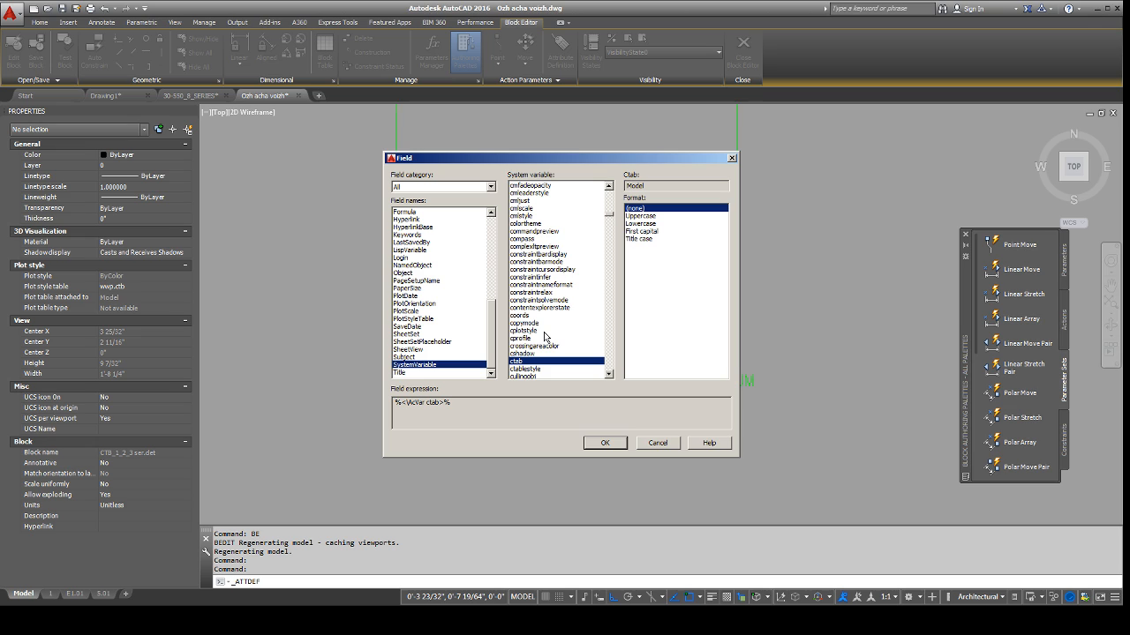
{"action": "mouse_move", "coordinate": [588, 290]}
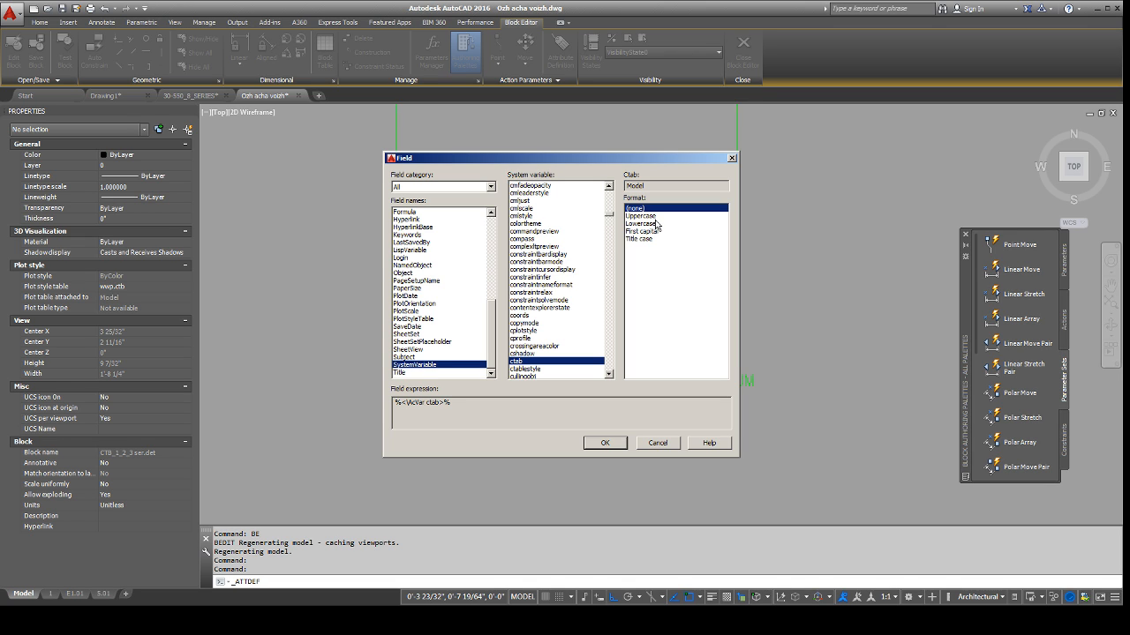
{"action": "left_click", "coordinate": [641, 216]}
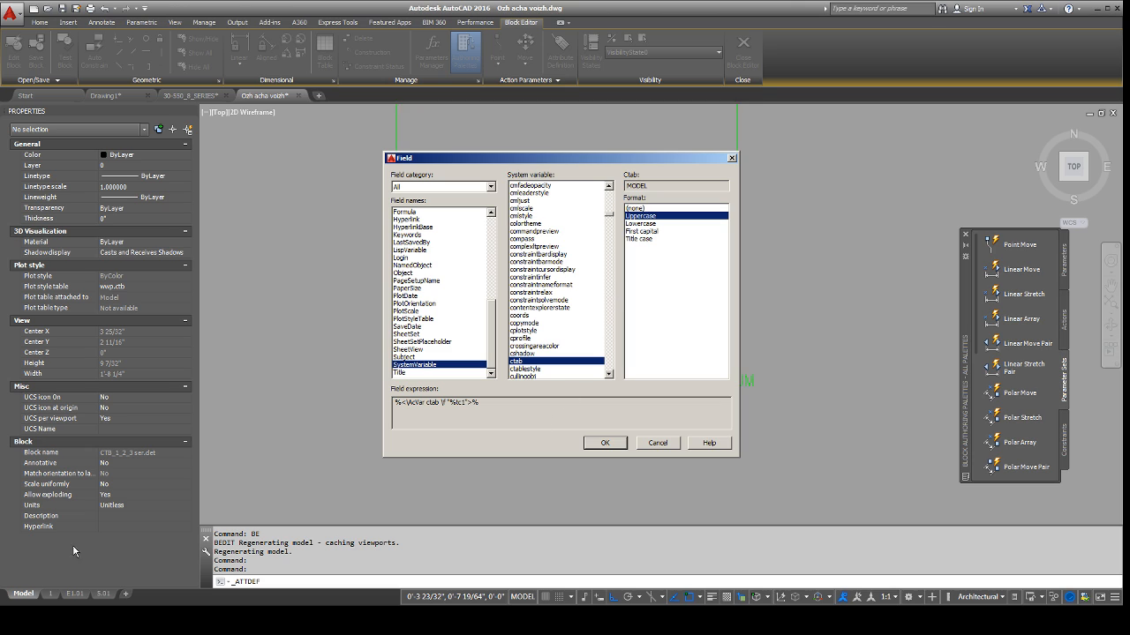
{"action": "mouse_move", "coordinate": [572, 382]}
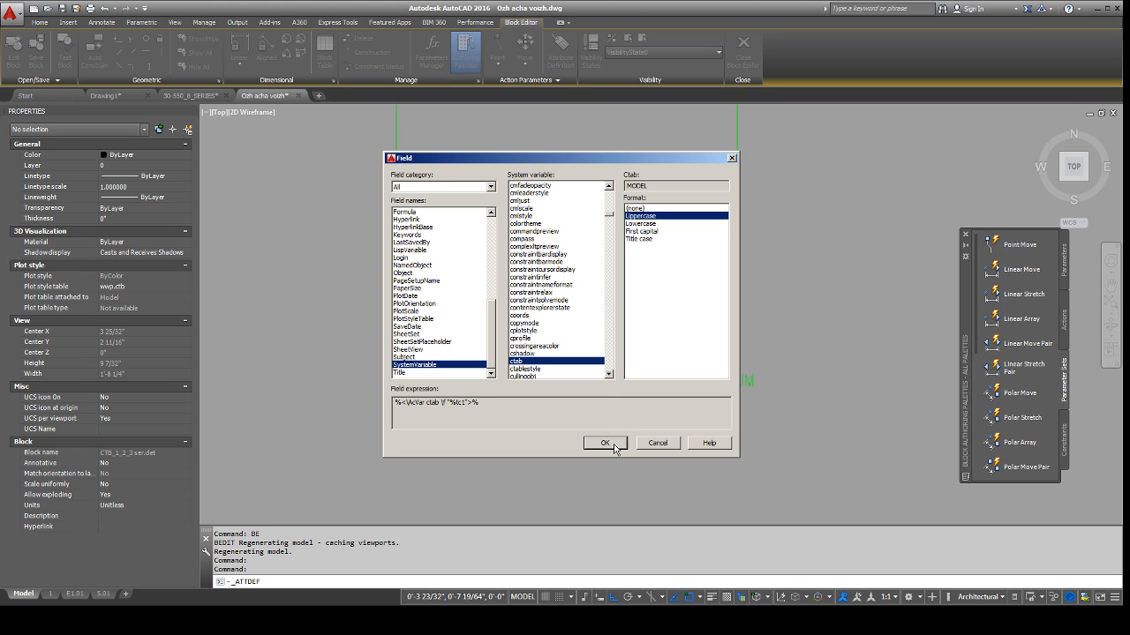
{"action": "left_click", "coordinate": [605, 442]}
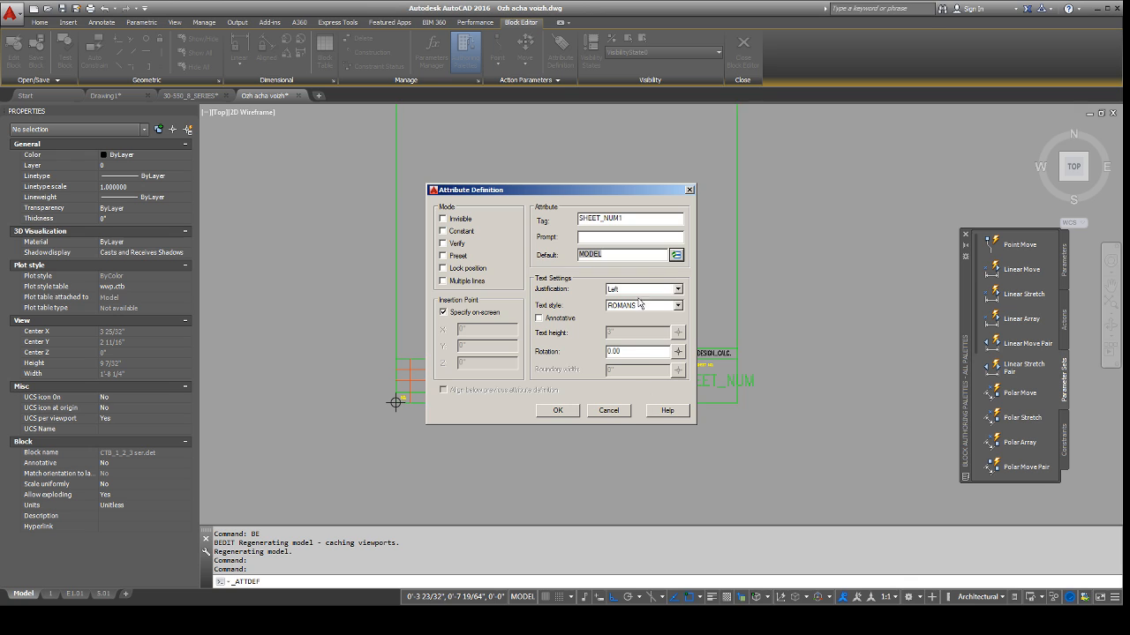
Set the SHEET_NUM1 text justification and confirm the attribute definition.
{"action": "left_click", "coordinate": [677, 288]}
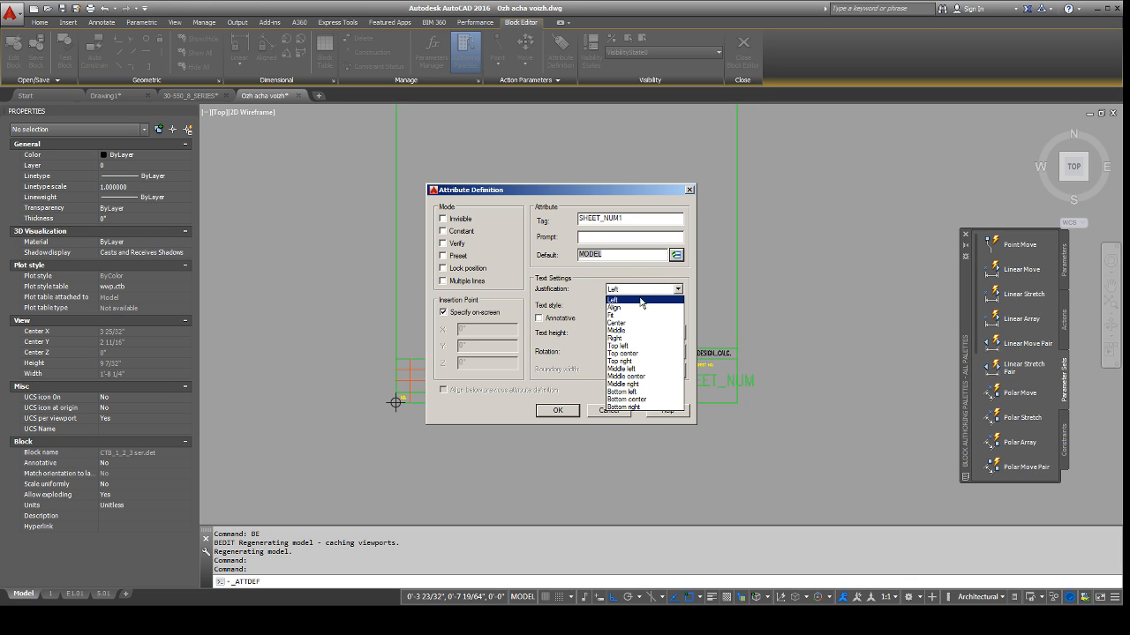
{"action": "left_click", "coordinate": [617, 344]}
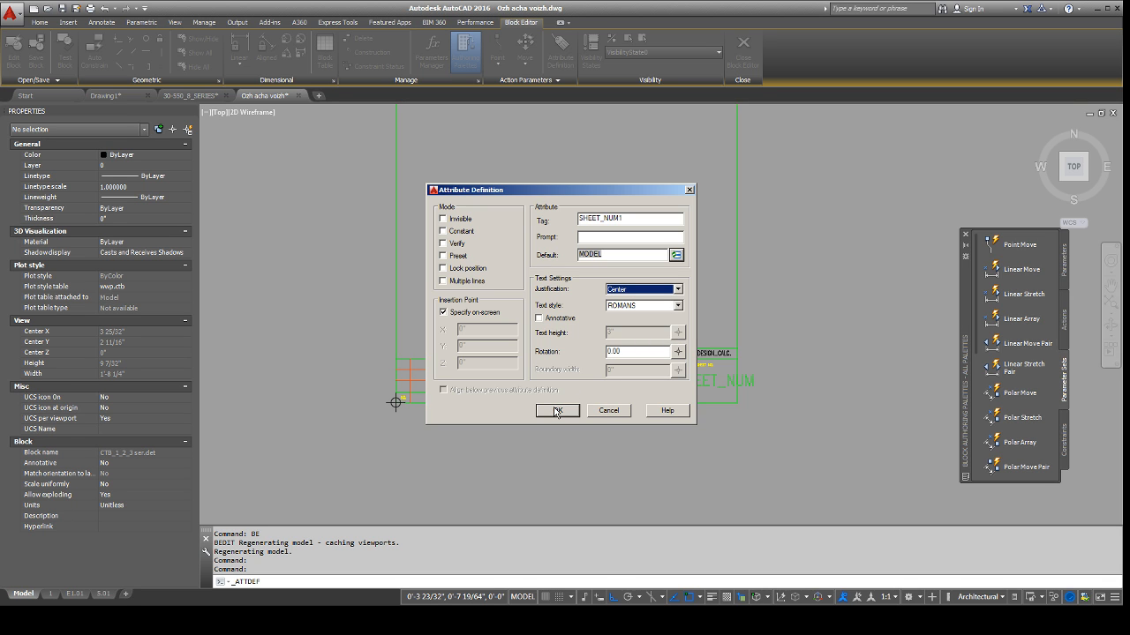
{"action": "left_click", "coordinate": [556, 410]}
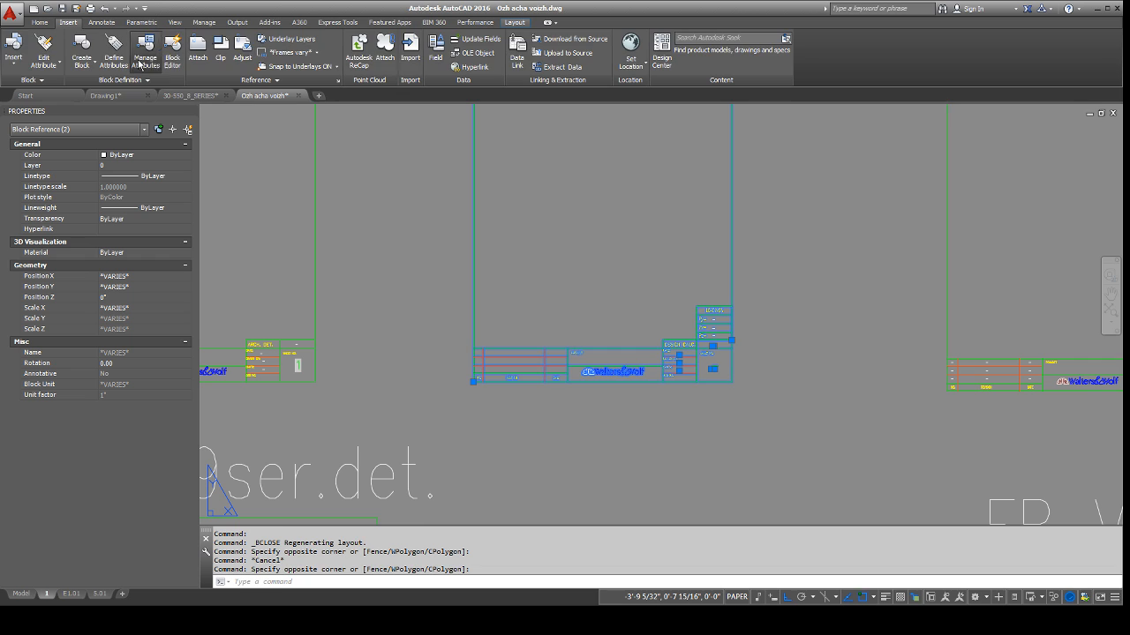
Sync the title block's attributes in the Block Attribute Manager so SHEET_NUM1 appears.
{"action": "left_click", "coordinate": [146, 51]}
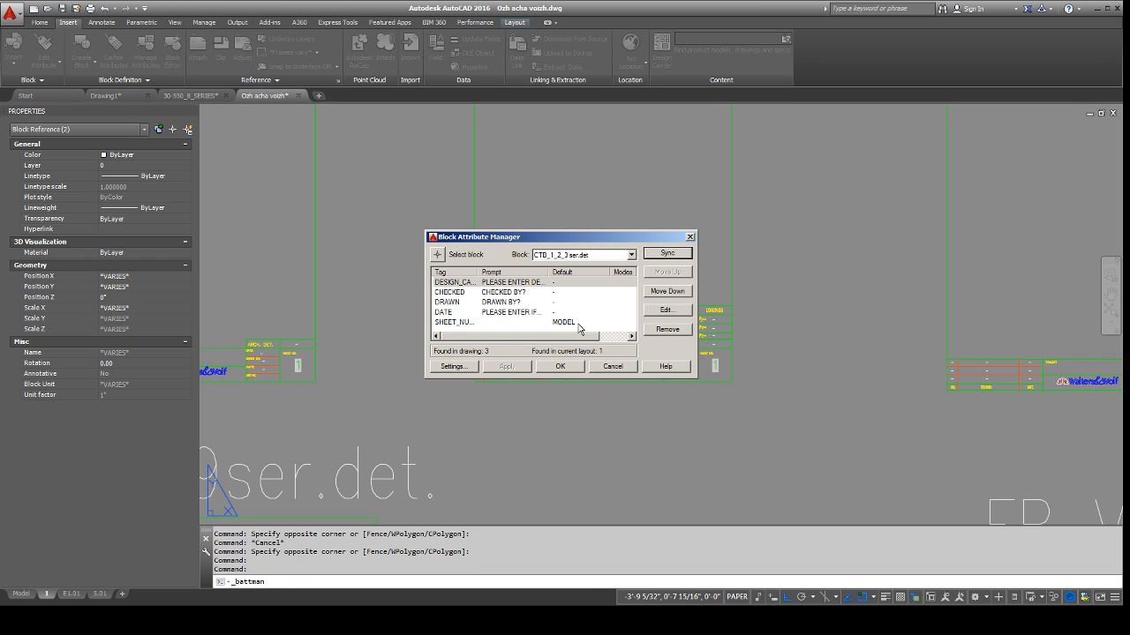
{"action": "left_click", "coordinate": [613, 366]}
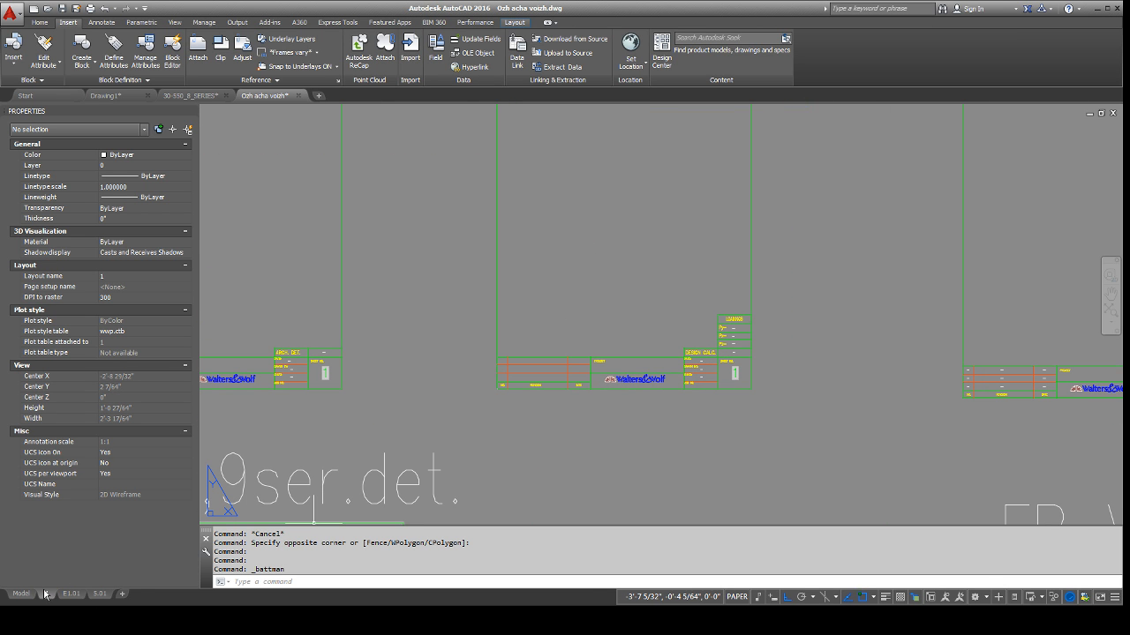
Copy layout 1 via Move or Copy and rename the new tab Daedalus.
{"action": "right_click", "coordinate": [20, 594]}
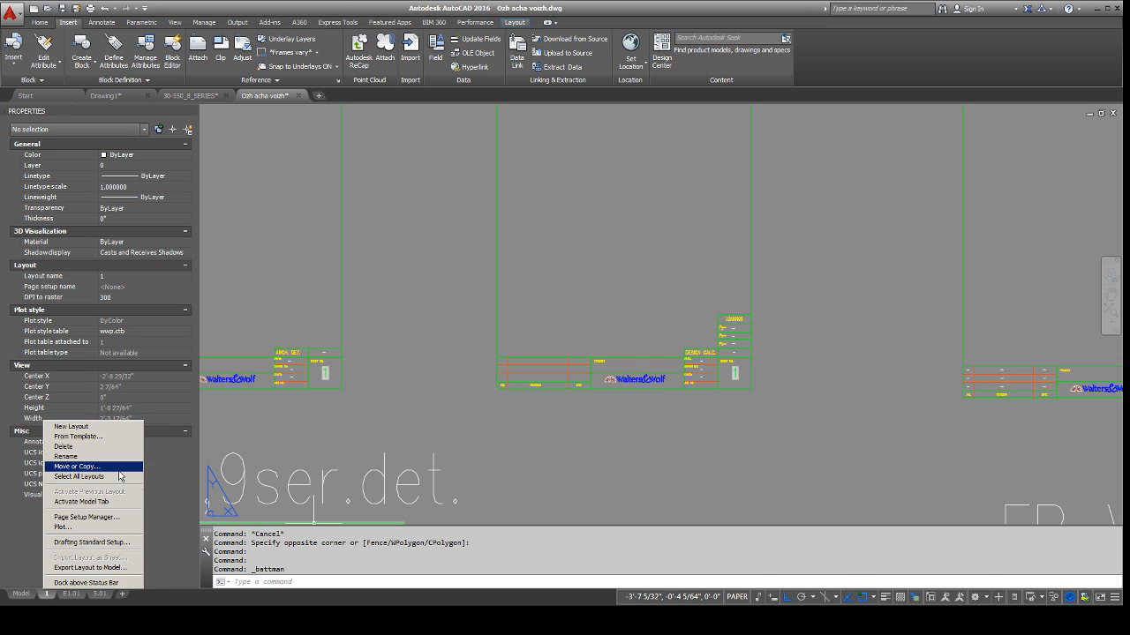
{"action": "left_click", "coordinate": [77, 466]}
{"action": "type", "text": "DAEDALUS"}
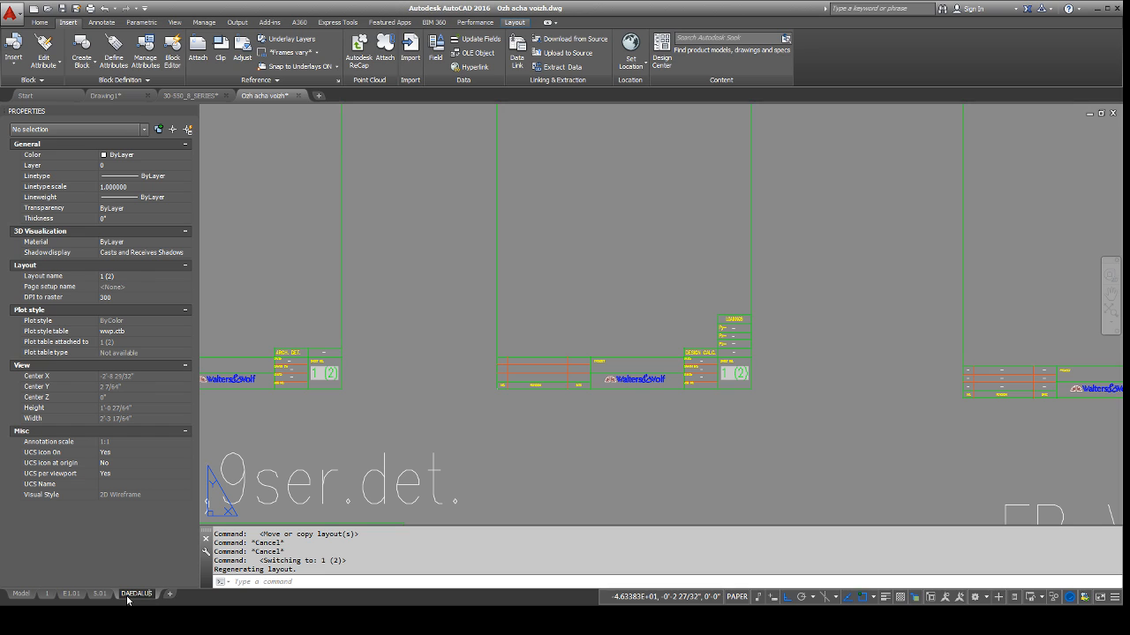
{"action": "left_click", "coordinate": [137, 593]}
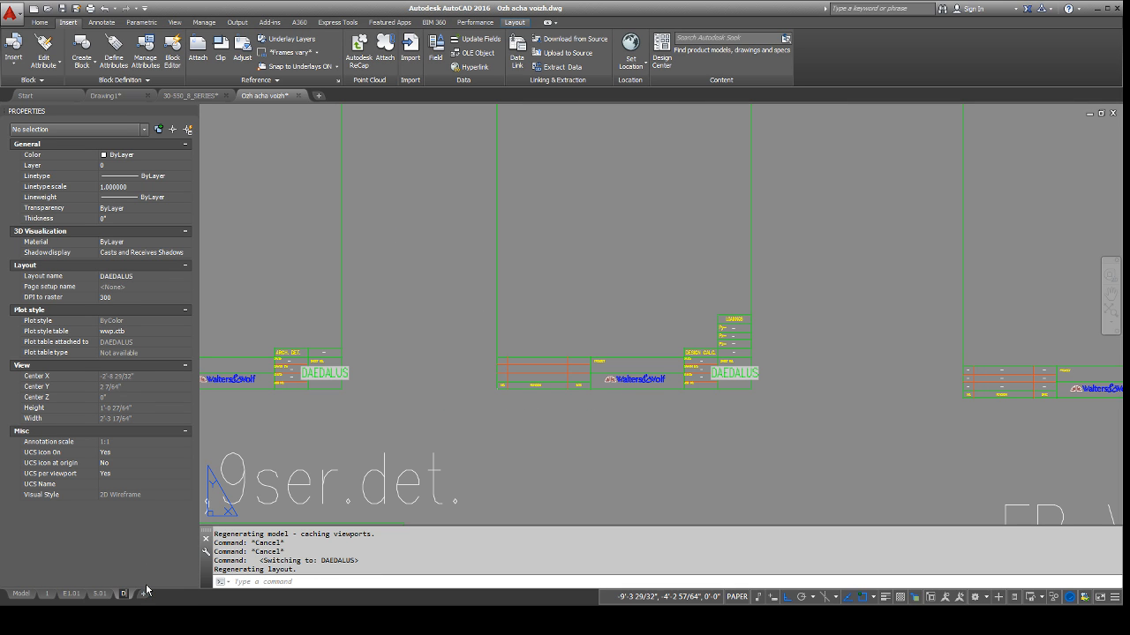
{"action": "left_click", "coordinate": [123, 593]}
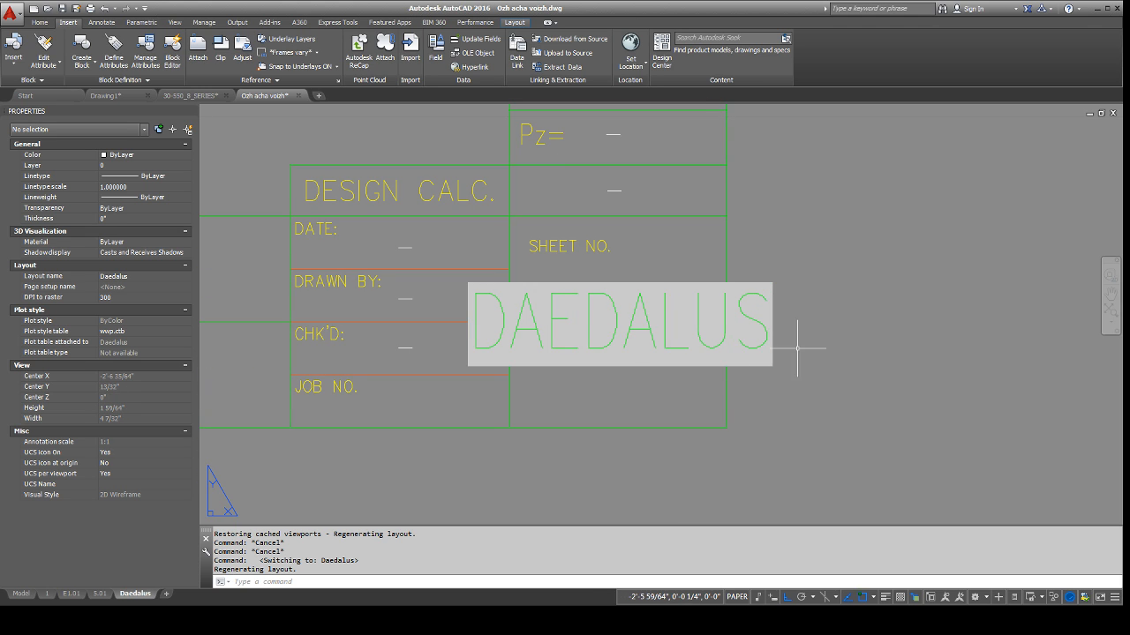
{"action": "mouse_move", "coordinate": [783, 337]}
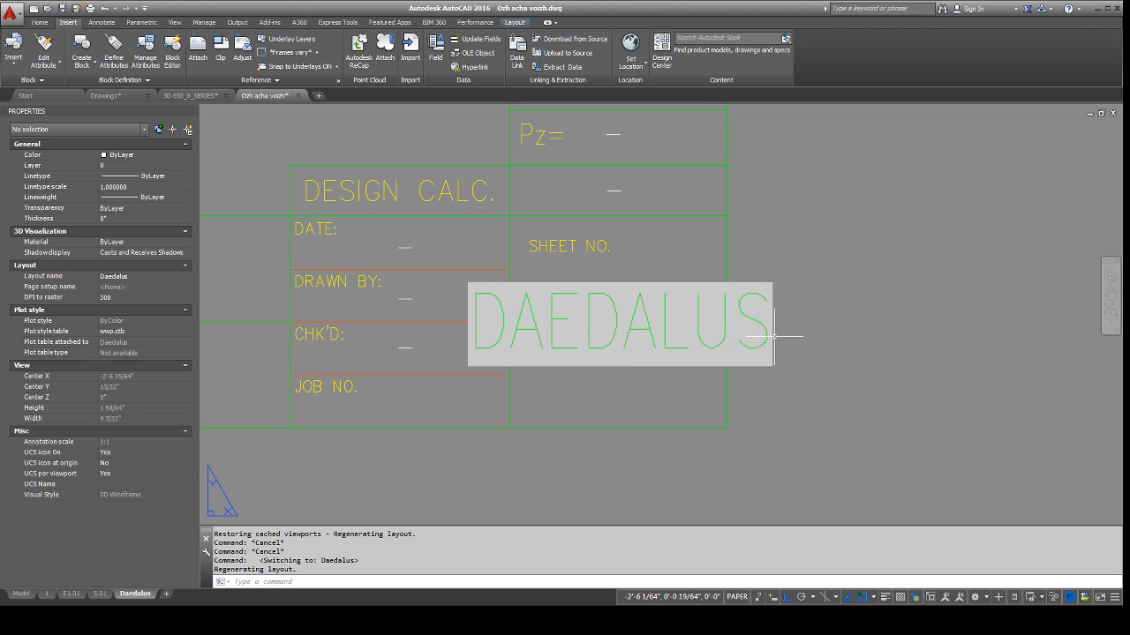
Set the DAEDALUS sheet number attribute's width factor to 0.55, then select the title block.
{"action": "double_click", "coordinate": [621, 320]}
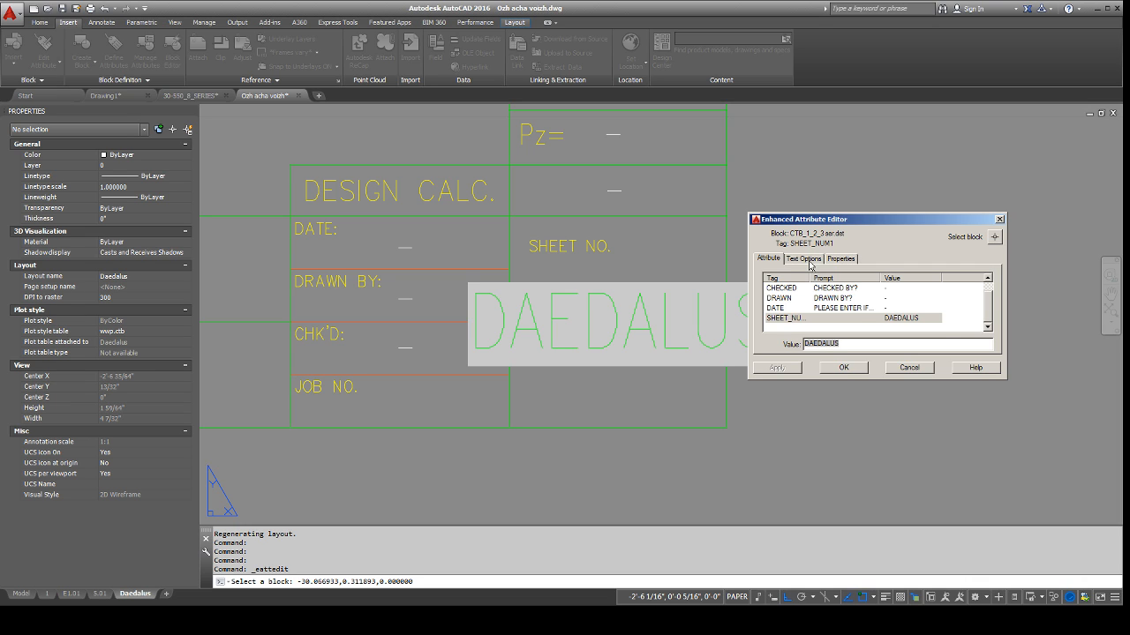
{"action": "left_click", "coordinate": [802, 258]}
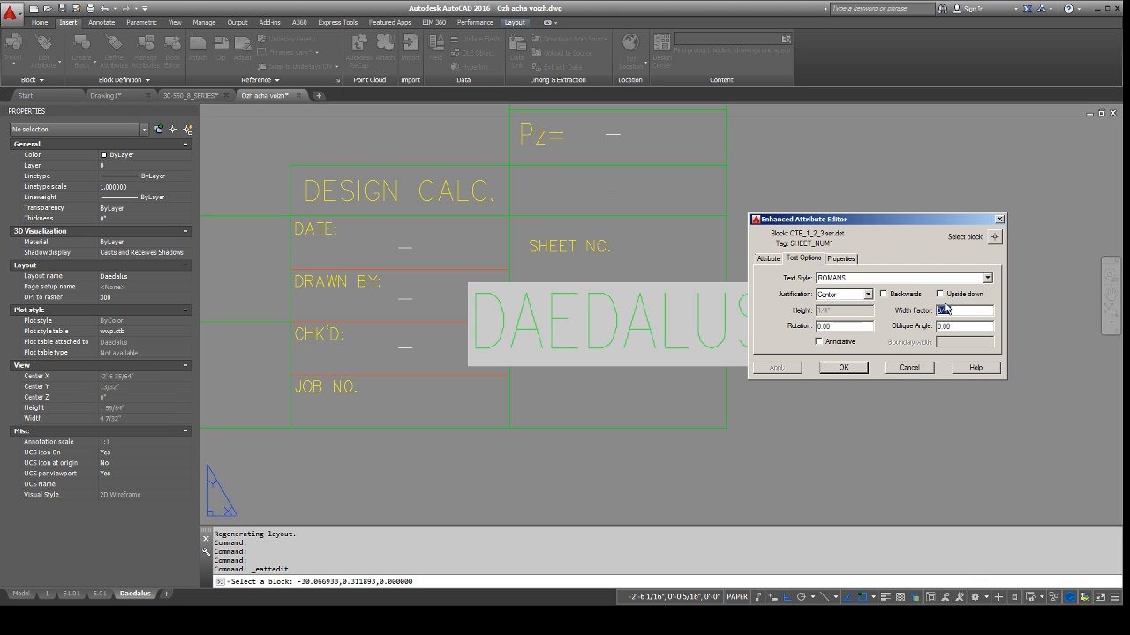
{"action": "type", "text": "55"}
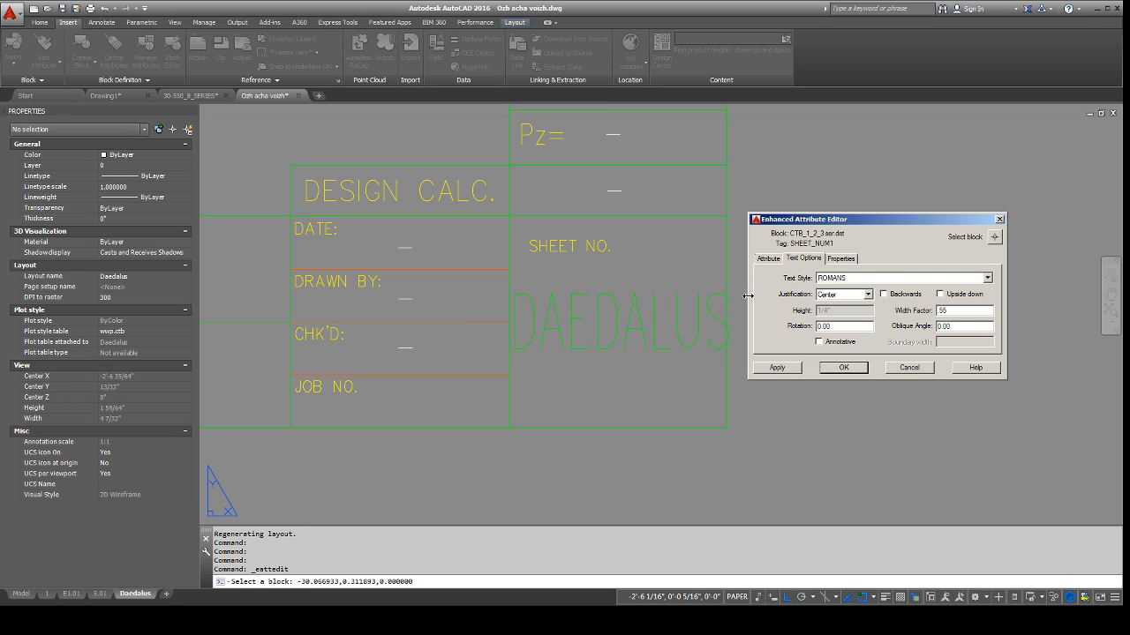
{"action": "left_click", "coordinate": [767, 259]}
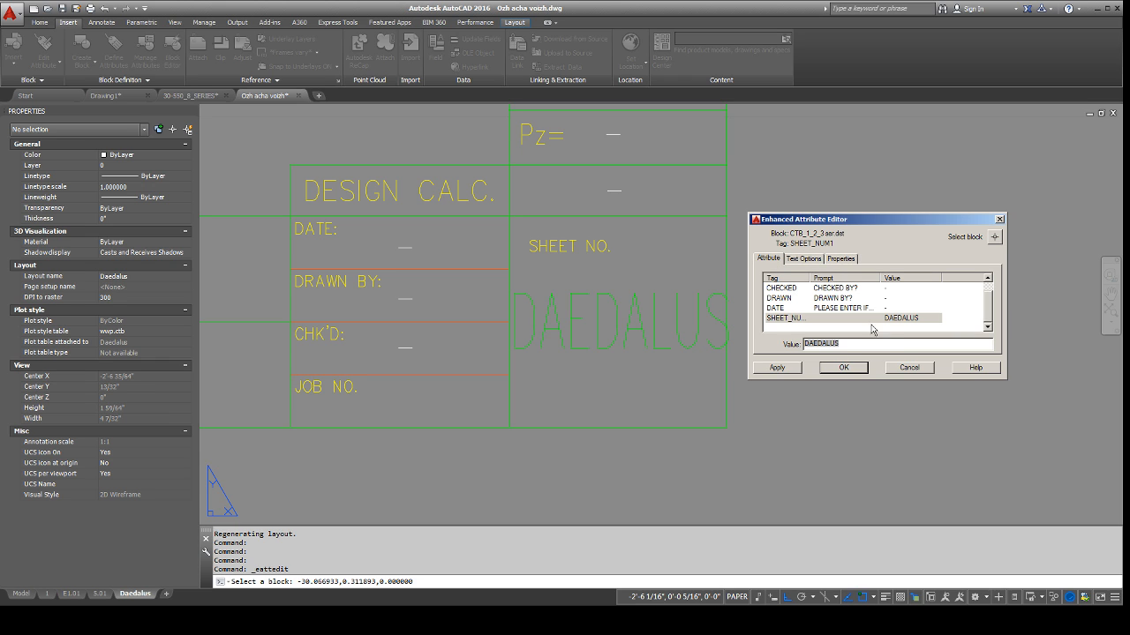
{"action": "left_click", "coordinate": [841, 368]}
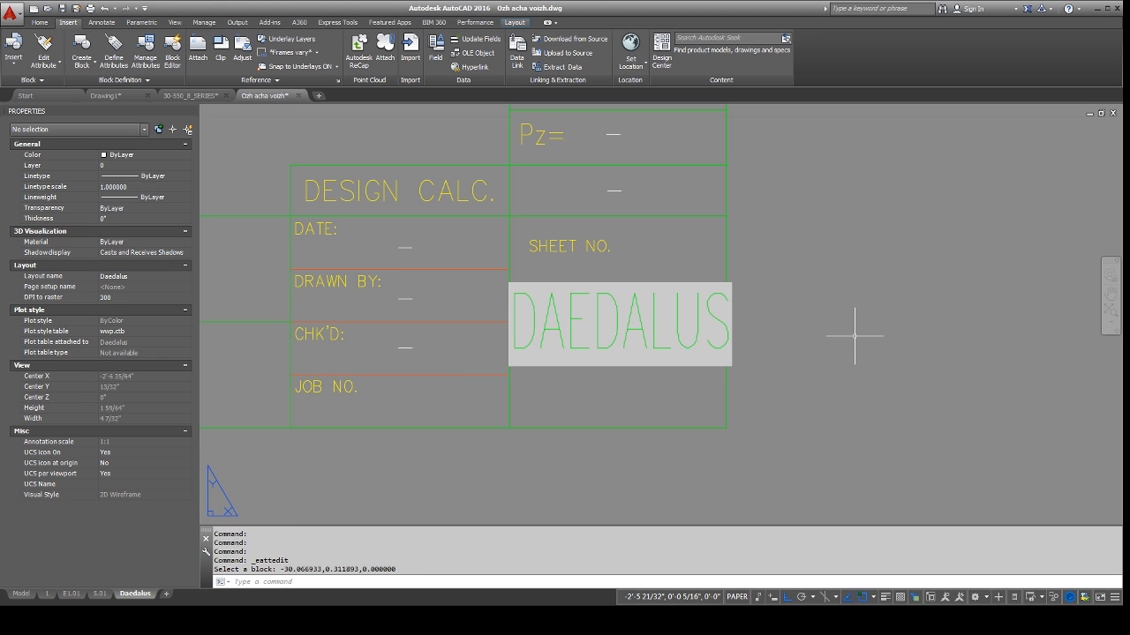
{"action": "mouse_move", "coordinate": [807, 318]}
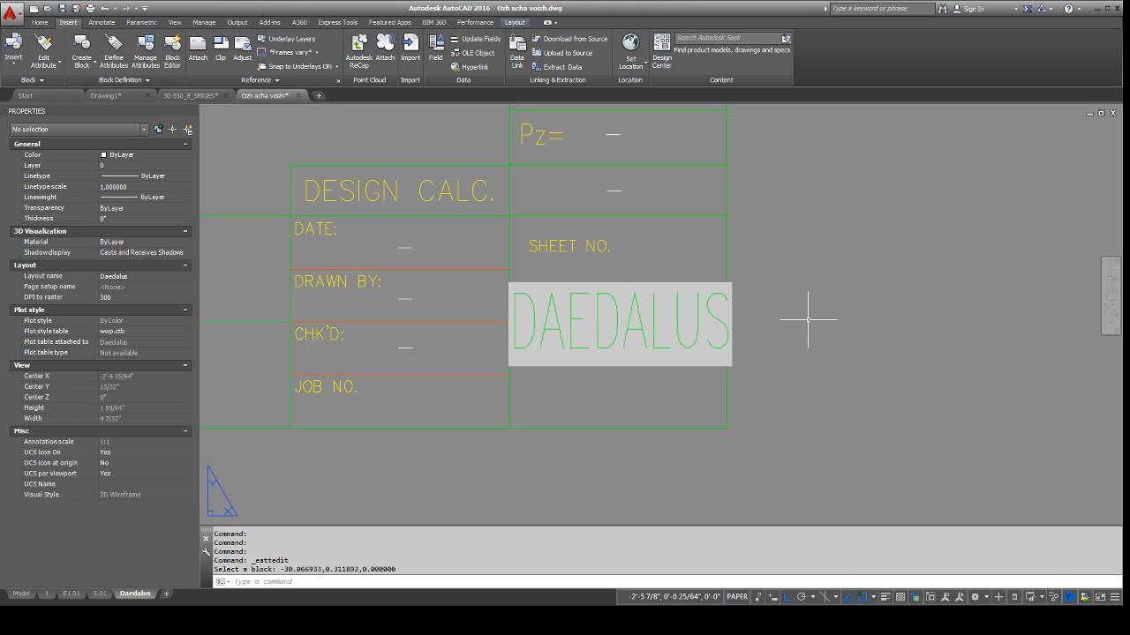
{"action": "mouse_move", "coordinate": [695, 280]}
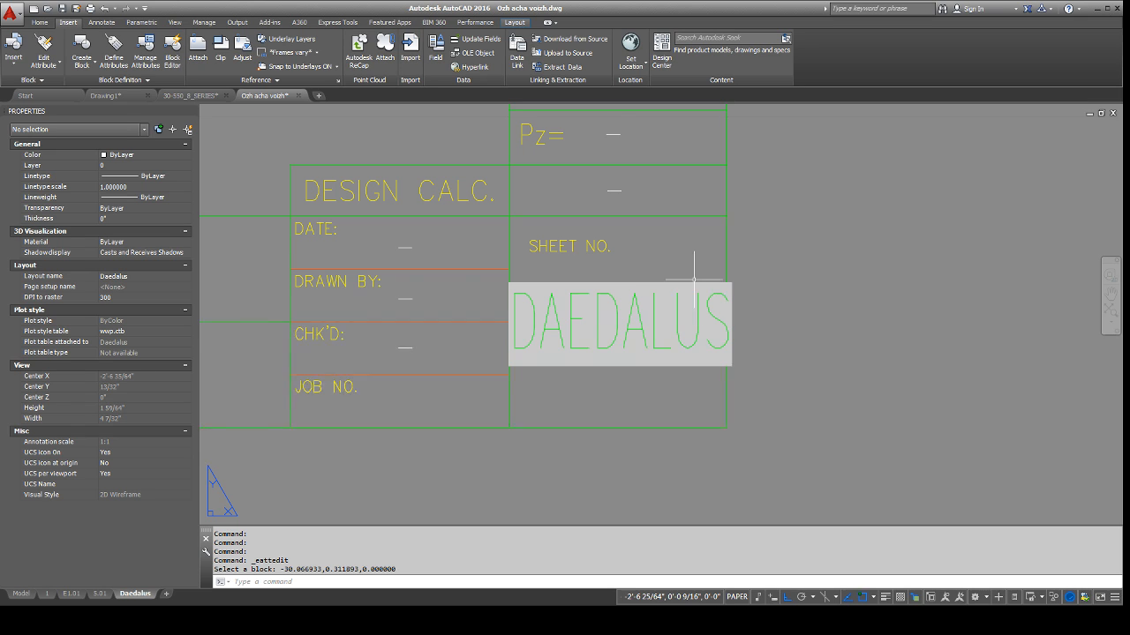
{"action": "left_click", "coordinate": [618, 322]}
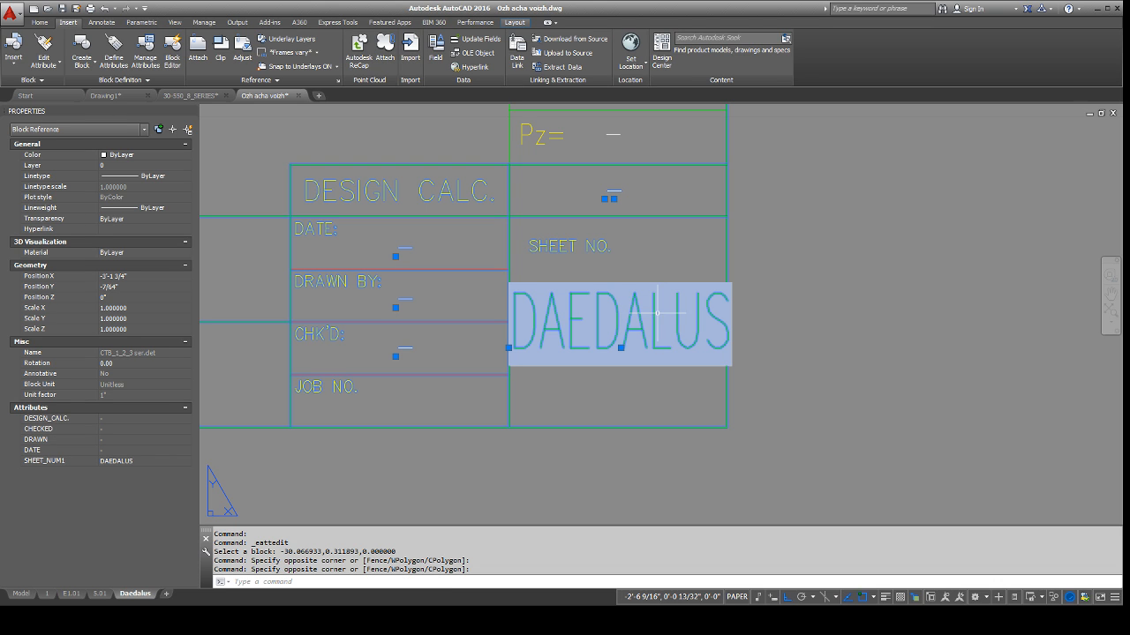
{"action": "double_click", "coordinate": [618, 322]}
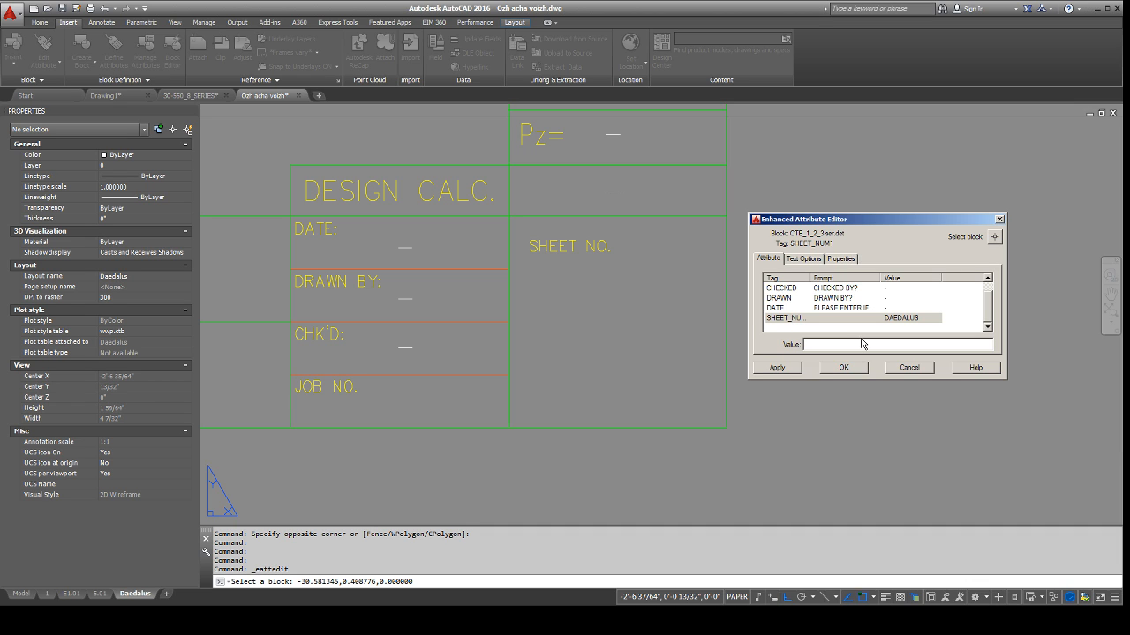
{"action": "mouse_move", "coordinate": [985, 432]}
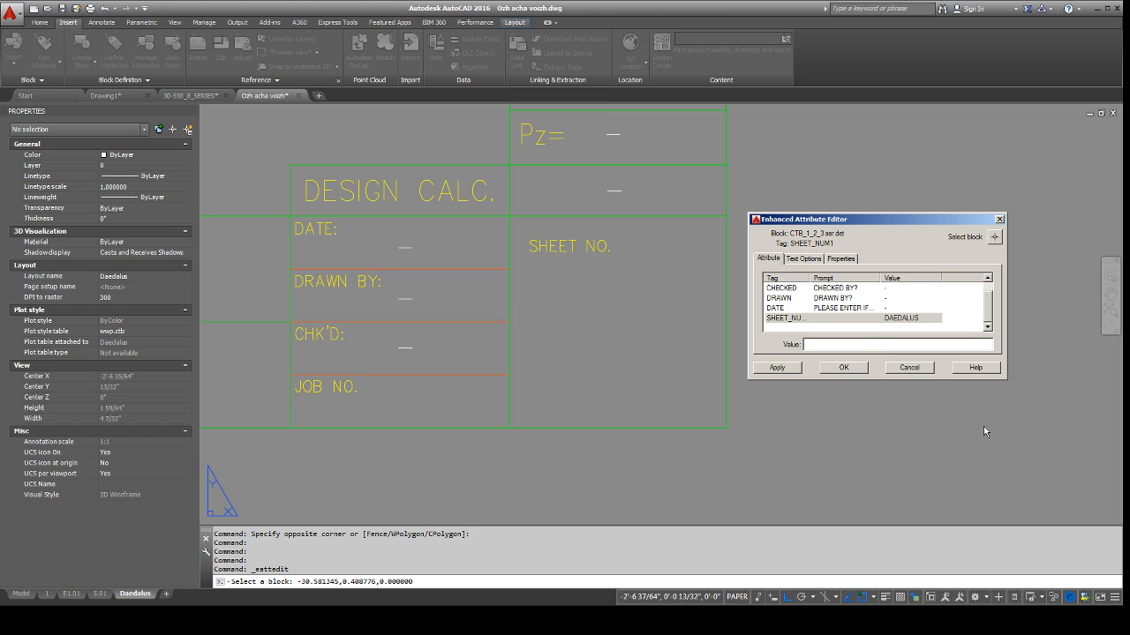
{"action": "left_click", "coordinate": [841, 367]}
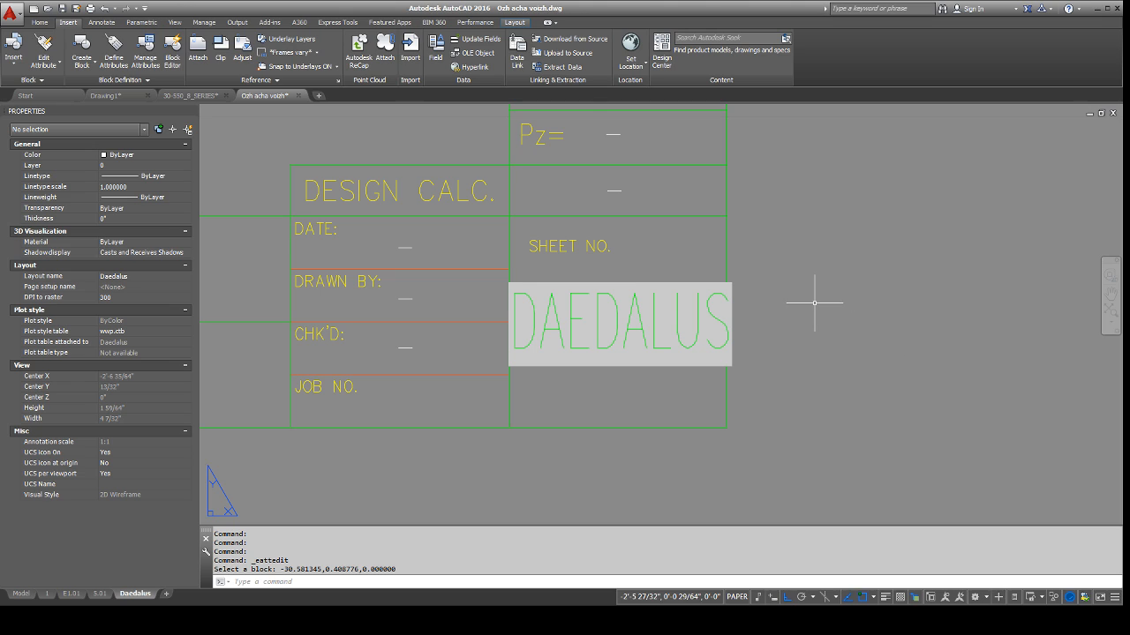
{"action": "mouse_move", "coordinate": [809, 267]}
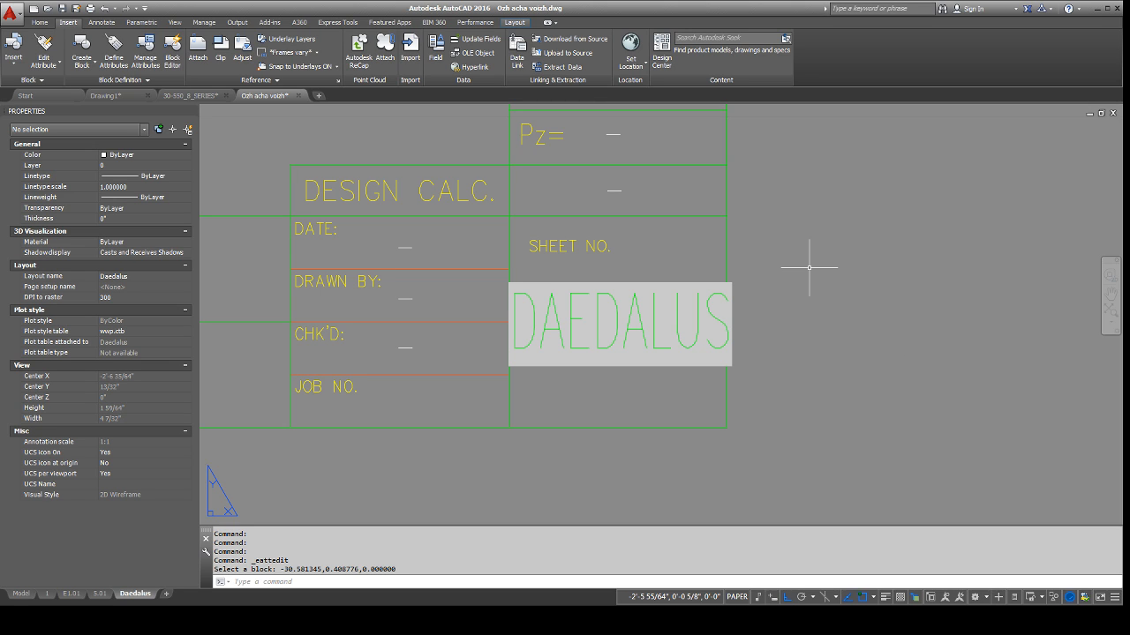
{"action": "mouse_move", "coordinate": [812, 268]}
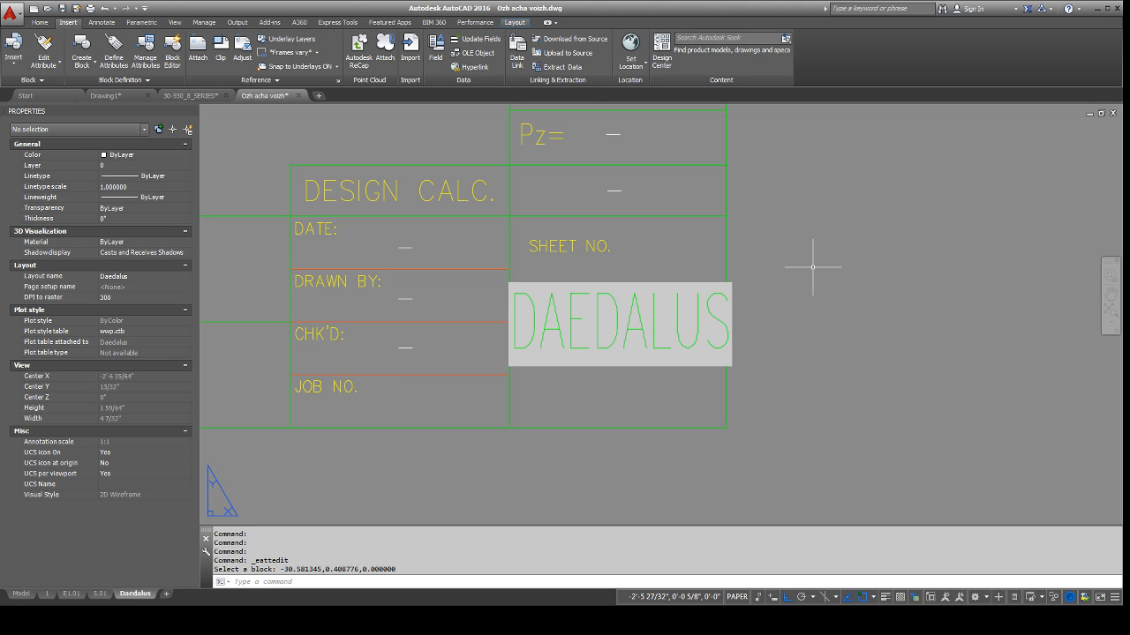
{"action": "mouse_move", "coordinate": [779, 218]}
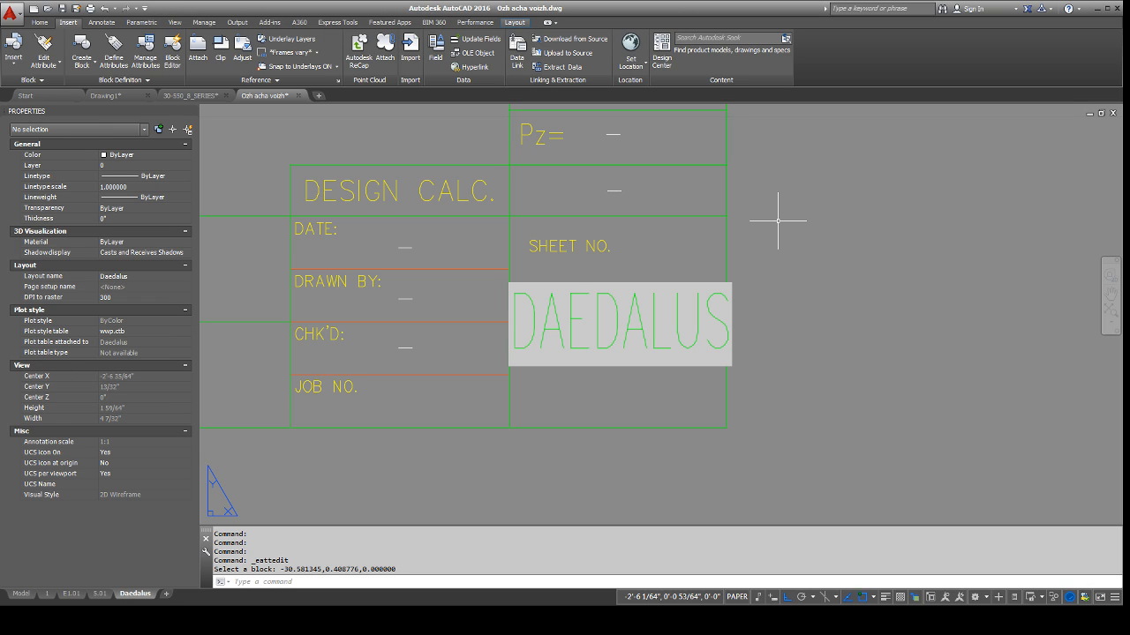
{"action": "mouse_move", "coordinate": [694, 244]}
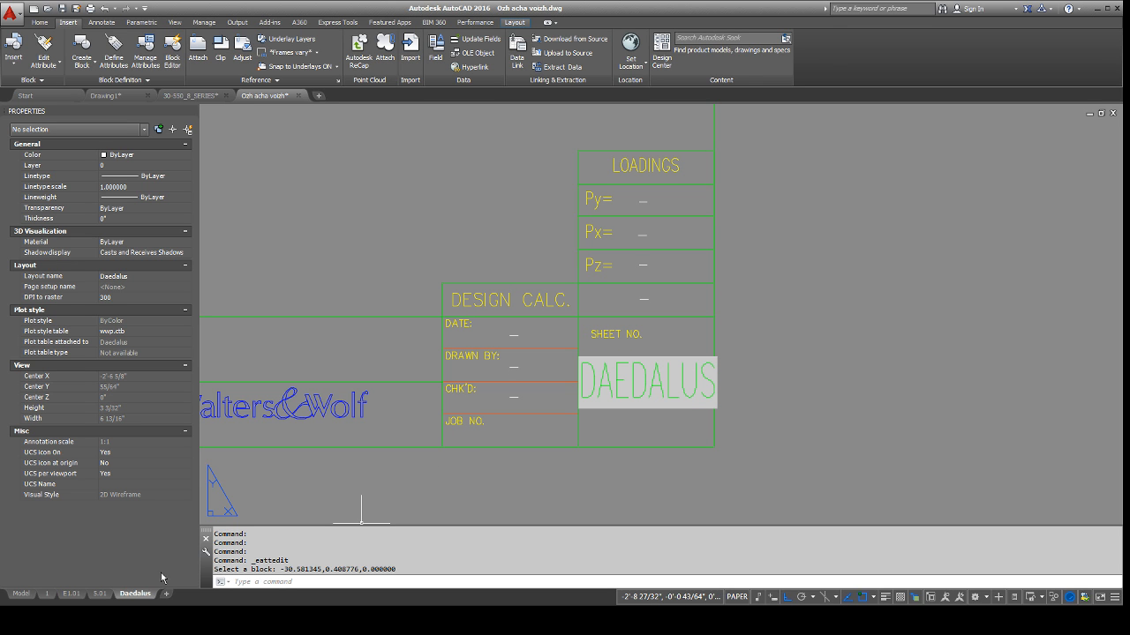
Switch to the 30-550_8_SERIES drawing and show its 8.56 layout.
{"action": "left_click", "coordinate": [188, 96]}
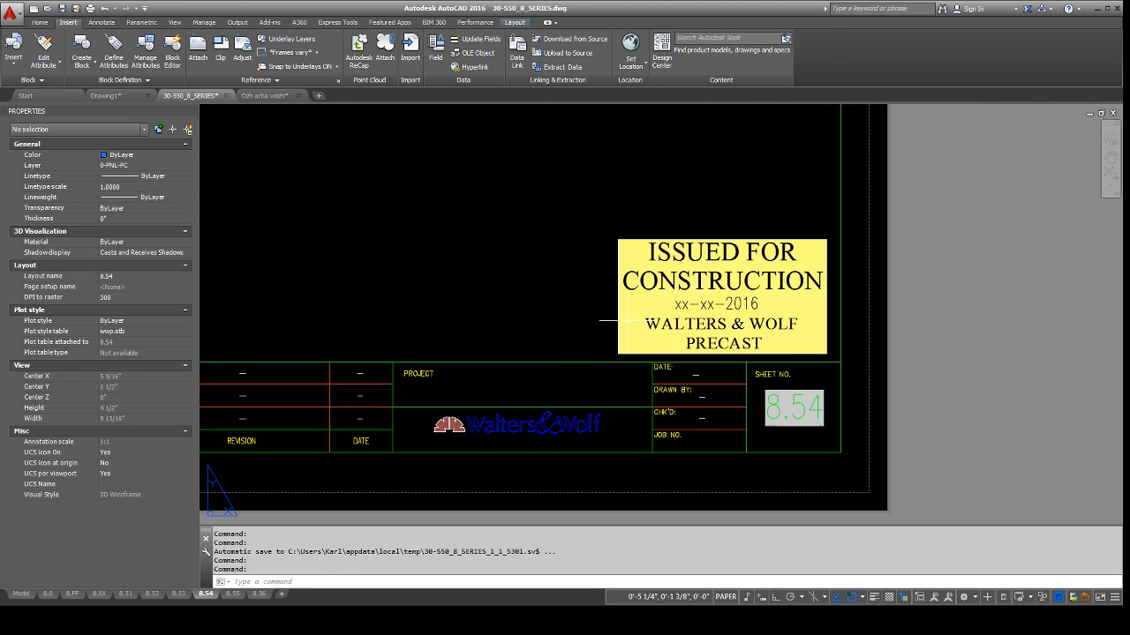
{"action": "left_click", "coordinate": [22, 593]}
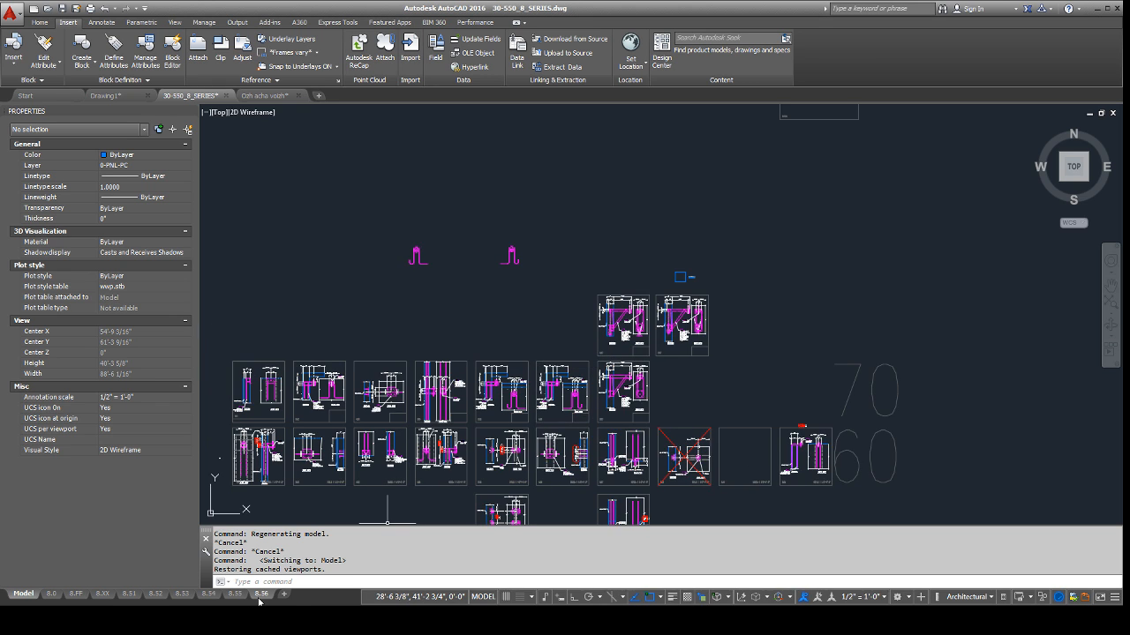
{"action": "left_click", "coordinate": [236, 594]}
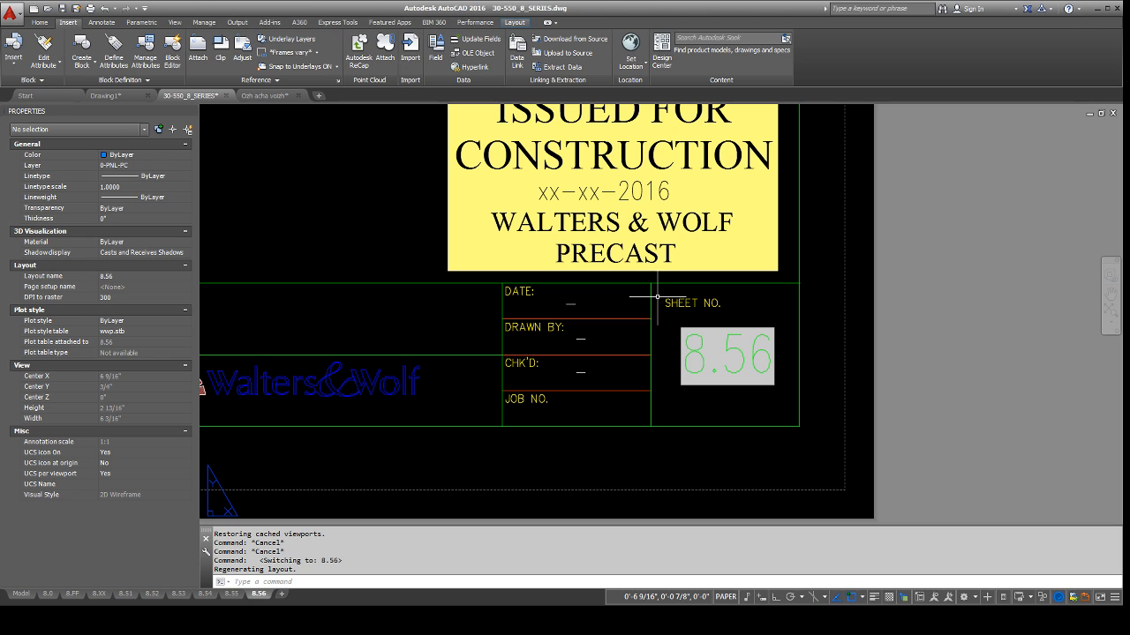
{"action": "mouse_move", "coordinate": [839, 521]}
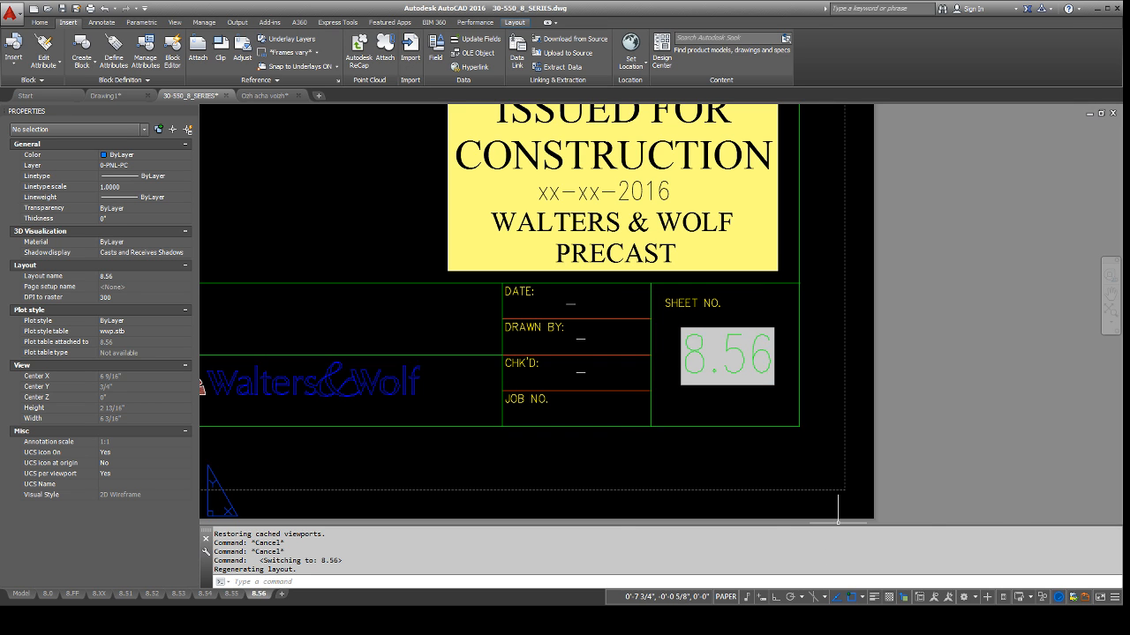